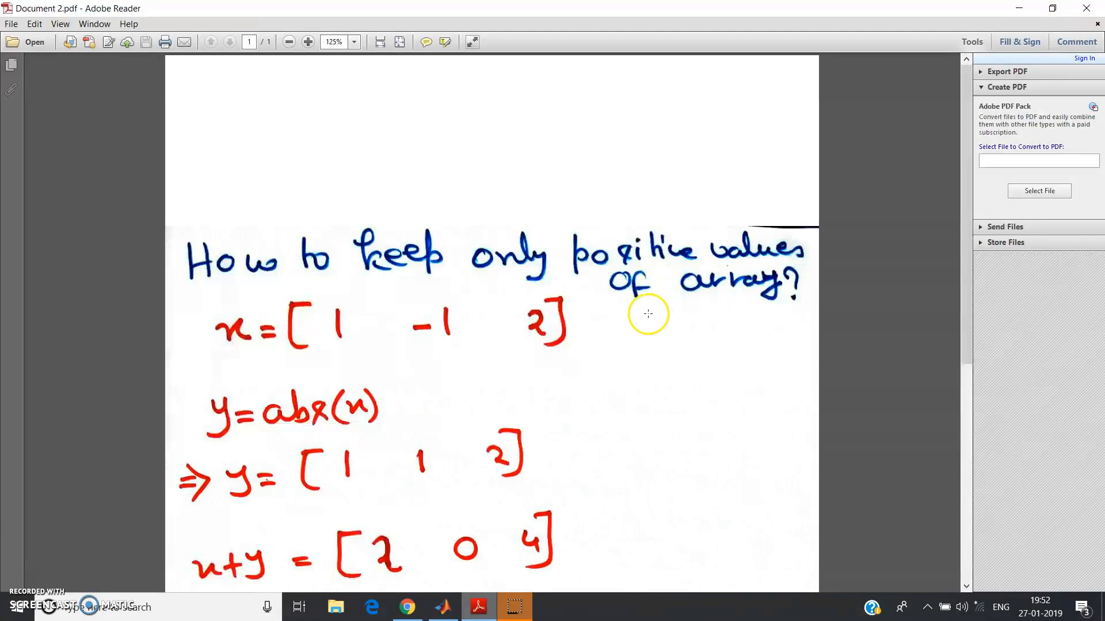
mouse_move(673, 284)
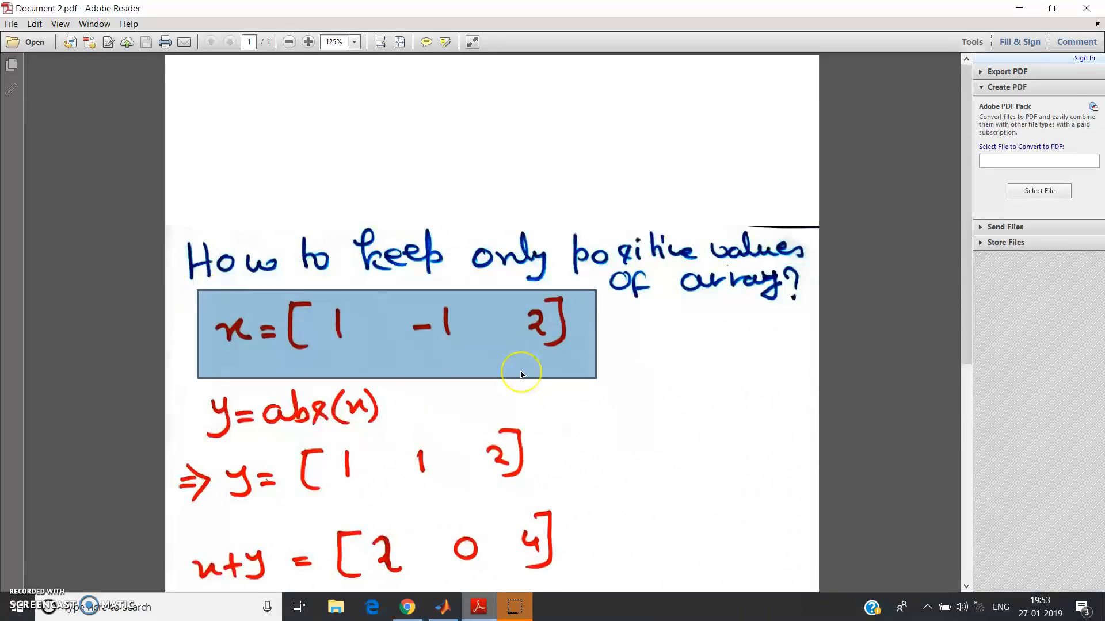
mouse_move(223, 332)
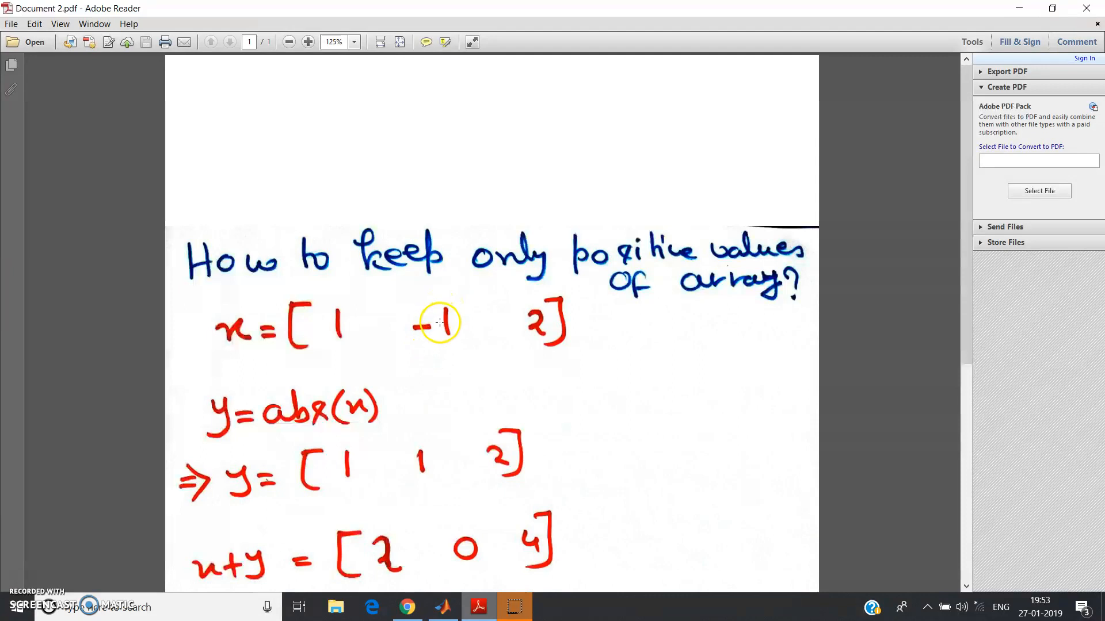
mouse_move(442, 331)
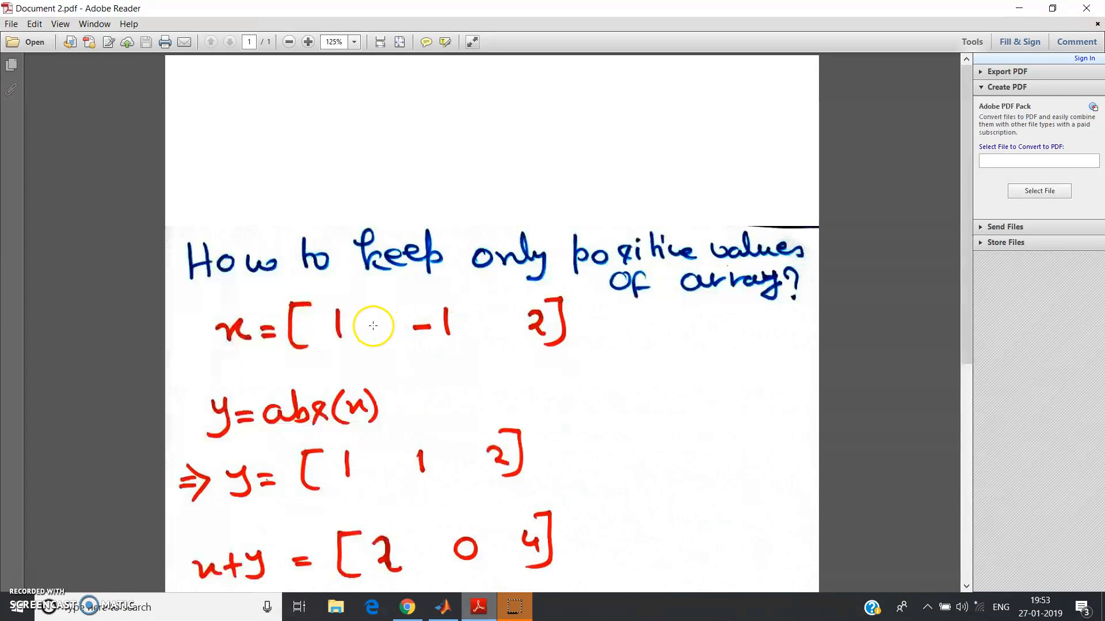
mouse_move(232, 327)
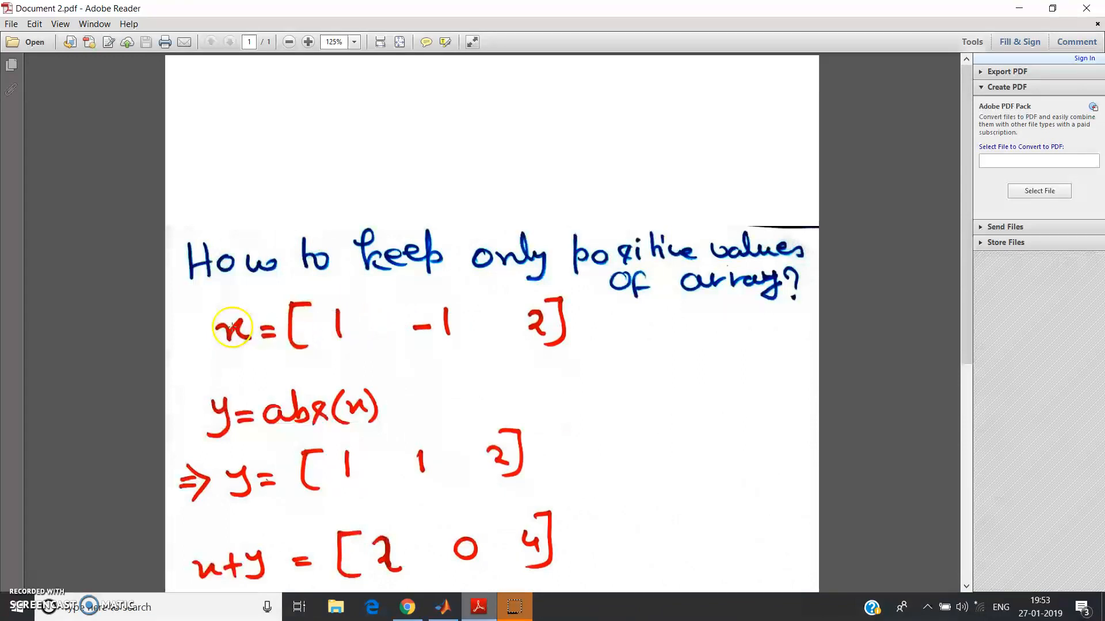
mouse_move(451, 328)
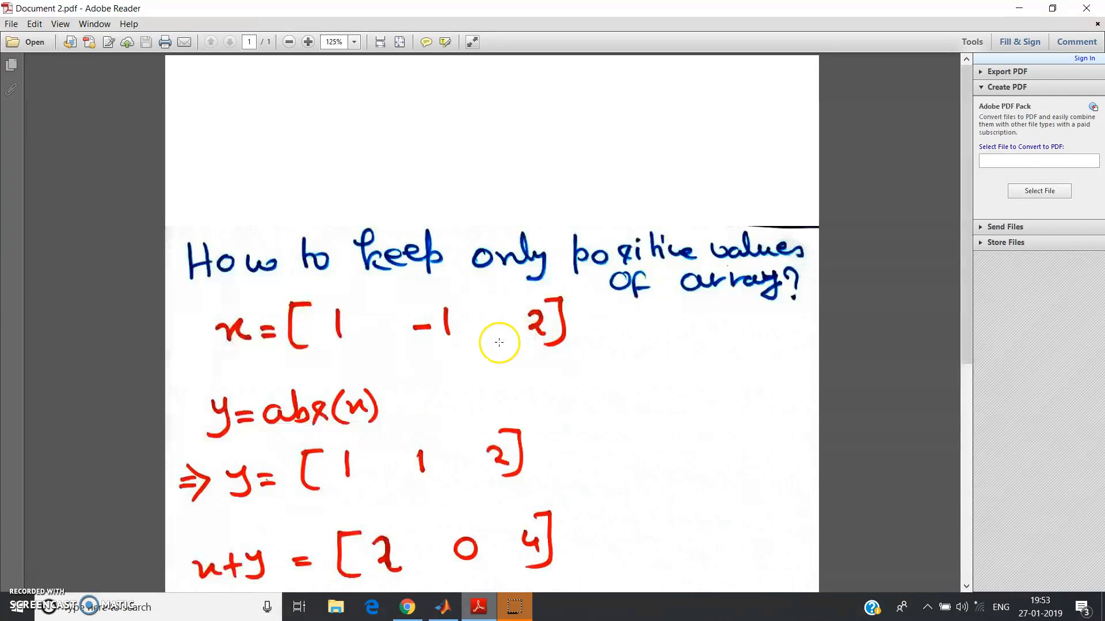
mouse_move(276, 399)
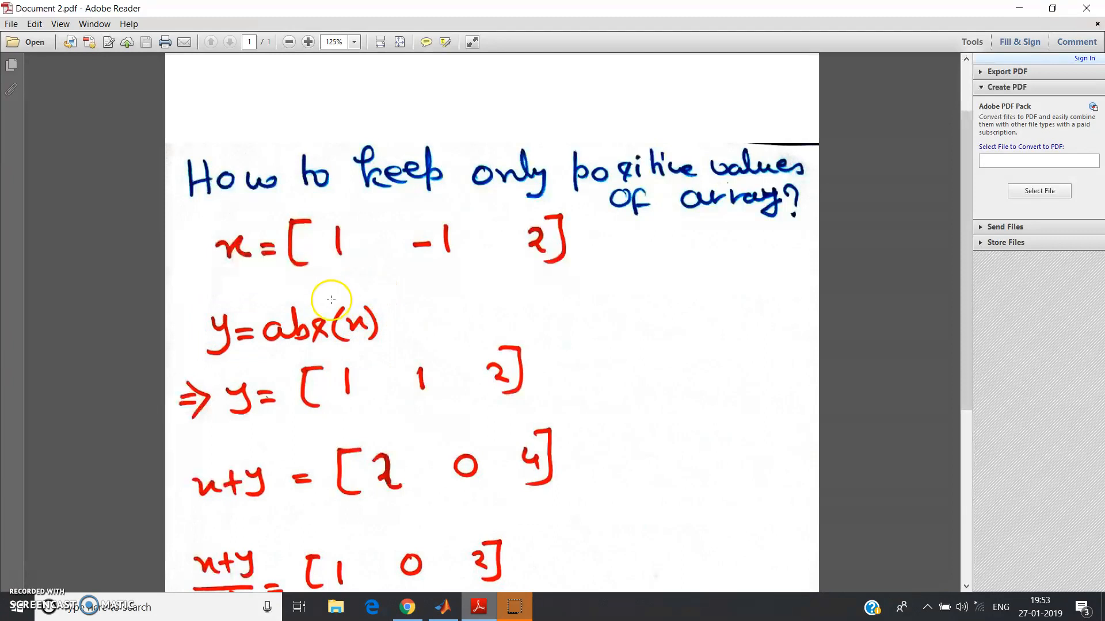
mouse_move(266, 405)
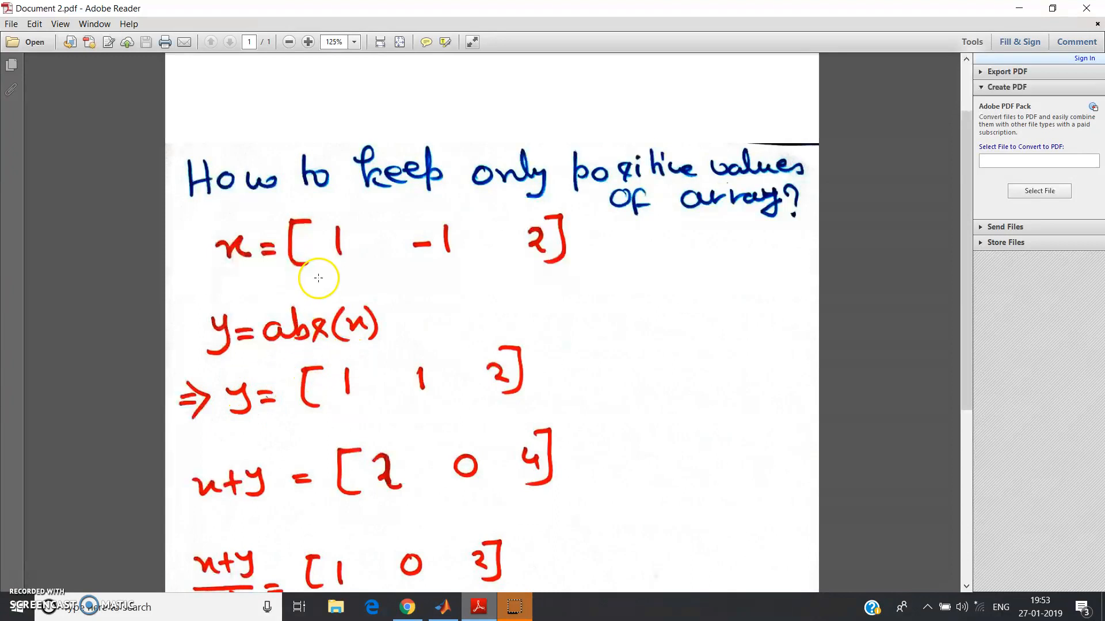
mouse_move(451, 346)
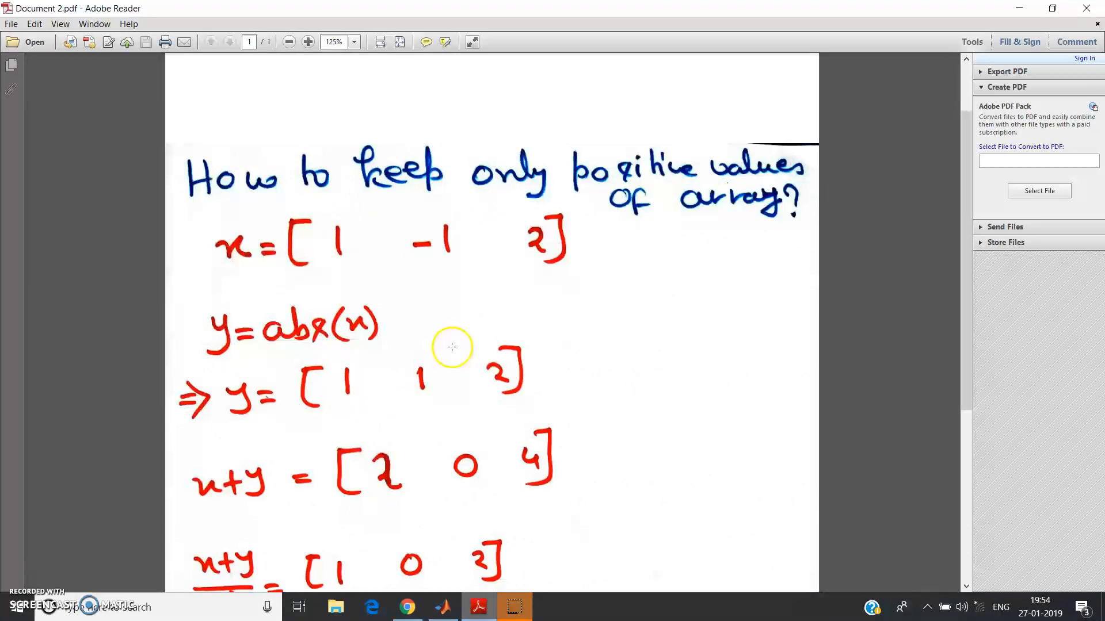
mouse_move(520, 321)
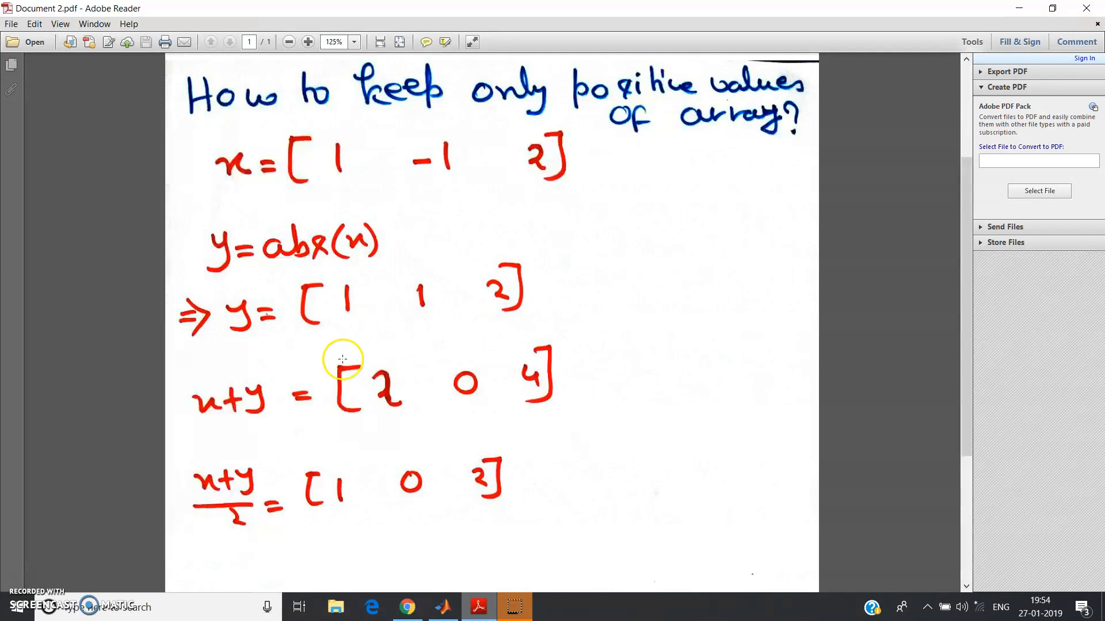
mouse_move(352, 243)
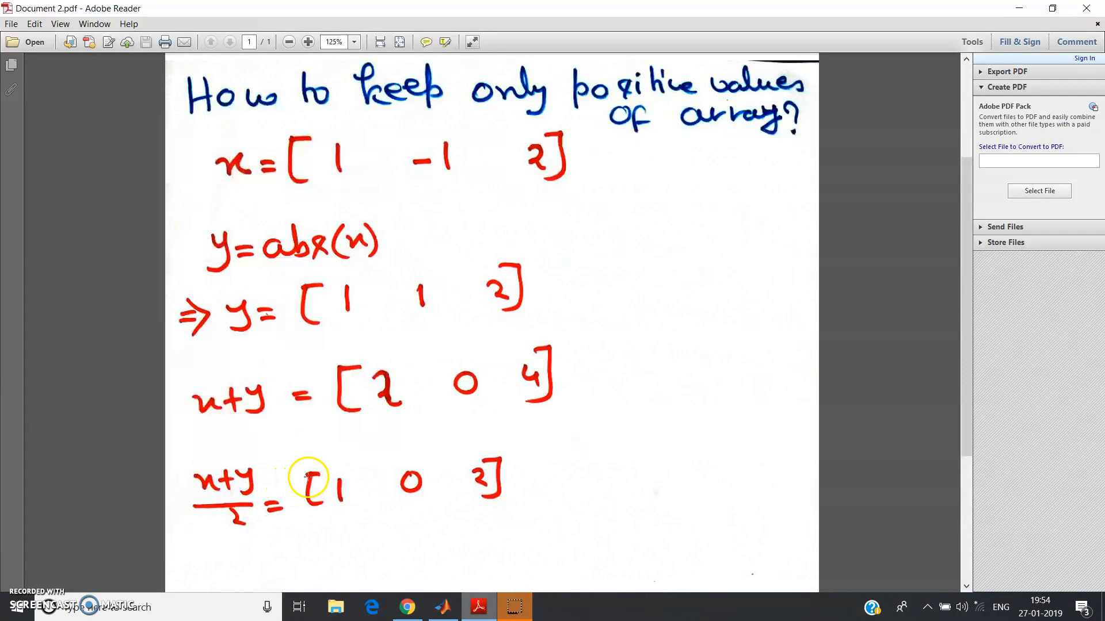
mouse_move(347, 466)
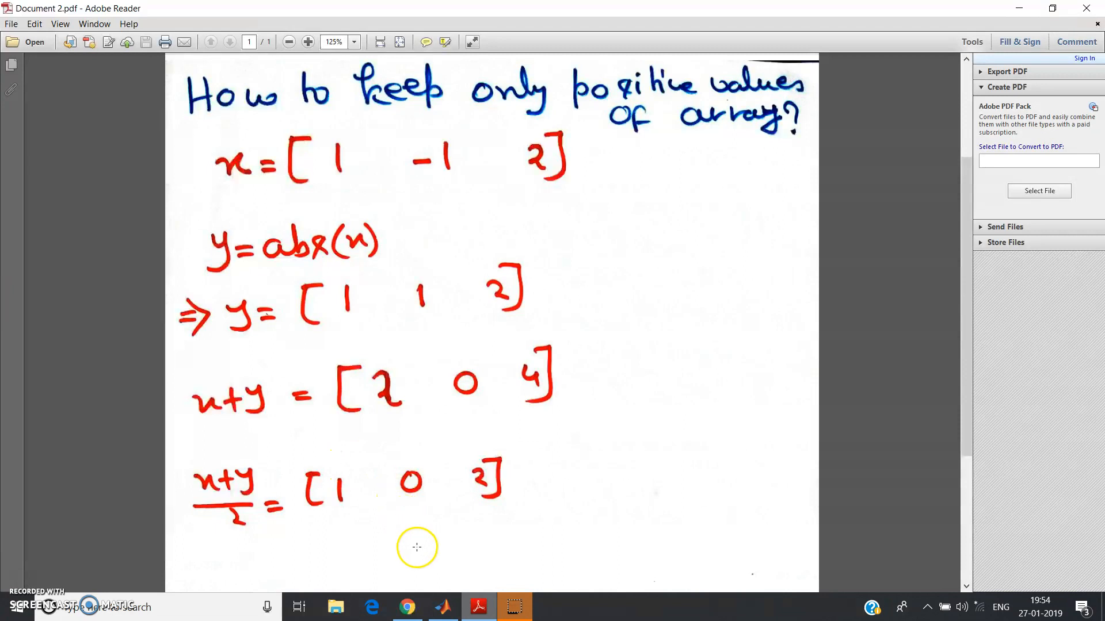
- Enter x=[1 -1 2]; y=abs(x); z=(x+y)/2; in the editor and select all lines
left_click(442, 607)
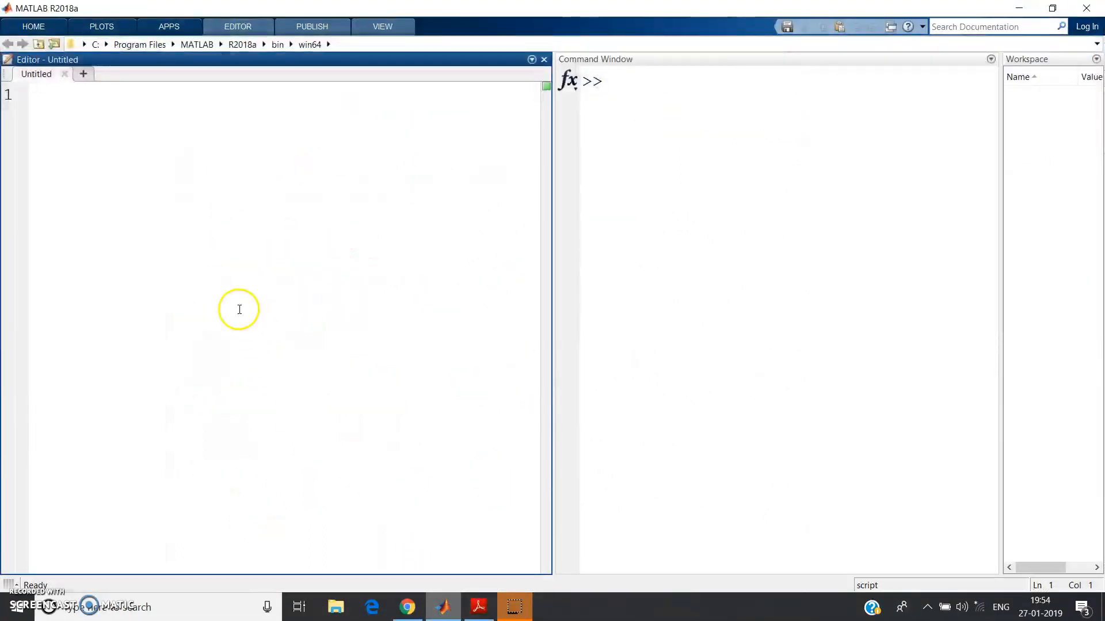
type("x= [")
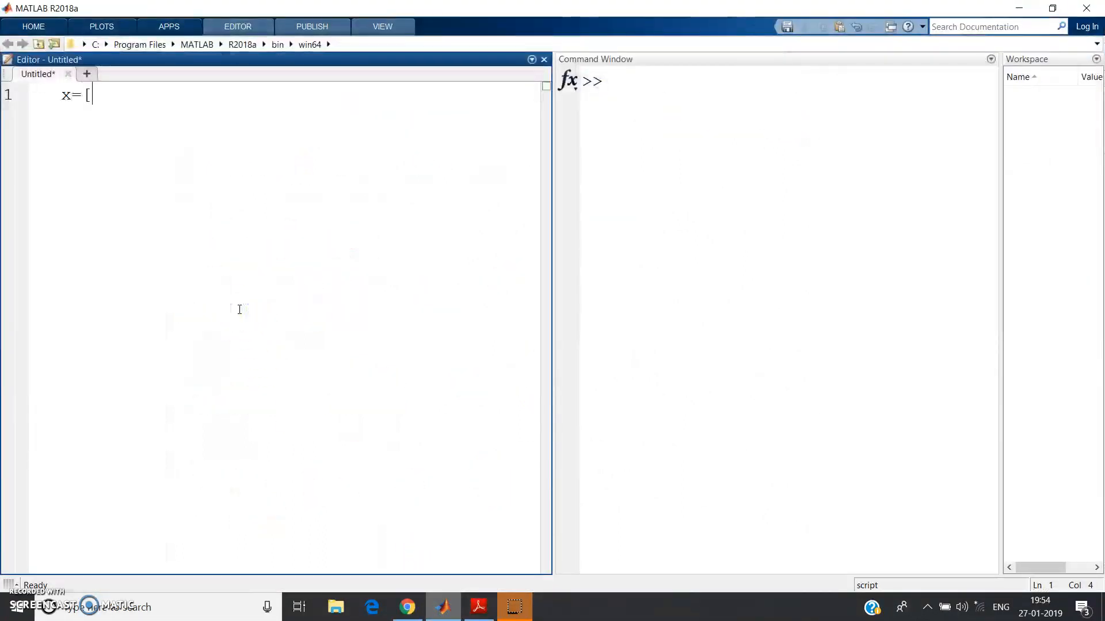
type("1 - 1")
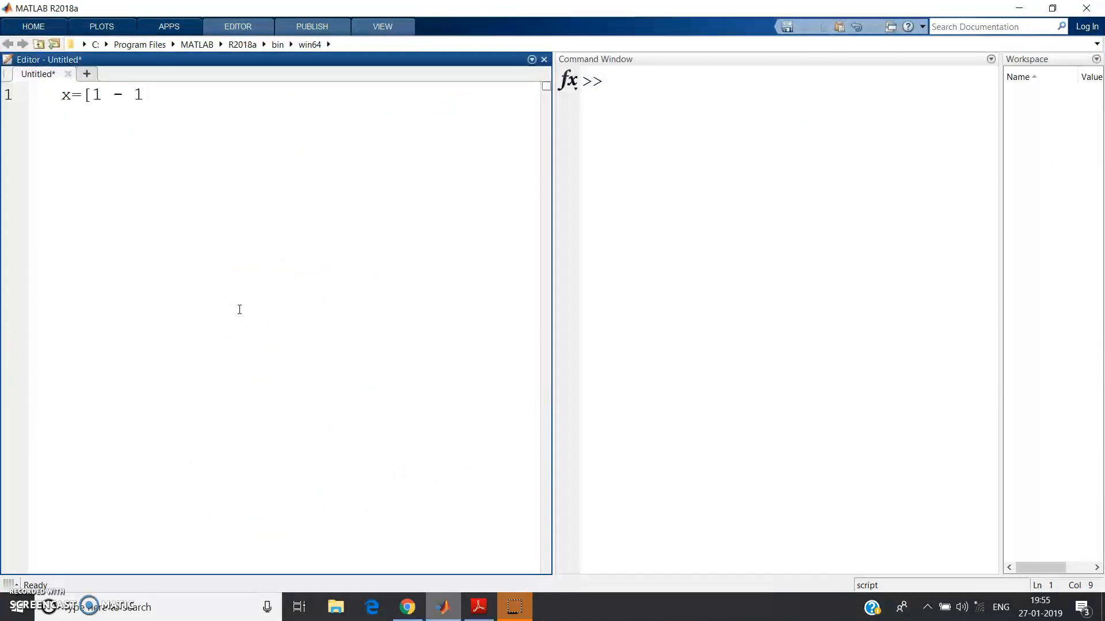
type("1 2]")
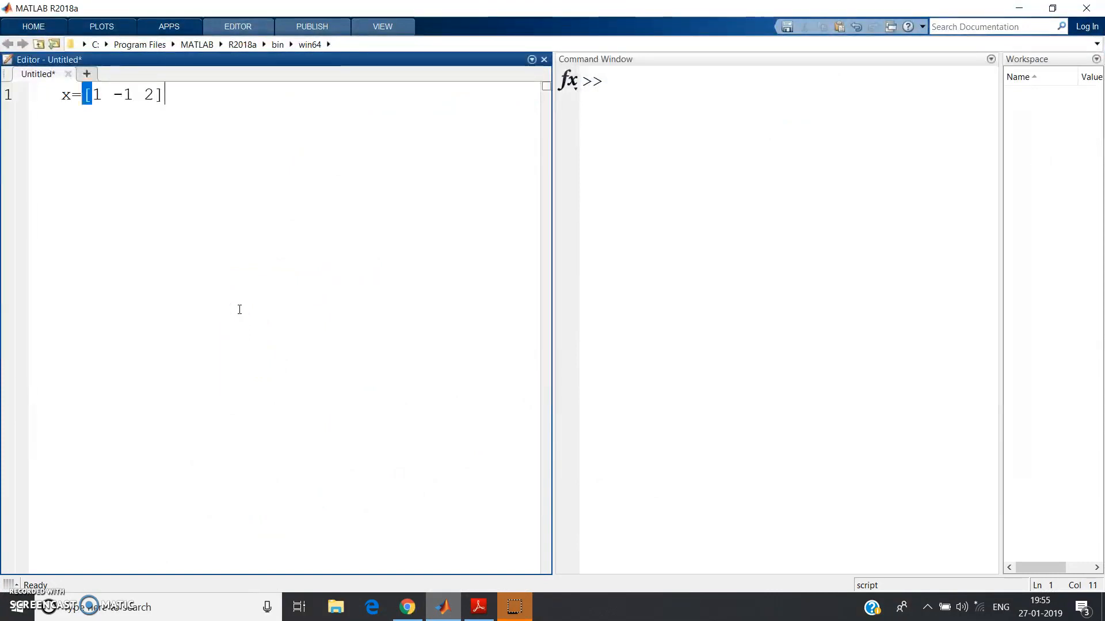
type(";")
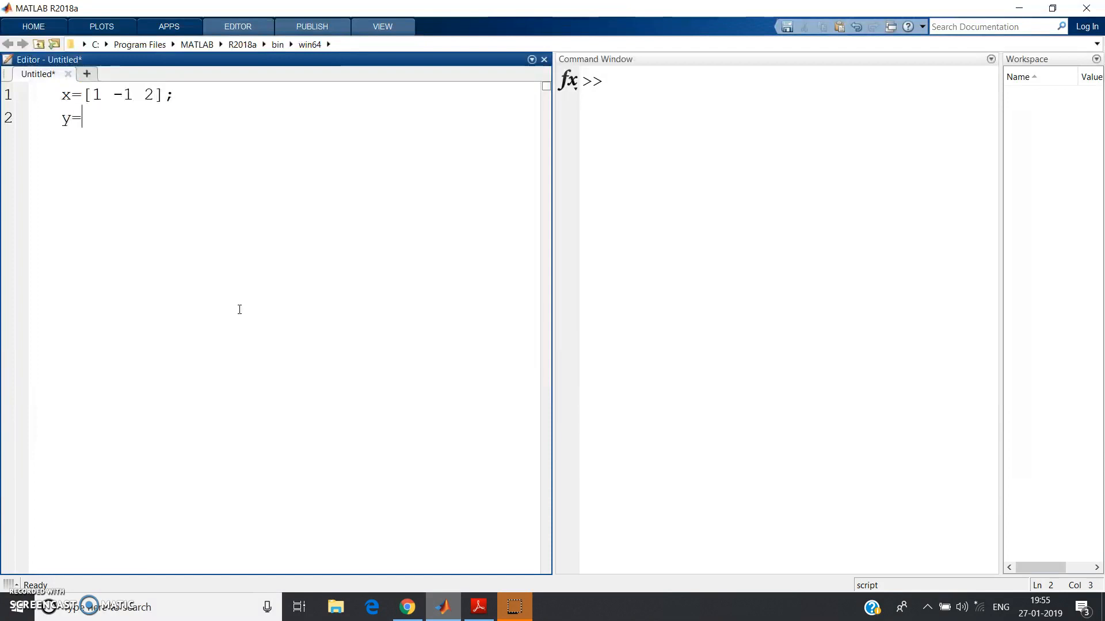
type("abs(x")
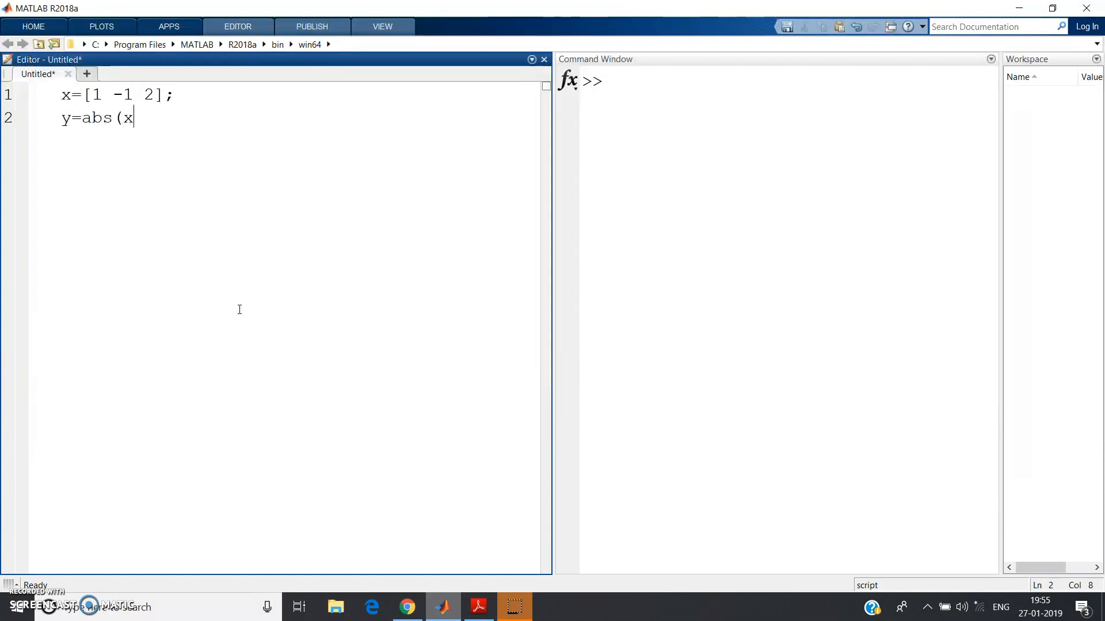
type(");")
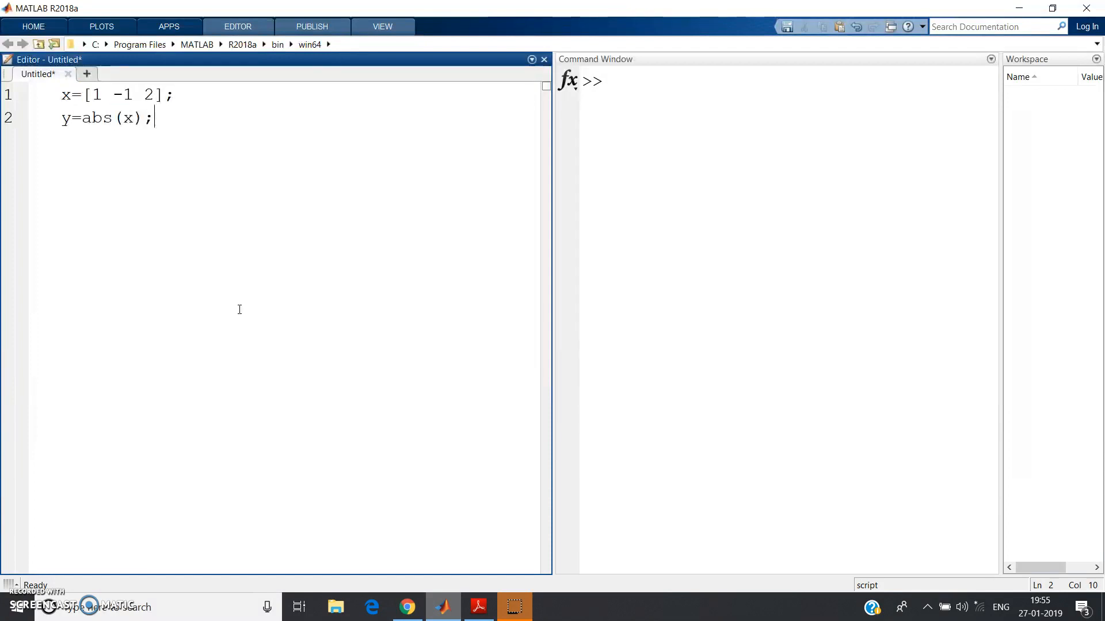
type("z=")
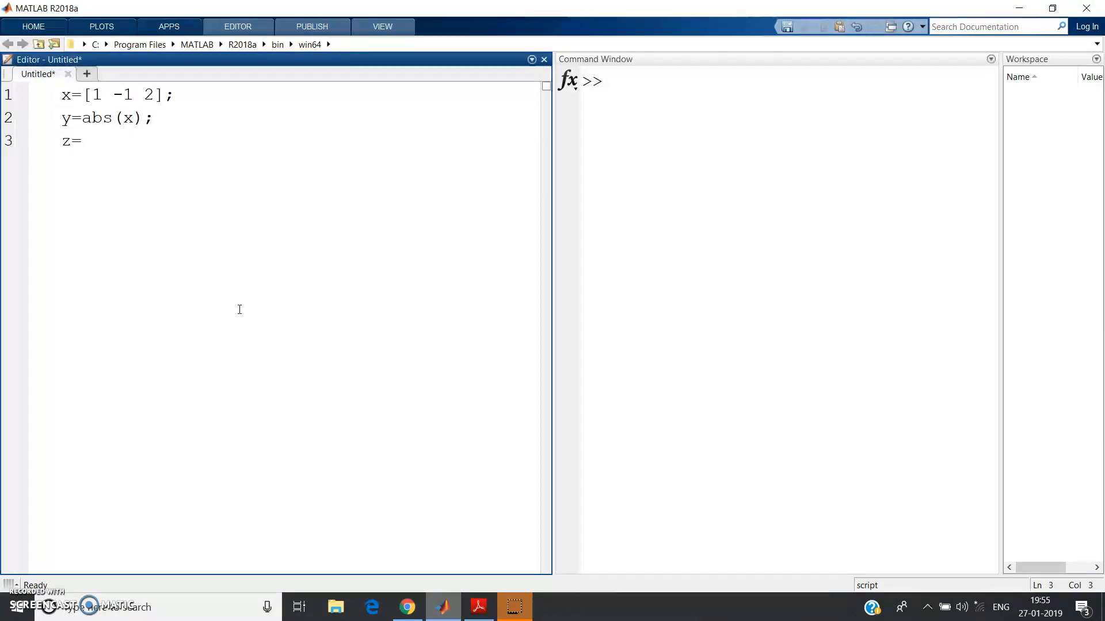
type("(x+y)")
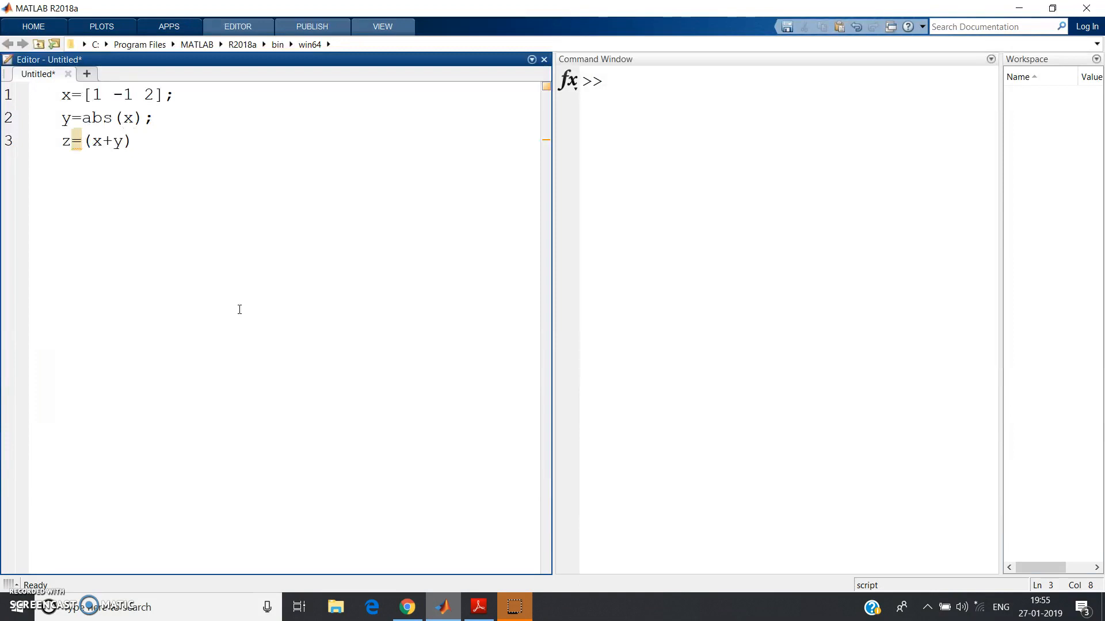
type("/2")
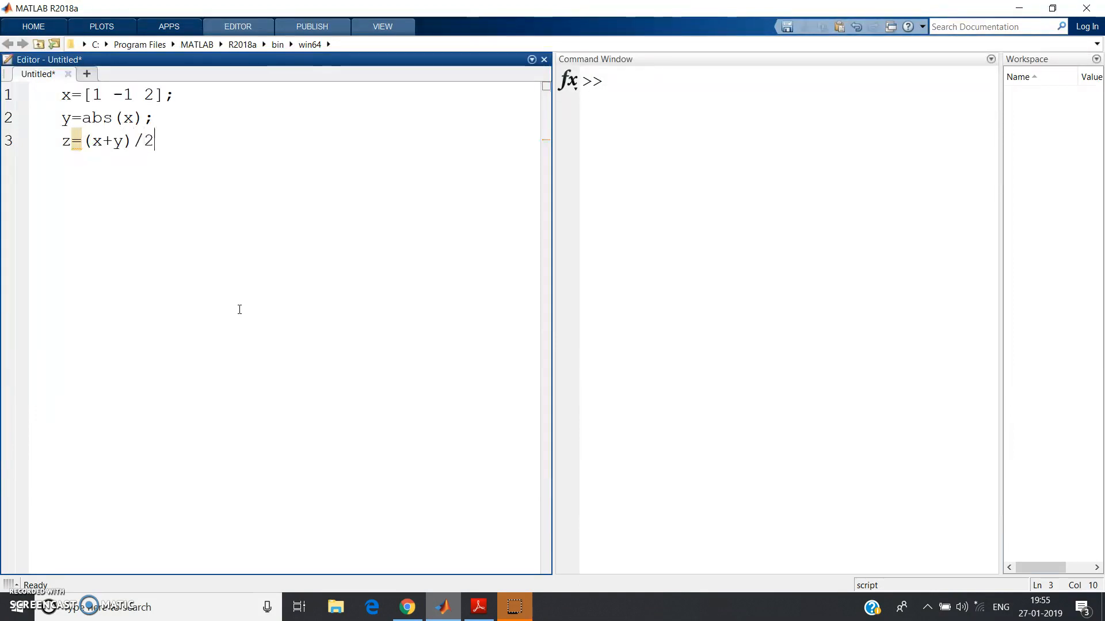
type(";")
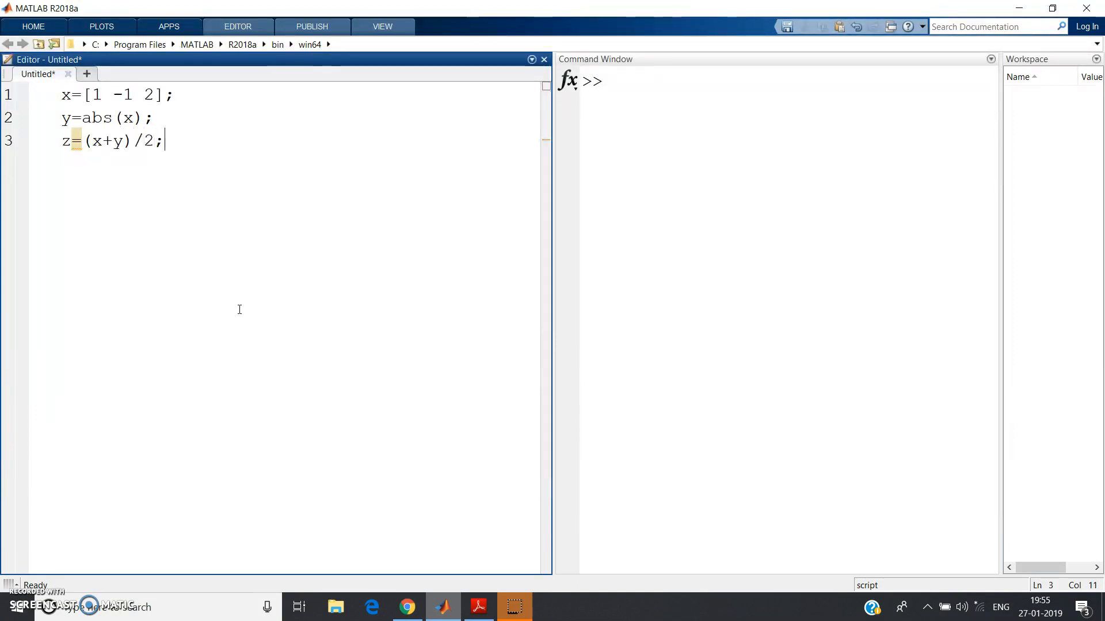
key("ctrl+a")
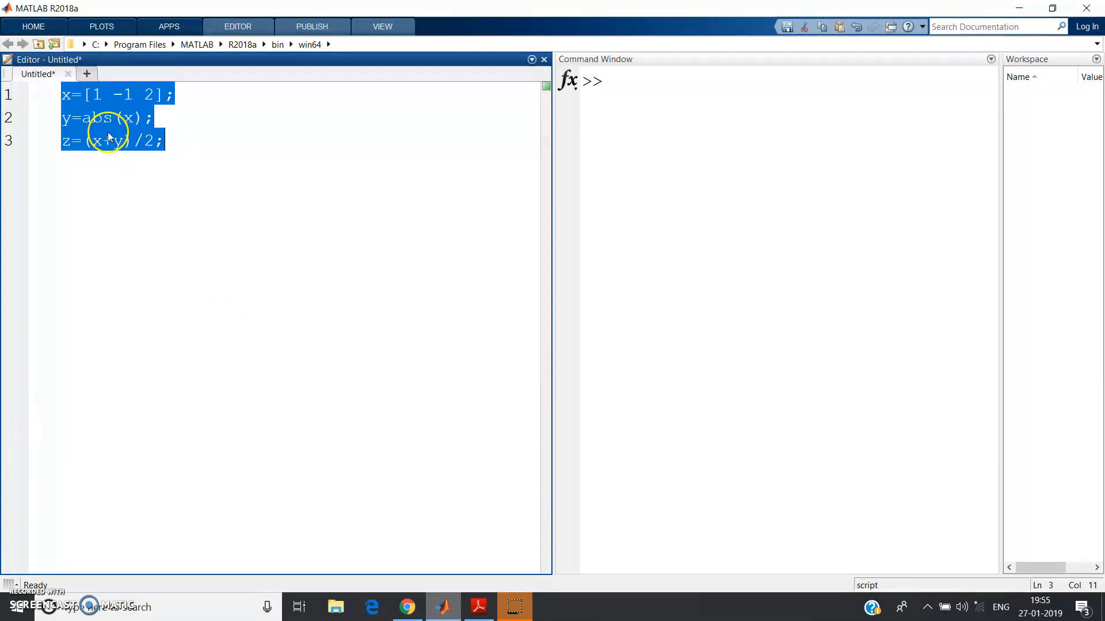
- Run the selected lines with F5 and display z (1 0 2) in the Command Window
key("f5")
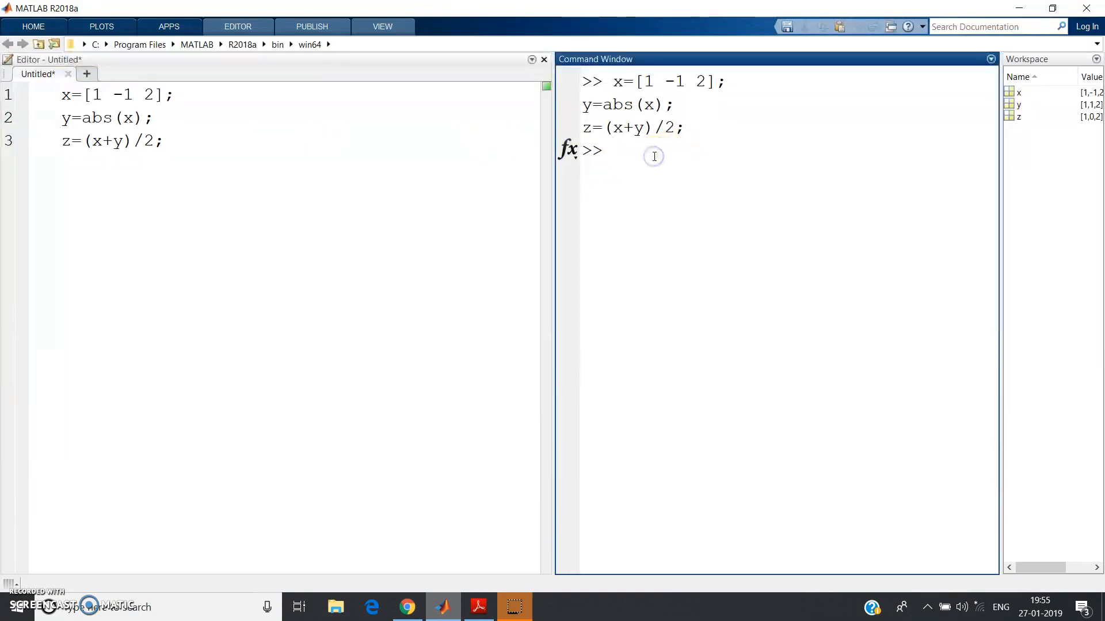
type("z")
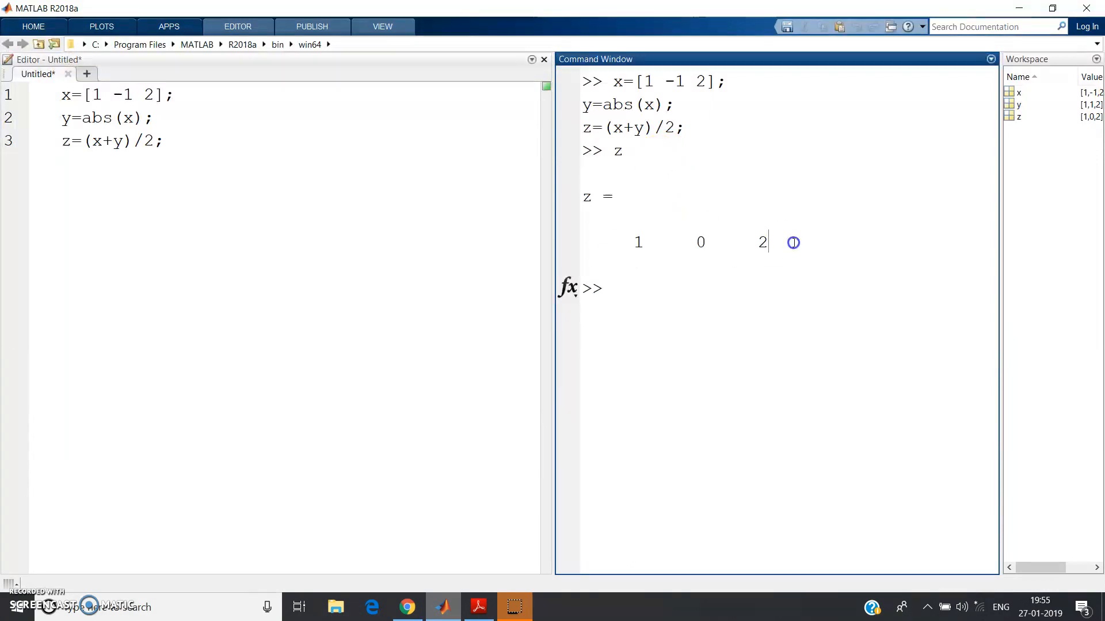
left_click_drag(641, 81, 713, 81)
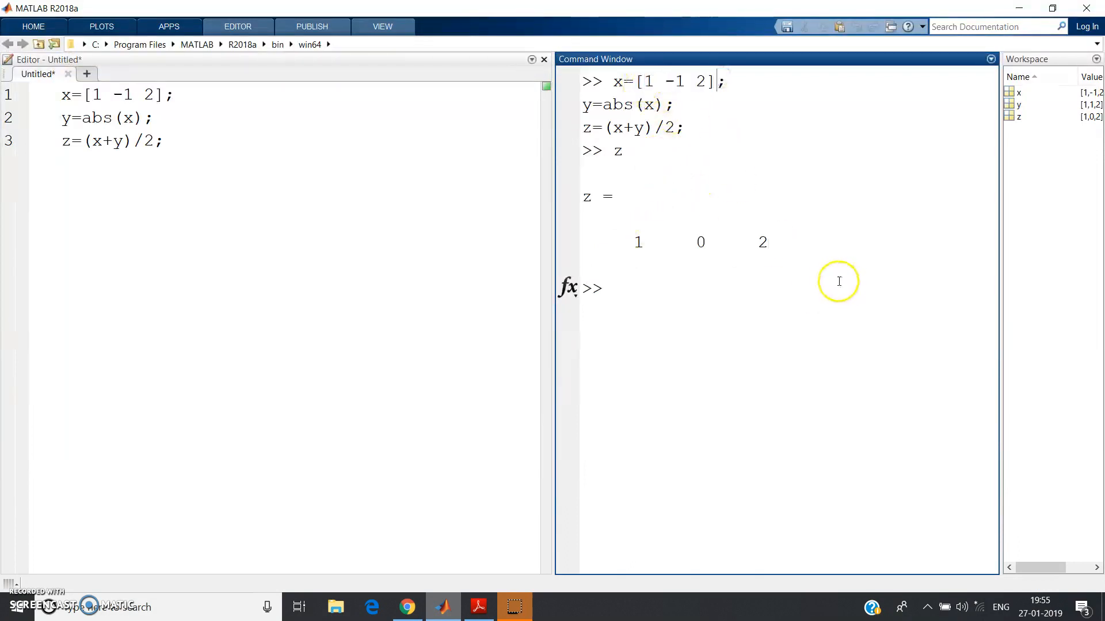
mouse_move(687, 268)
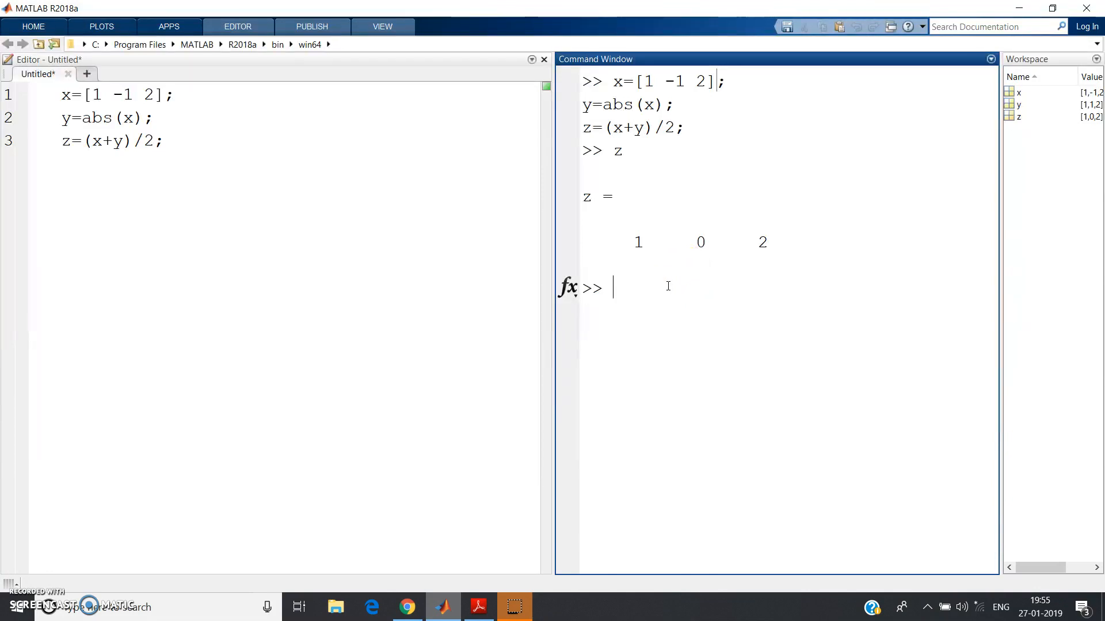
mouse_move(170, 179)
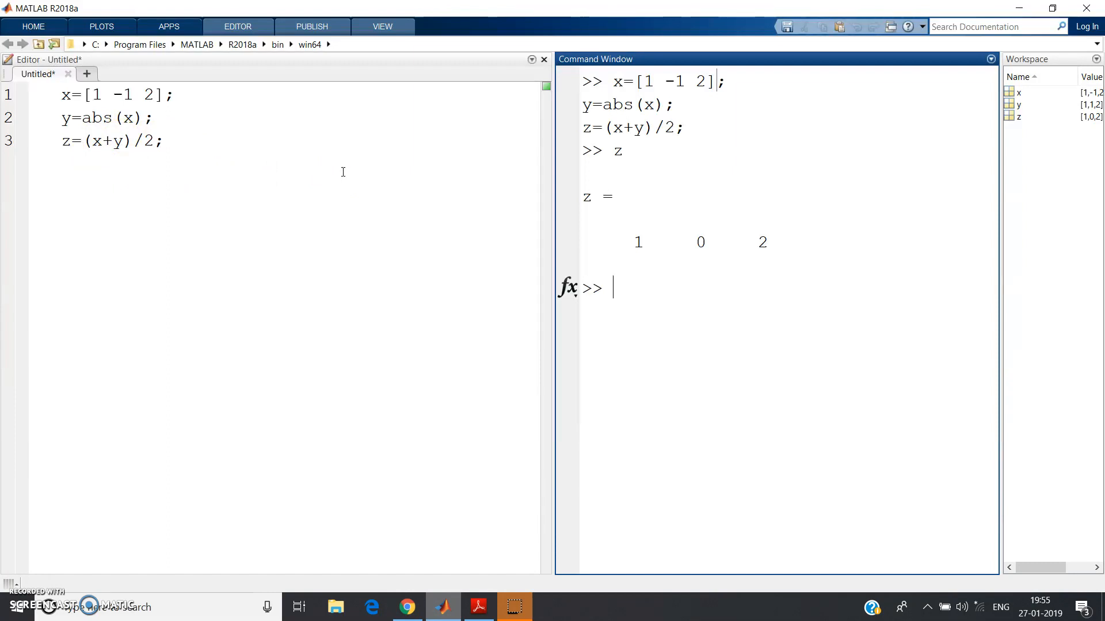
mouse_move(374, 181)
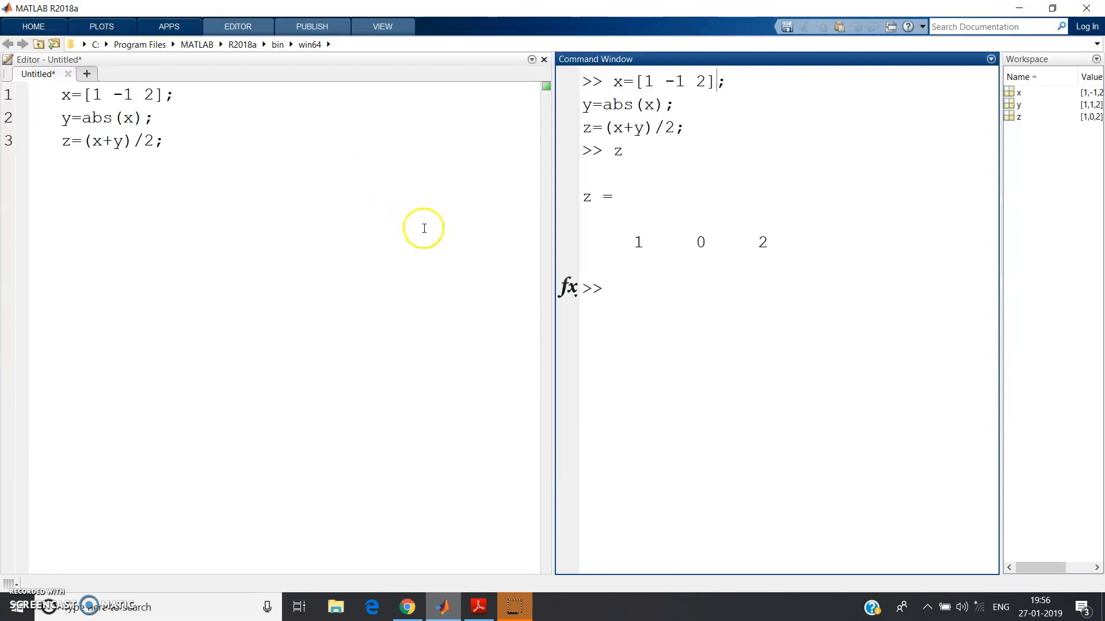
mouse_move(423, 228)
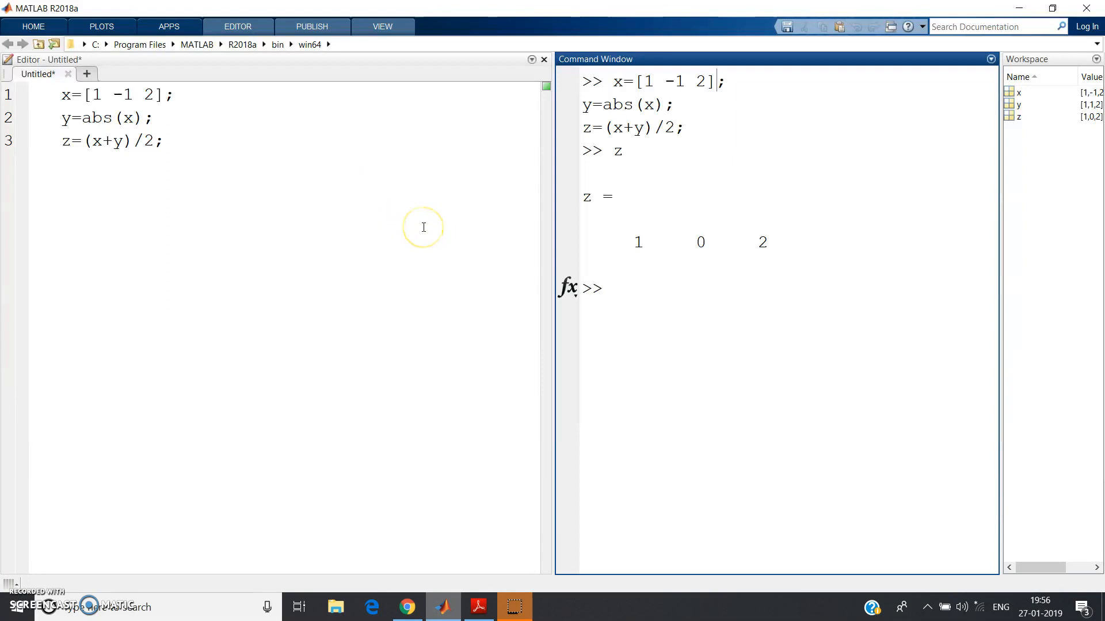
mouse_move(443, 236)
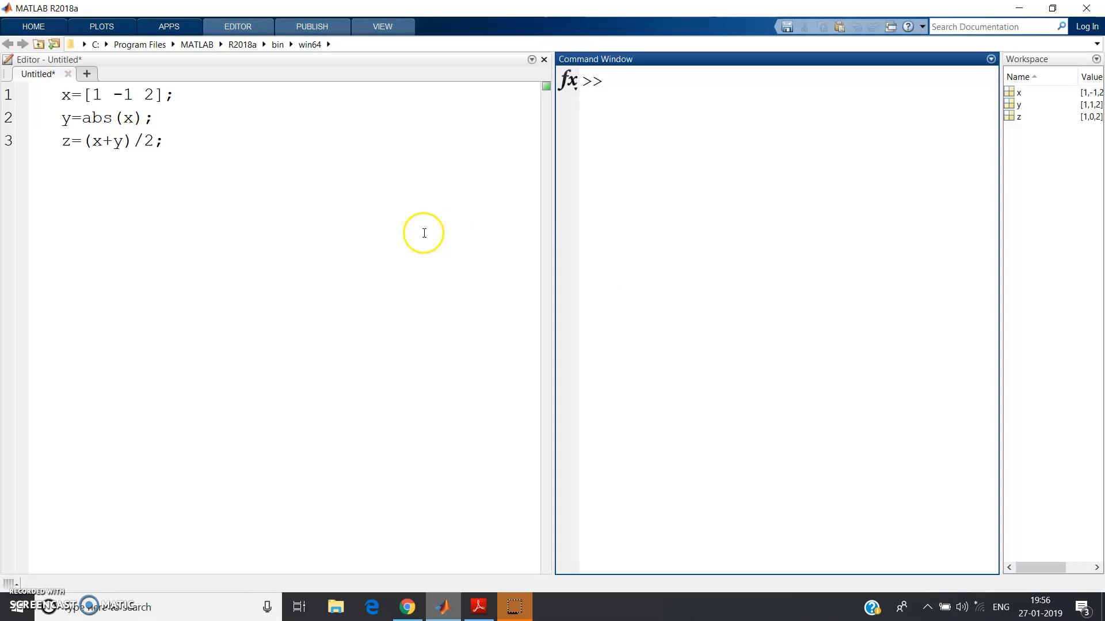
- Replace the old code with t=0:0.001:2*pi; and x=sin(t);
key("ctrl+a")
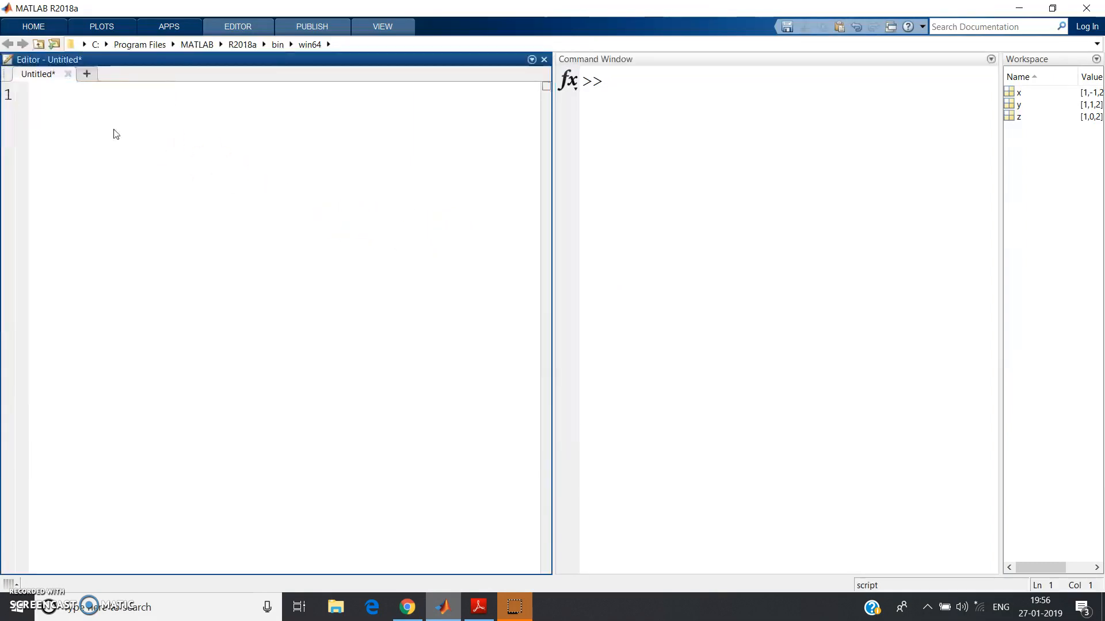
type("t=")
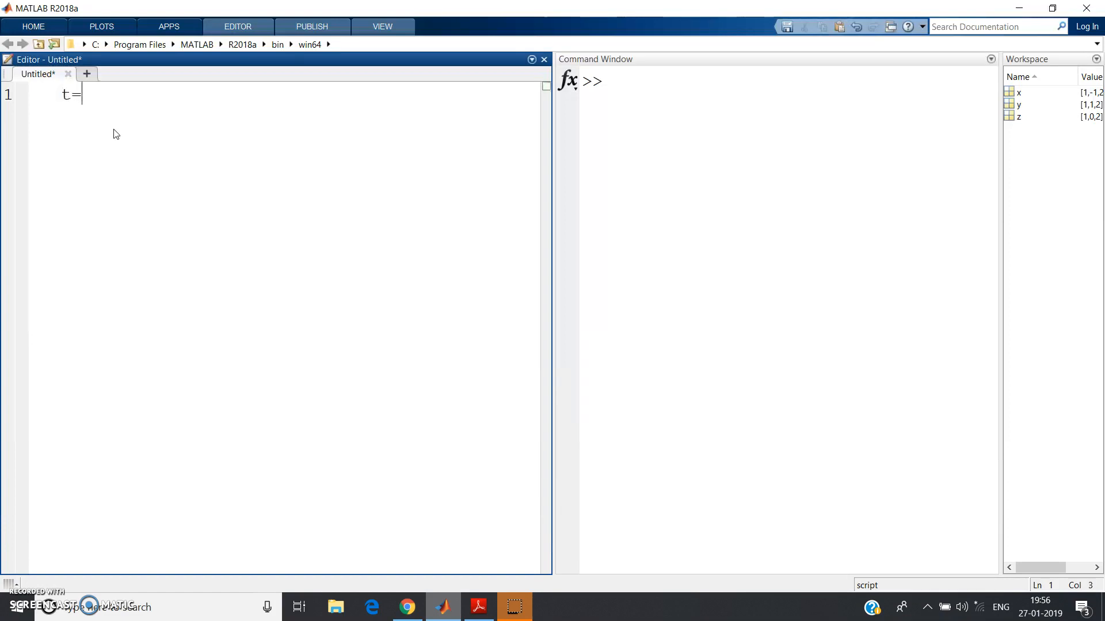
type("0:0")
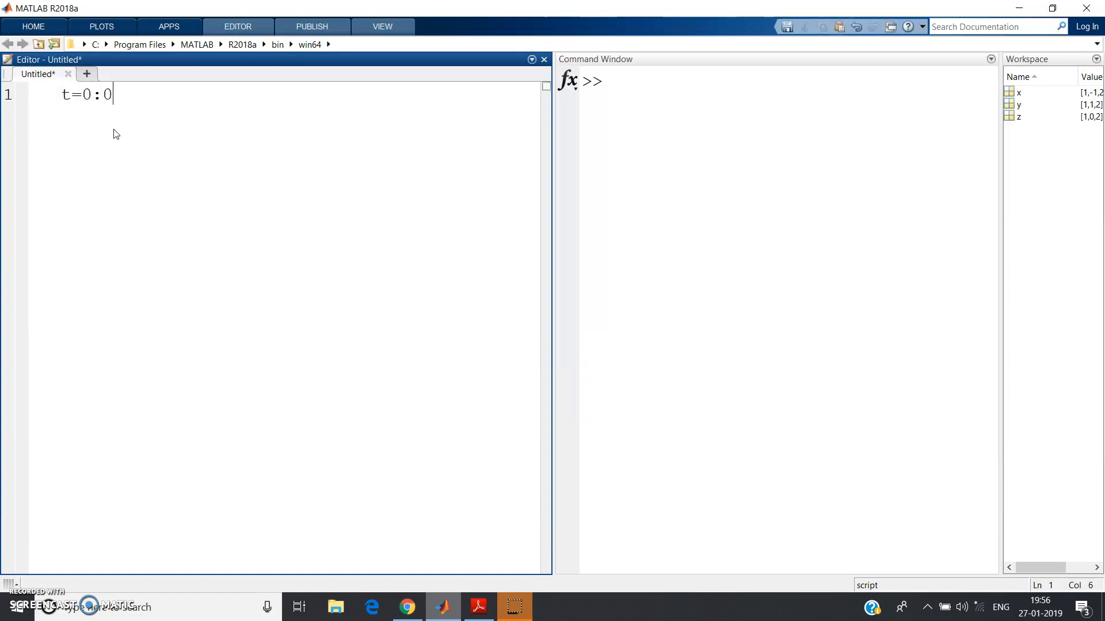
type(".001:")
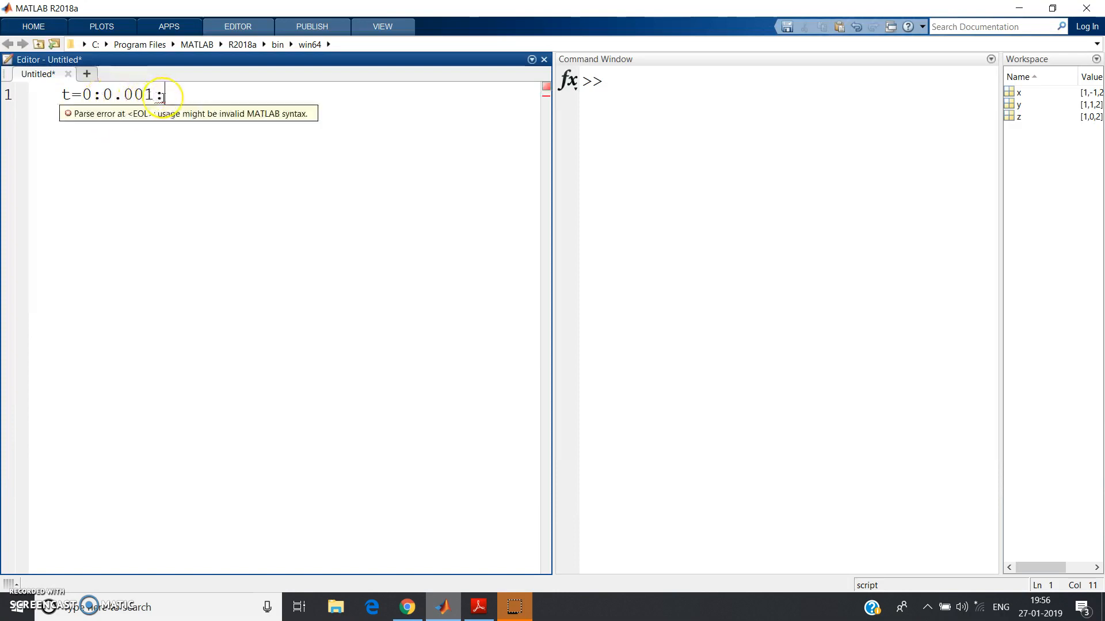
type("2*")
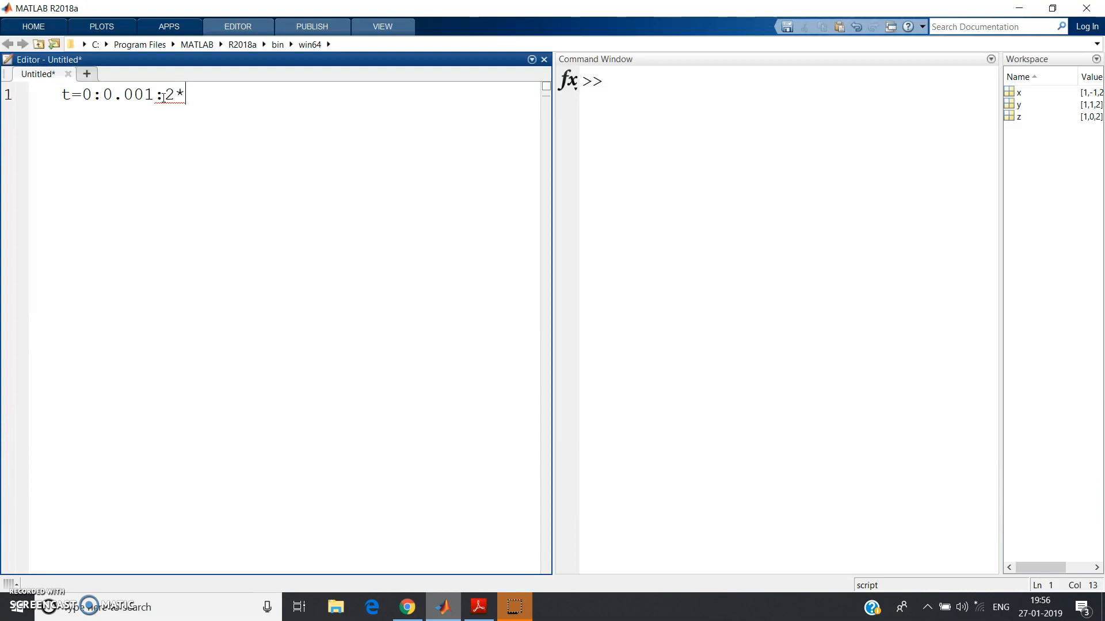
type("pi;")
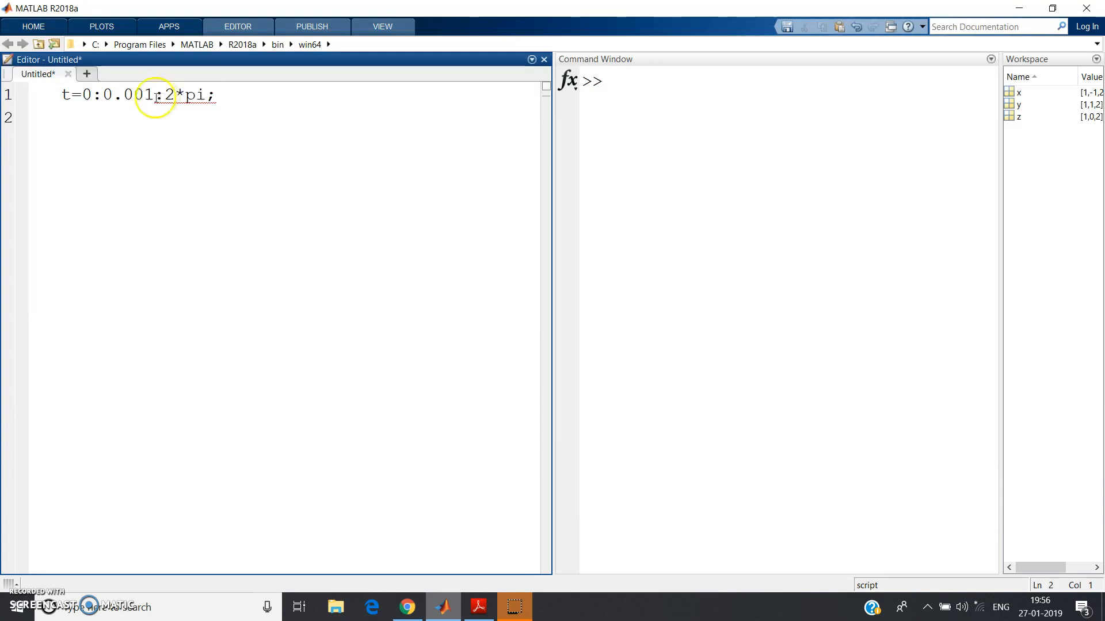
type("x")
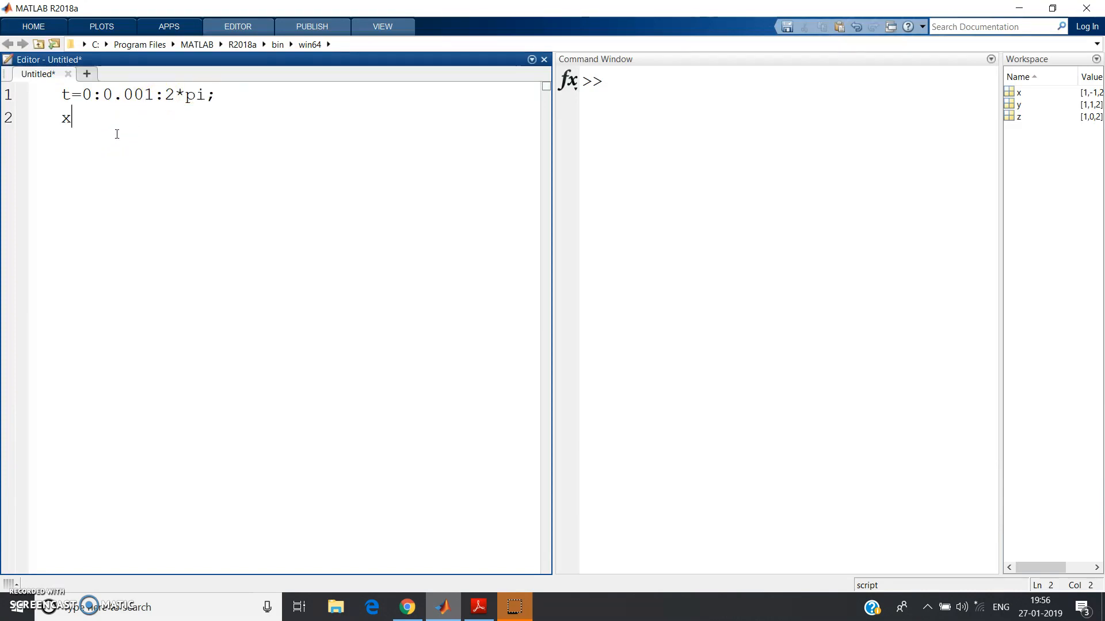
type("=sin(")
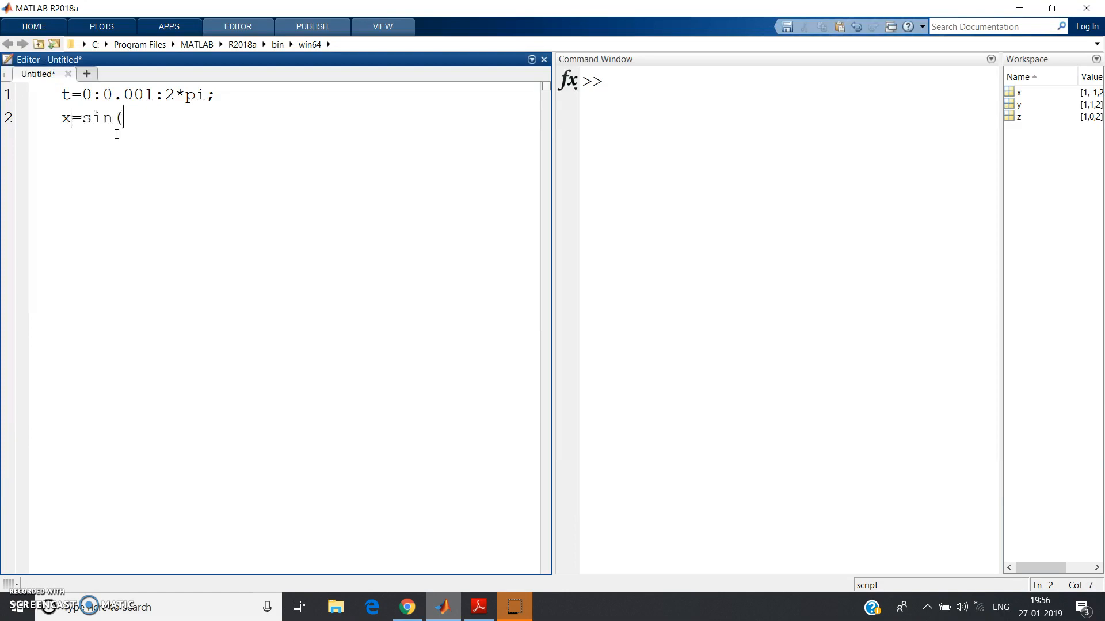
type("t);")
type("s")
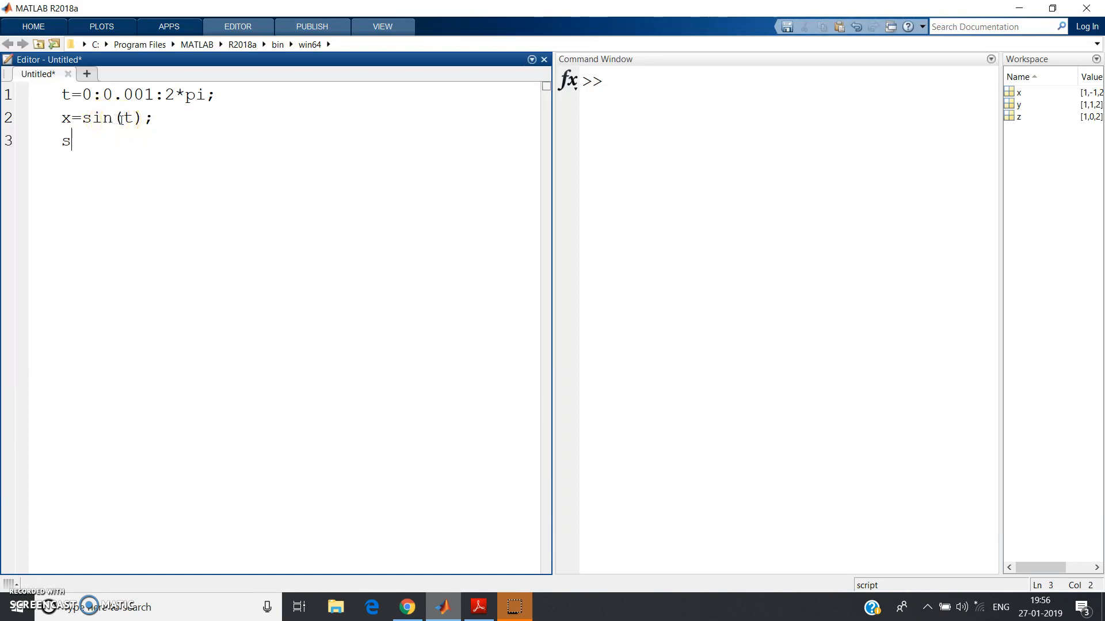
- Plot x against t in subplot(2,1,1), set y=abs(x), and begin the next subplot line
type("ubplot(2,1,1")
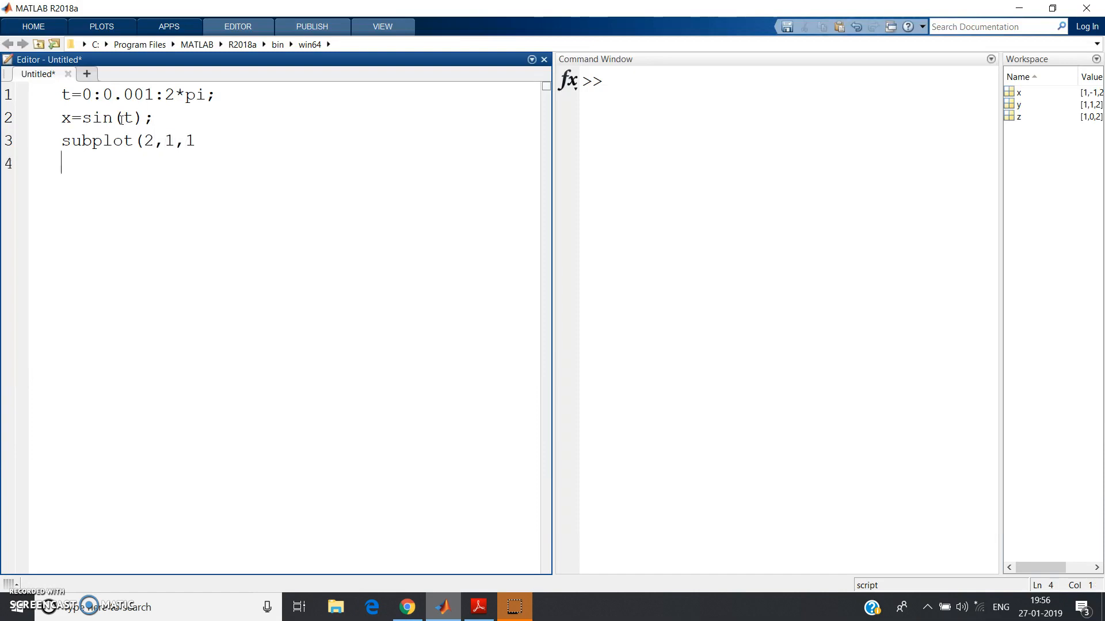
key("Backspace")
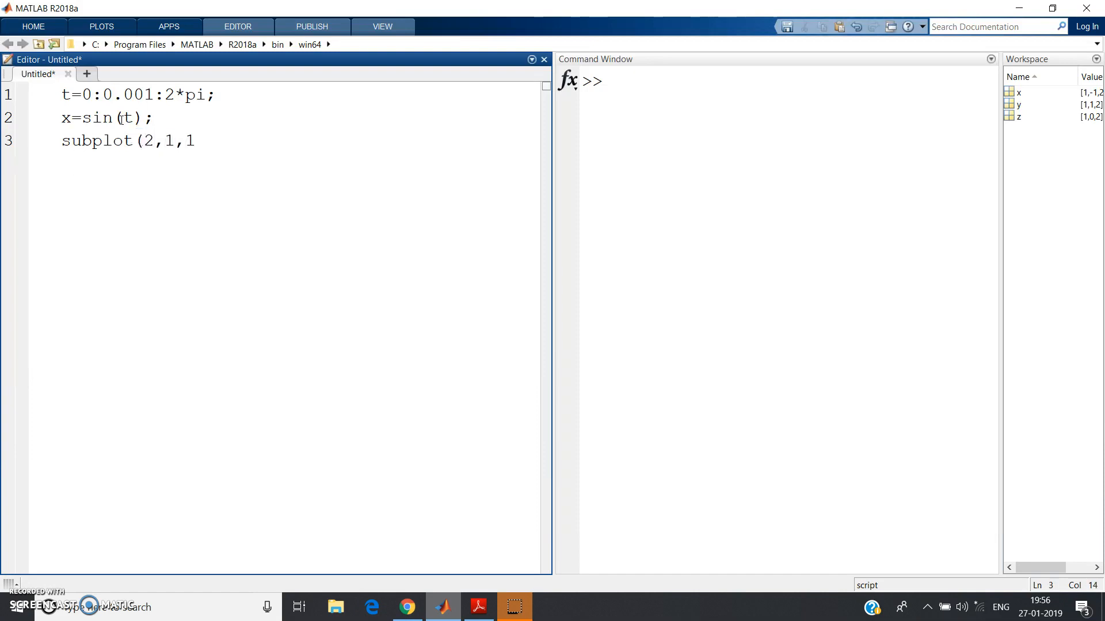
type(");")
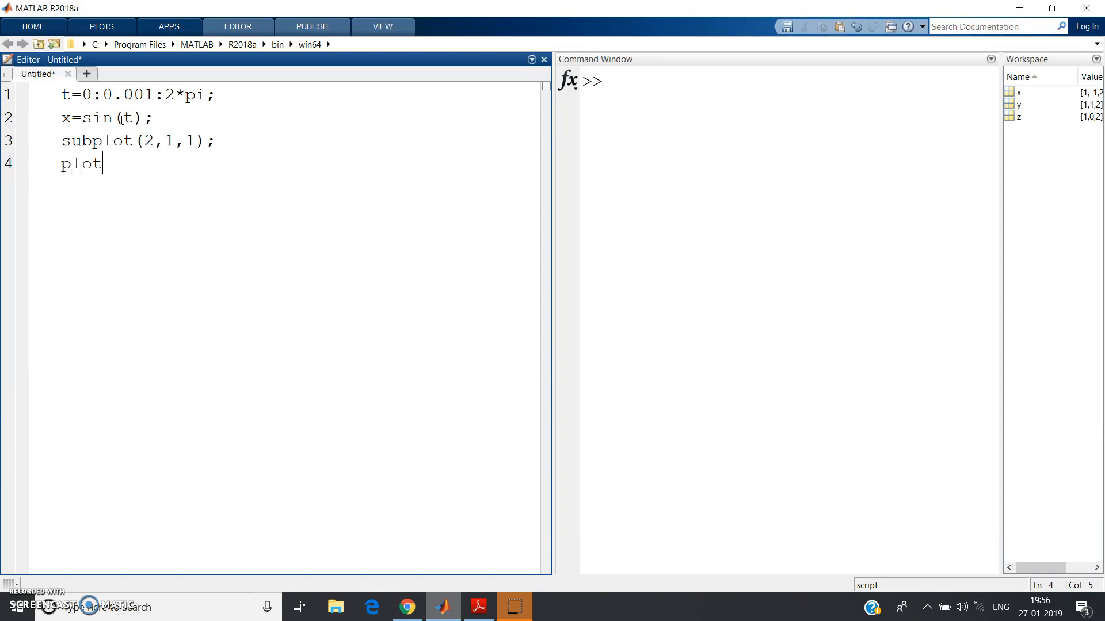
type("(t,x);")
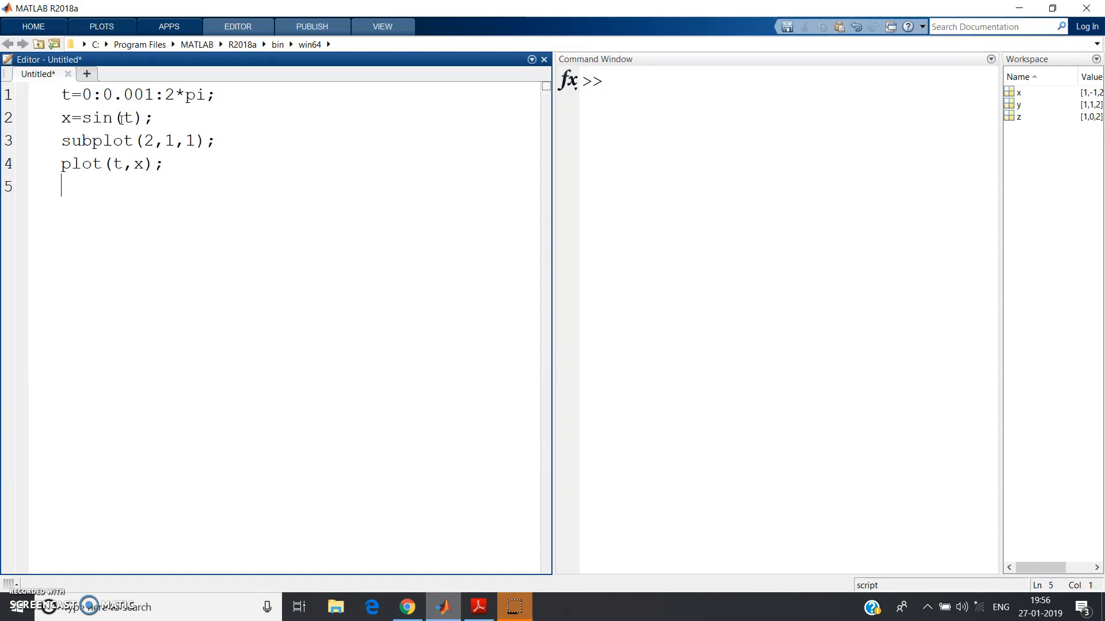
type("y=abs(")
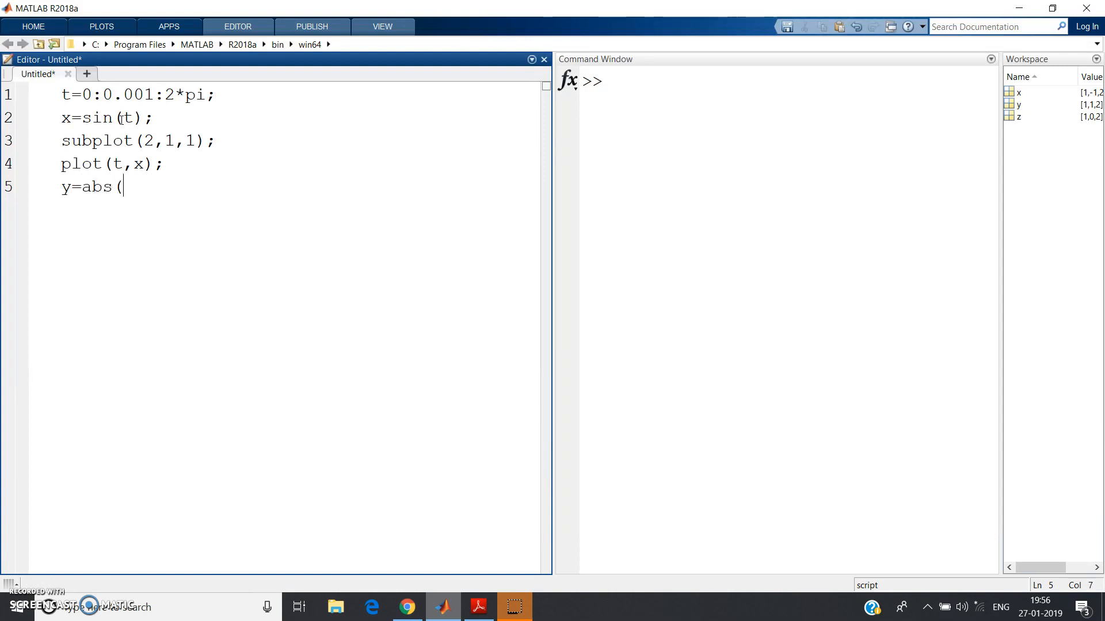
type("x);")
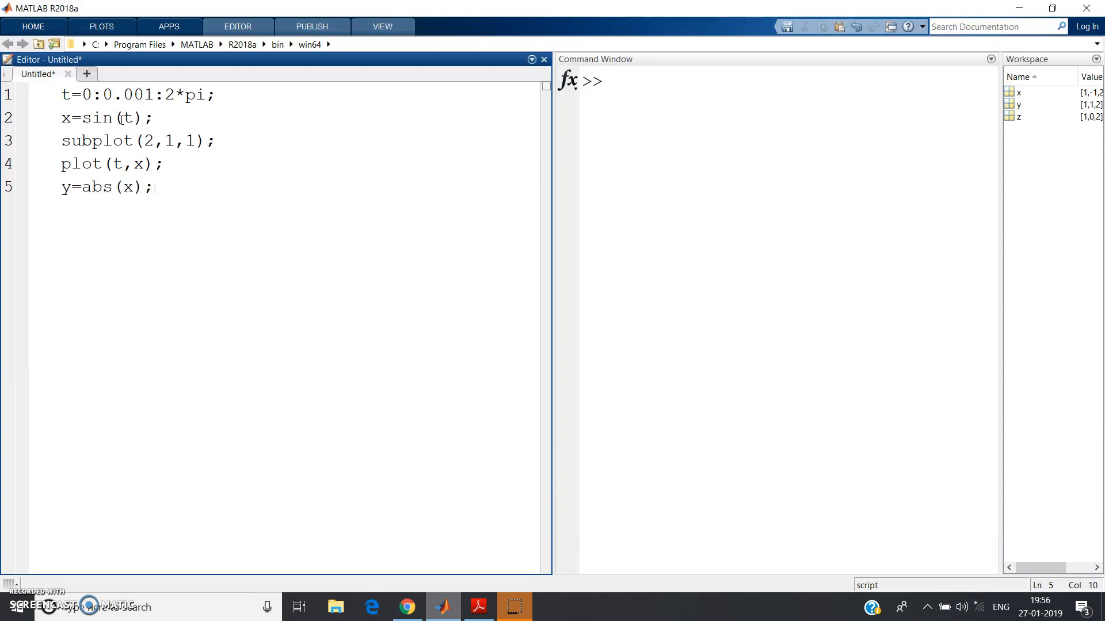
type("subplot(")
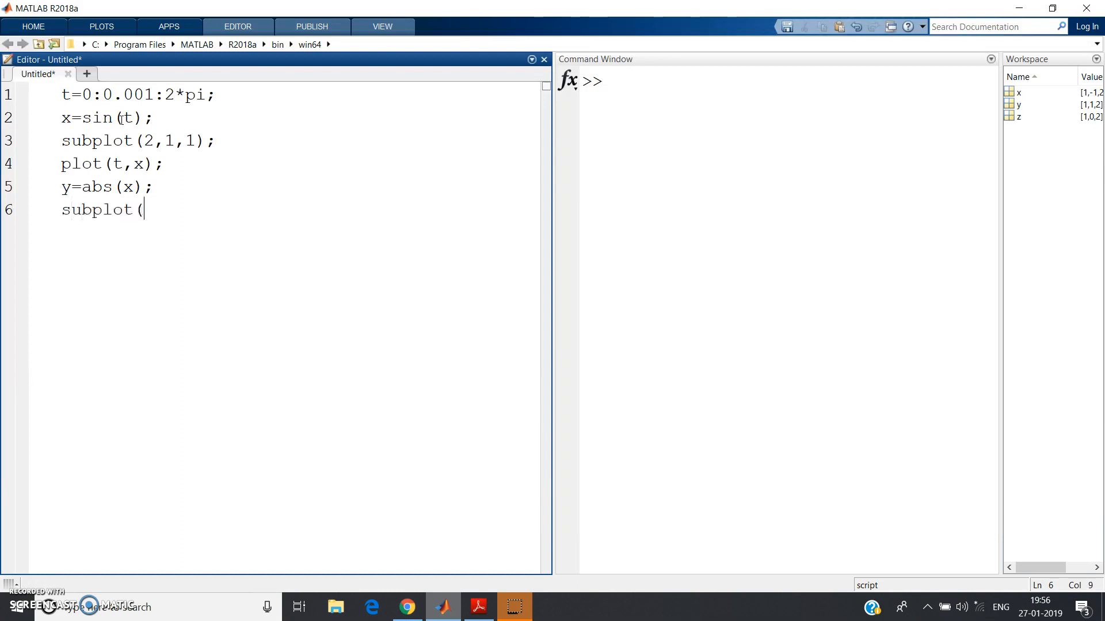
- Add subplot(2,1,2), compute z=(x+y)/2, and plot z against t
type("2,1,2")
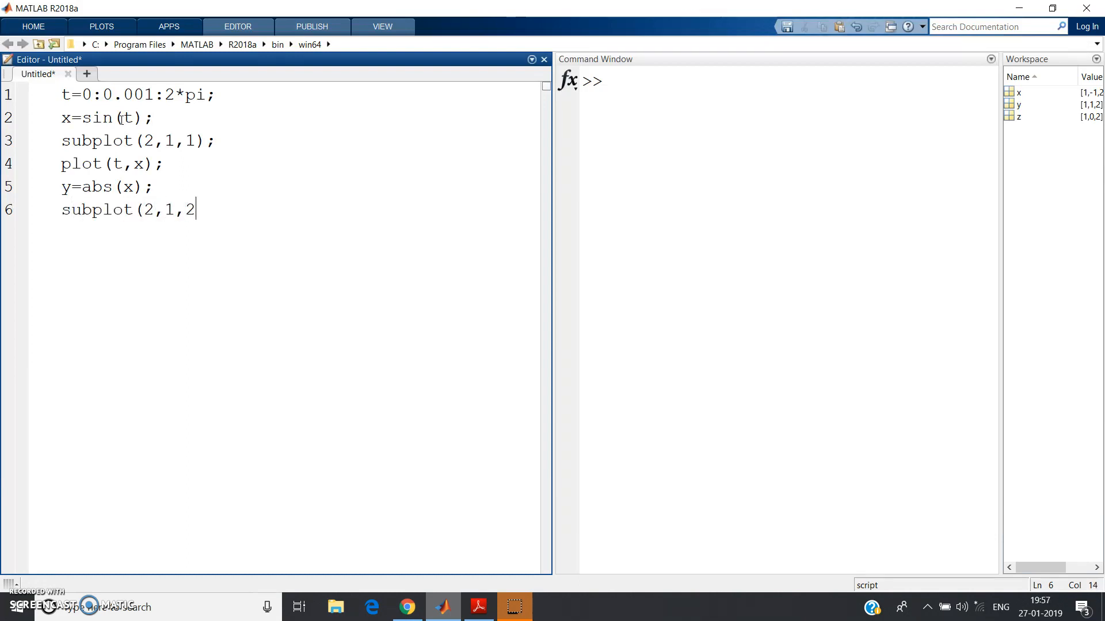
key("enter")
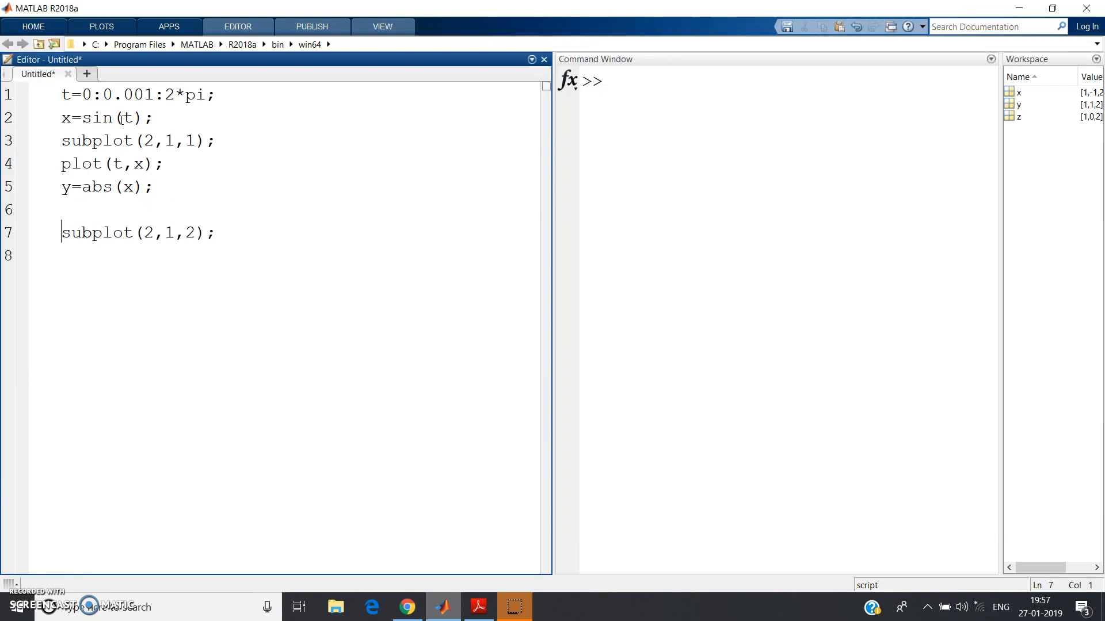
type("z=")
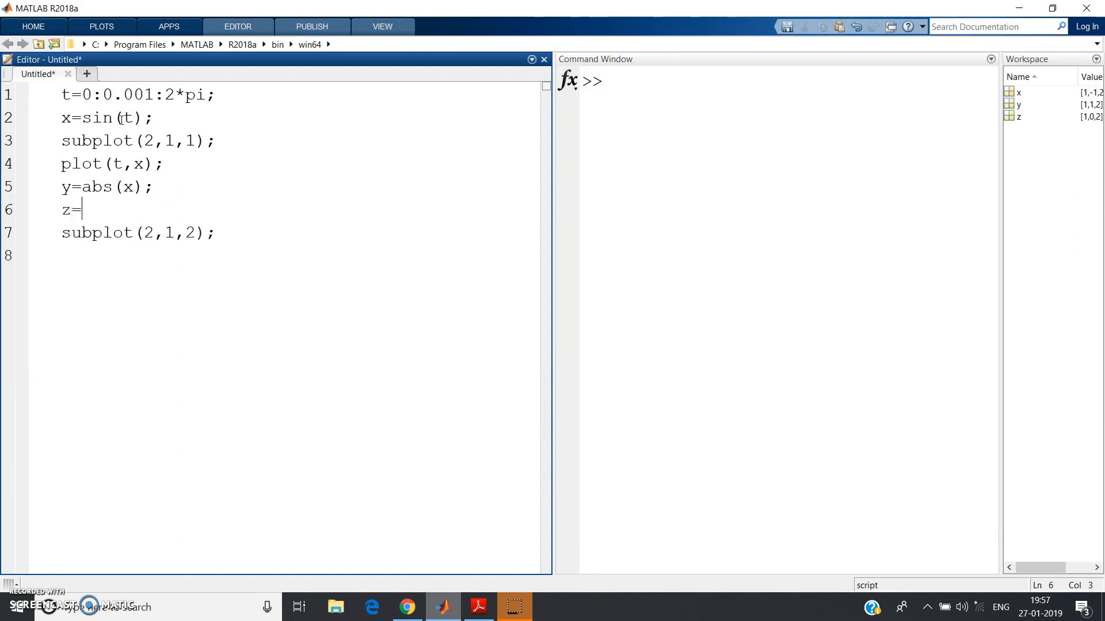
type("(x+")
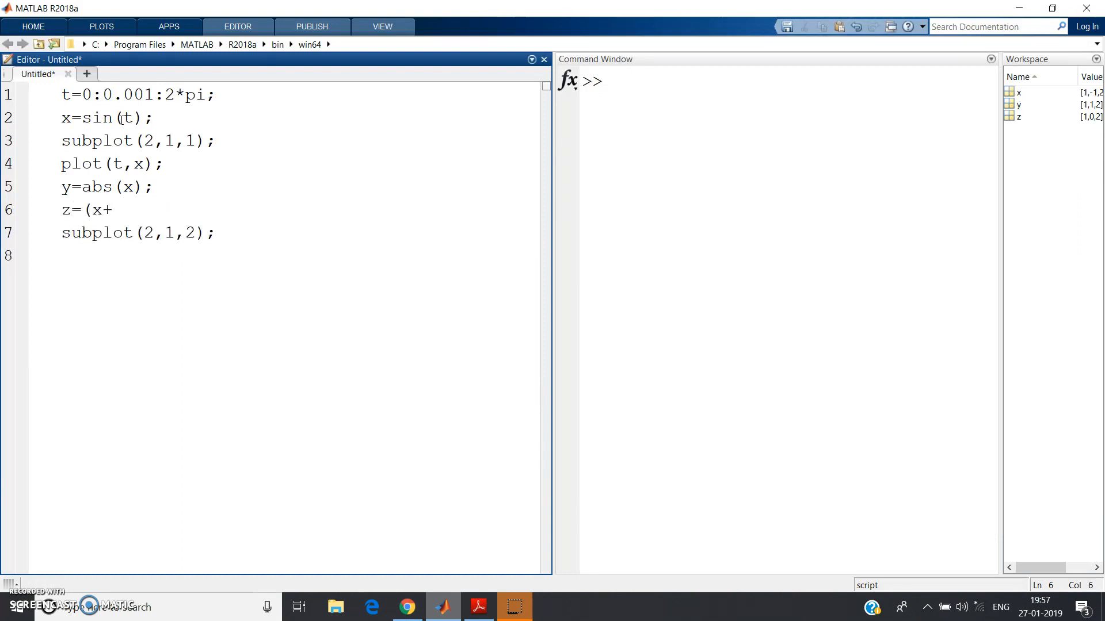
type("y)/2;")
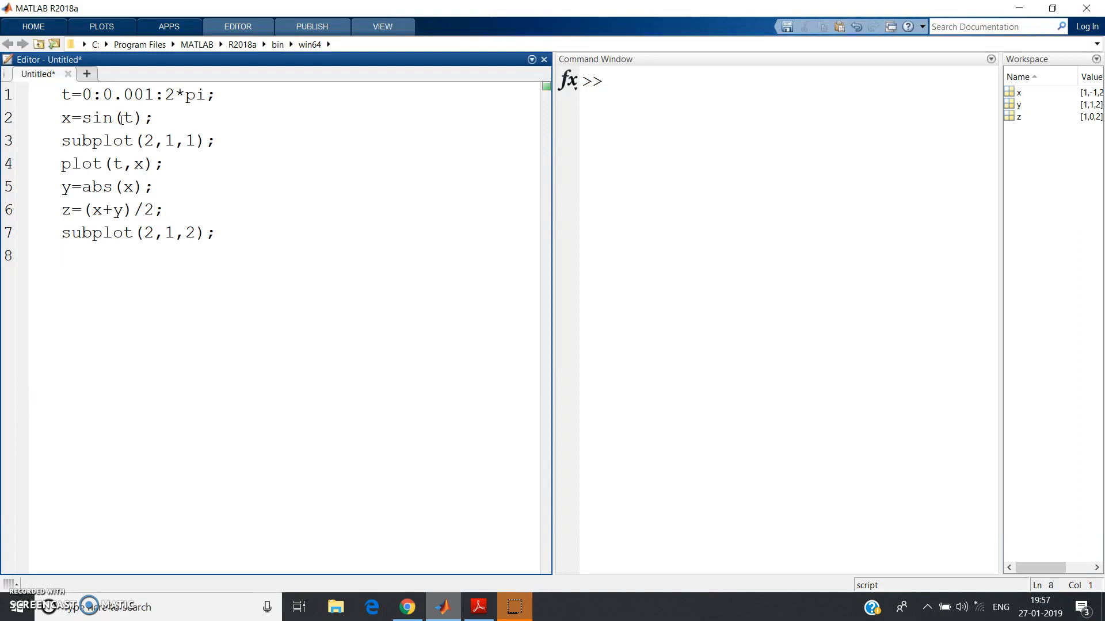
type("plot(")
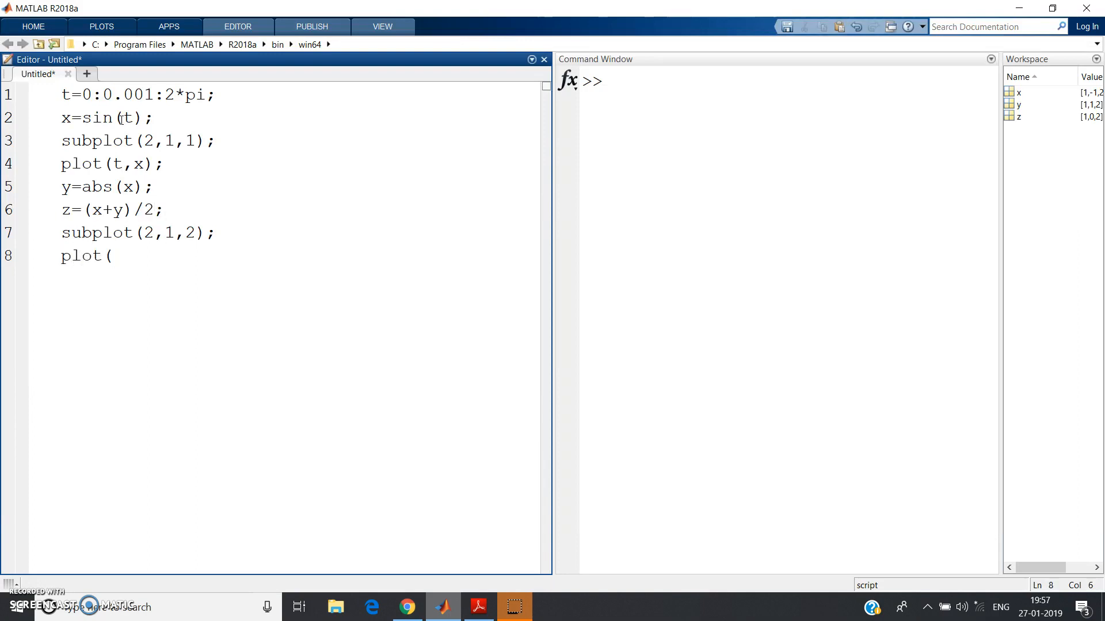
type("t,z)")
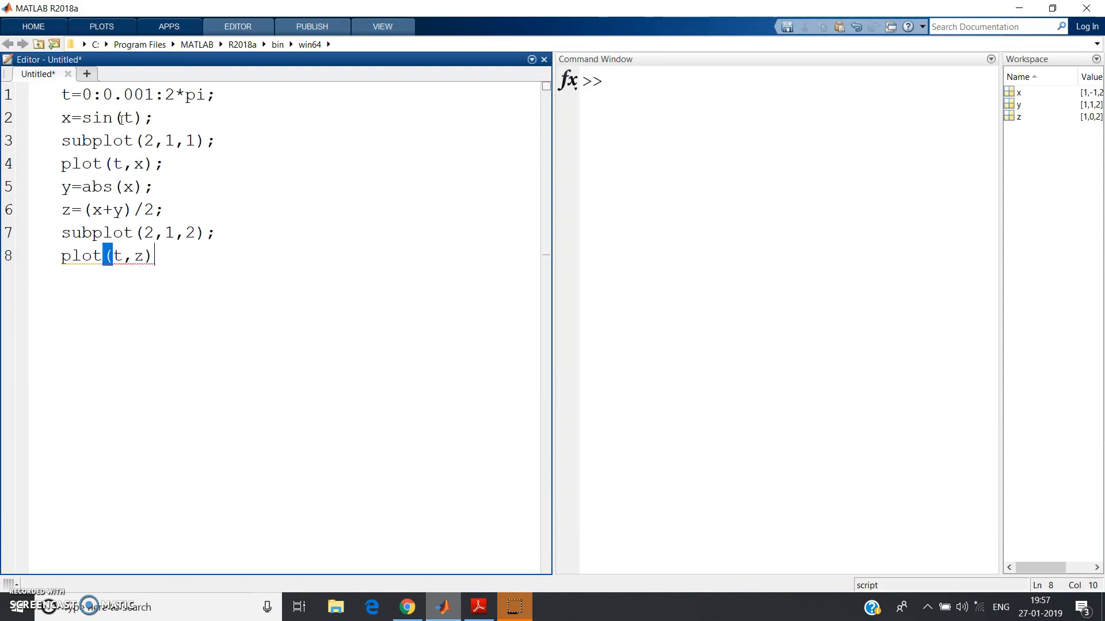
- Label the second subplot's axes with xlabel('Time') and ylabel('Amplitude')
type("xlabe")
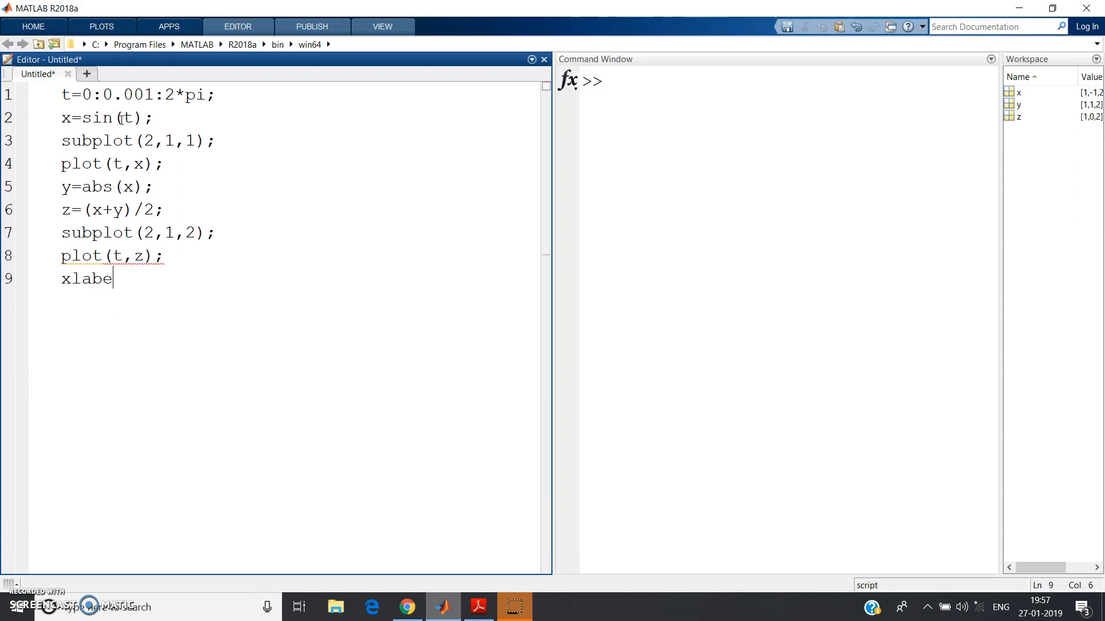
type("l(")
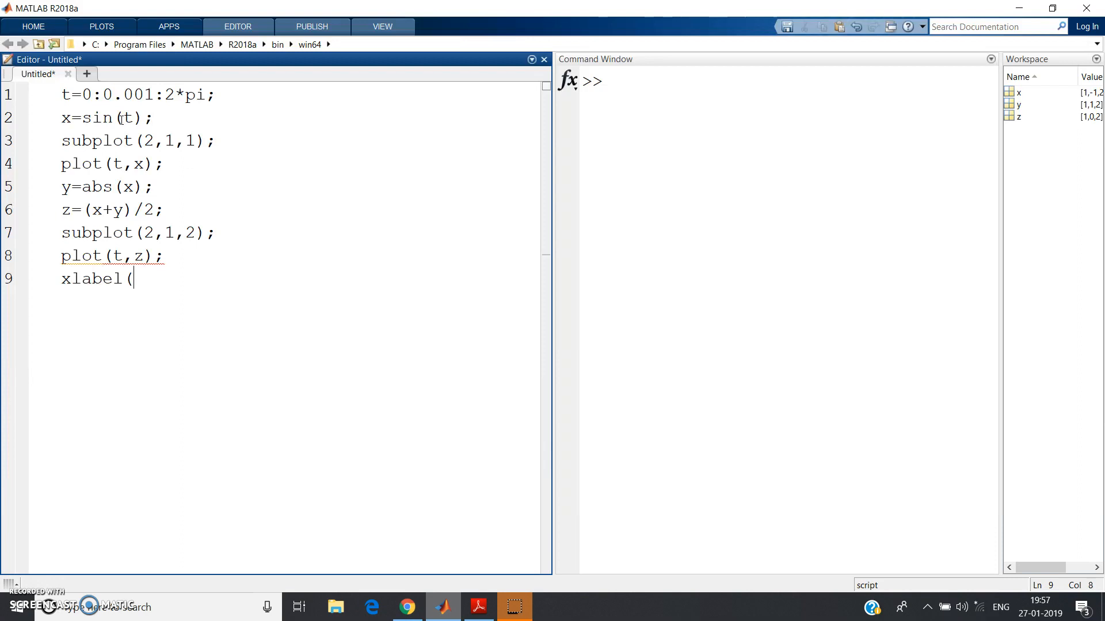
type("'Time');")
type("y")
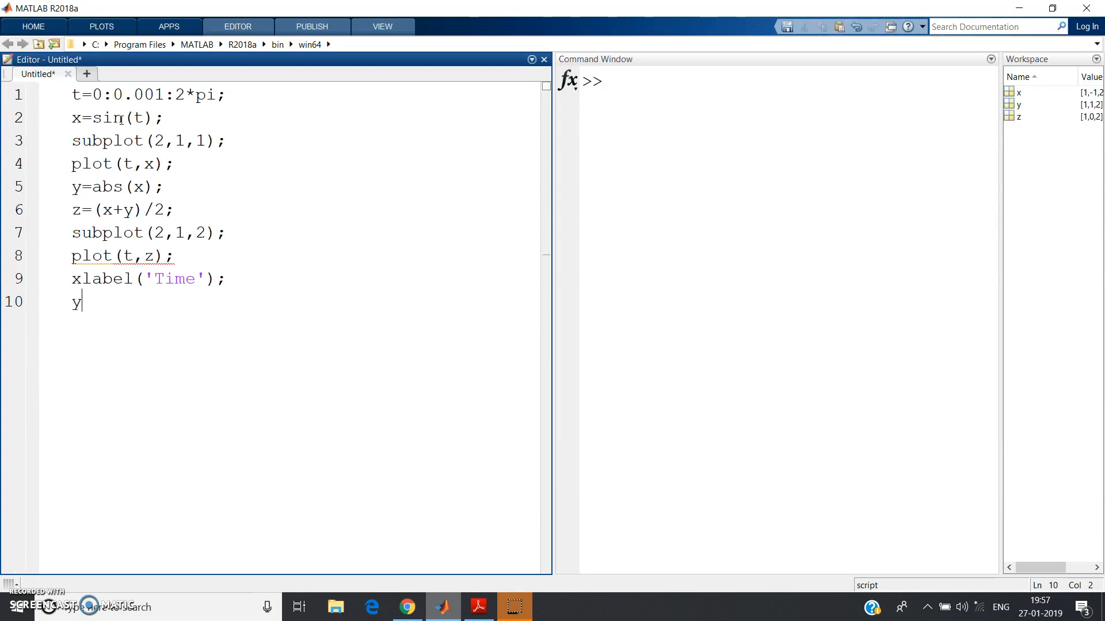
type("label(")
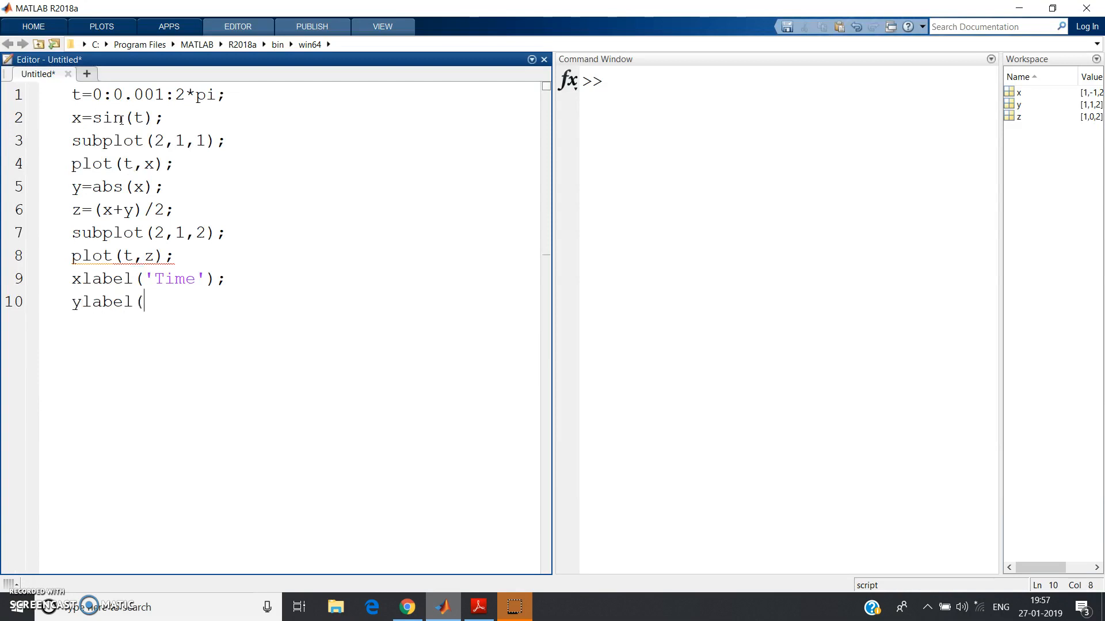
type("'")
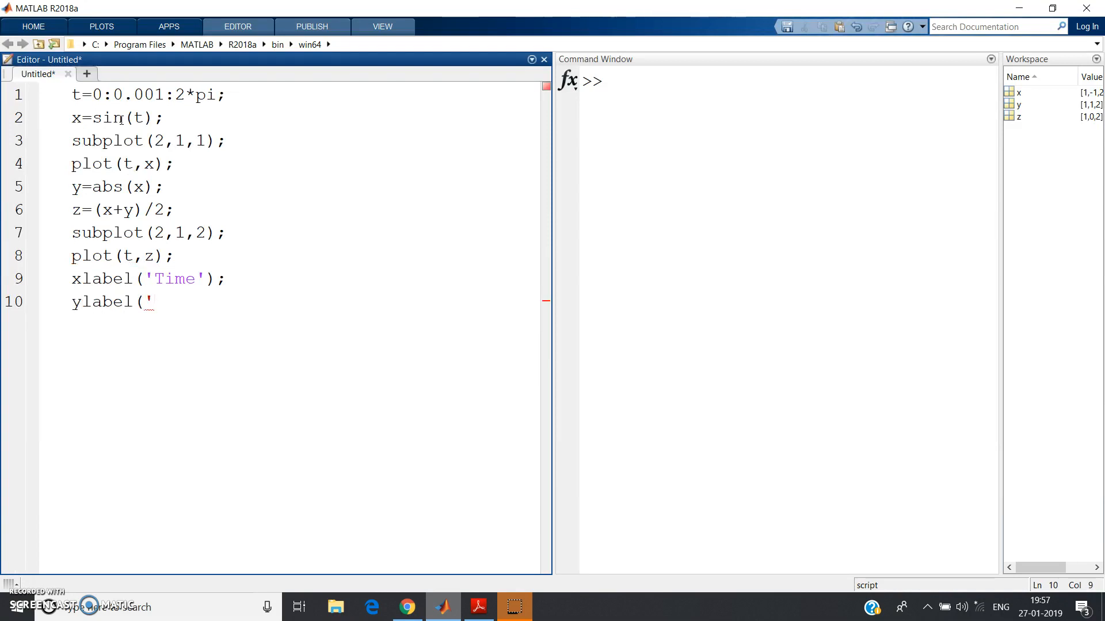
type("Amplit")
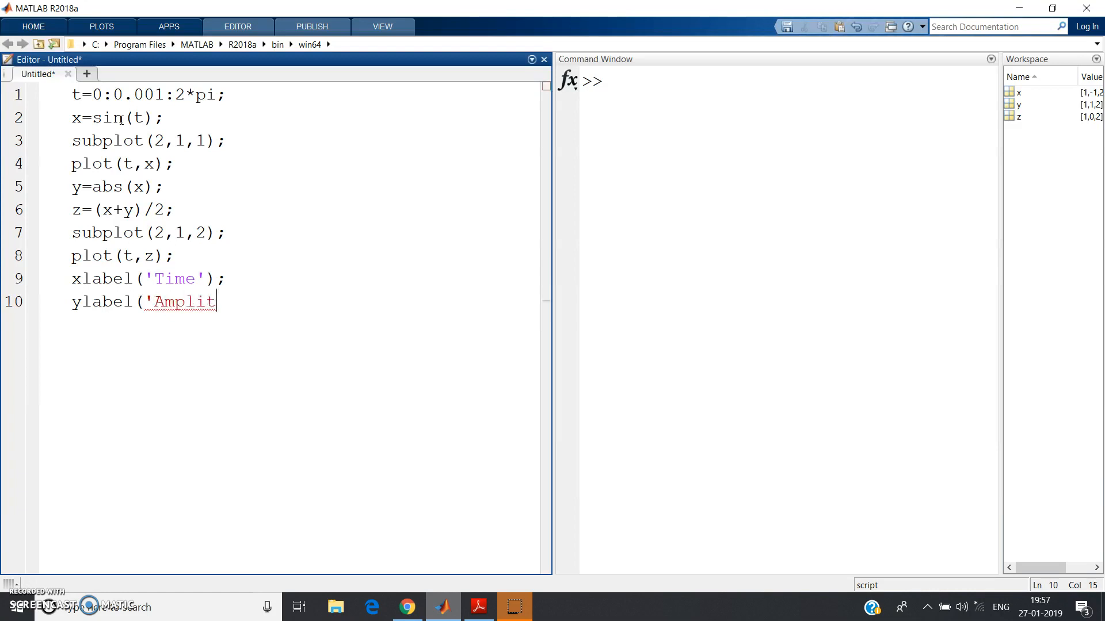
type("ude');")
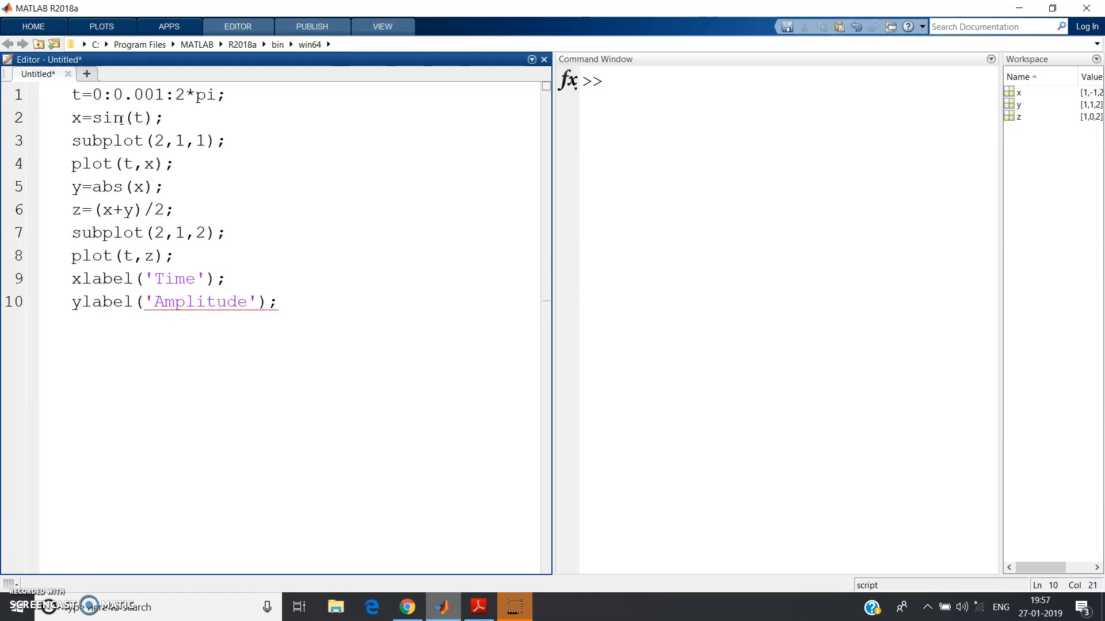
- Copy the Time and Amplitude label lines under the first plot and start its title call
left_click_drag(72, 278, 276, 302)
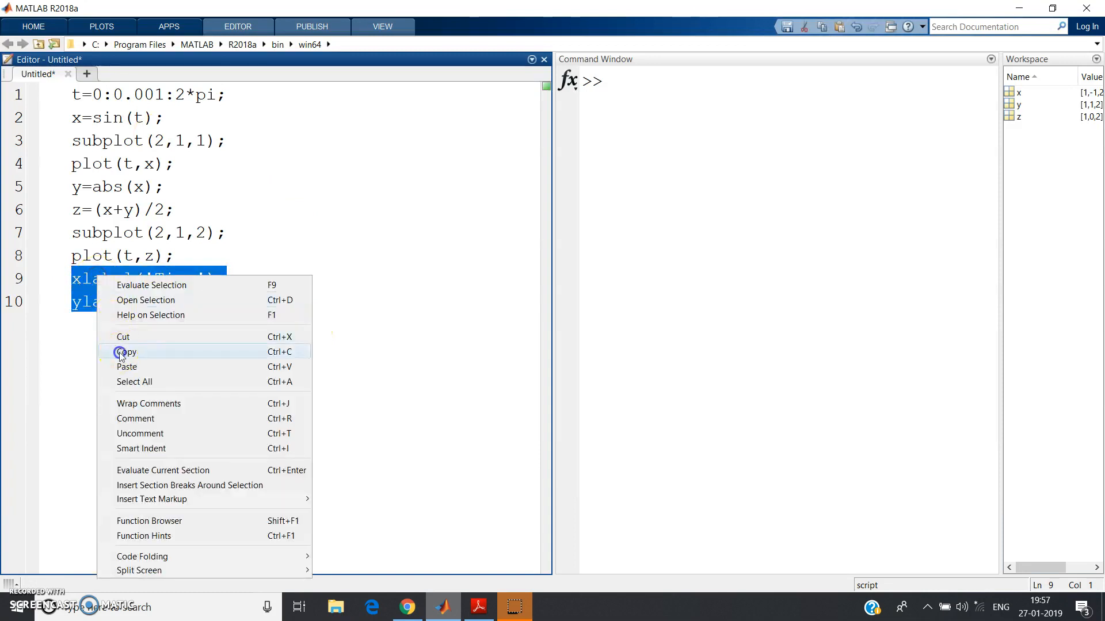
left_click(125, 352)
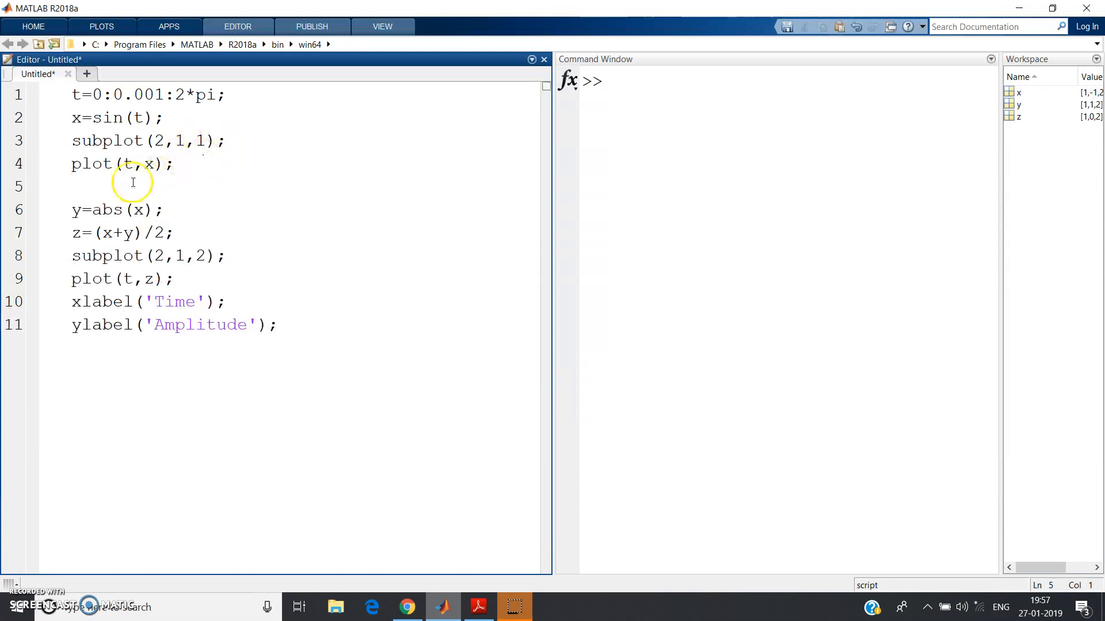
right_click(133, 183)
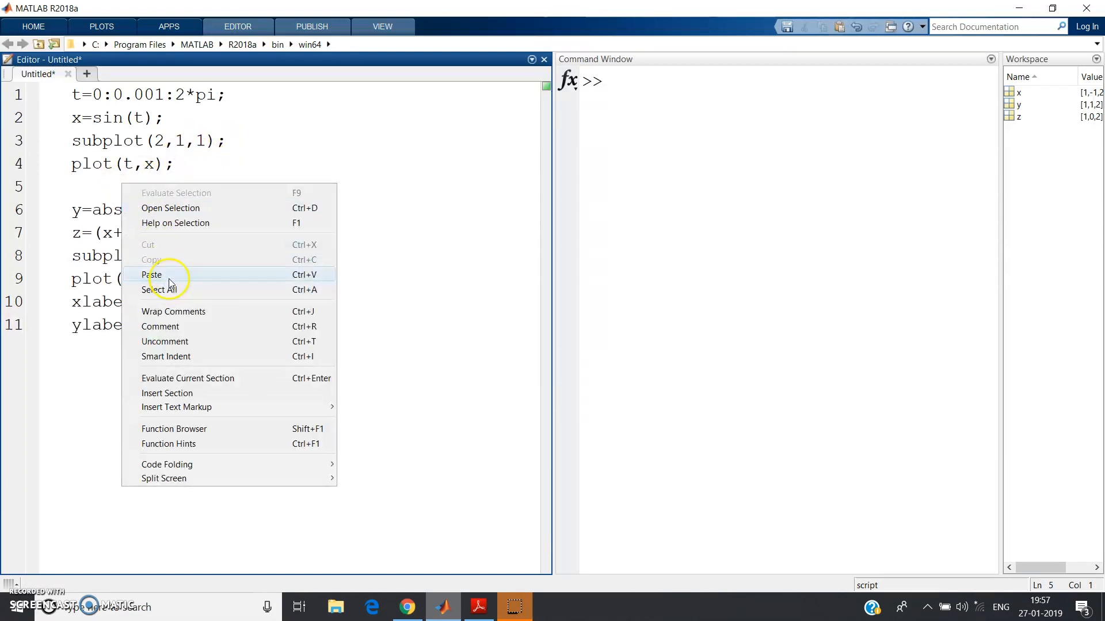
left_click(153, 275)
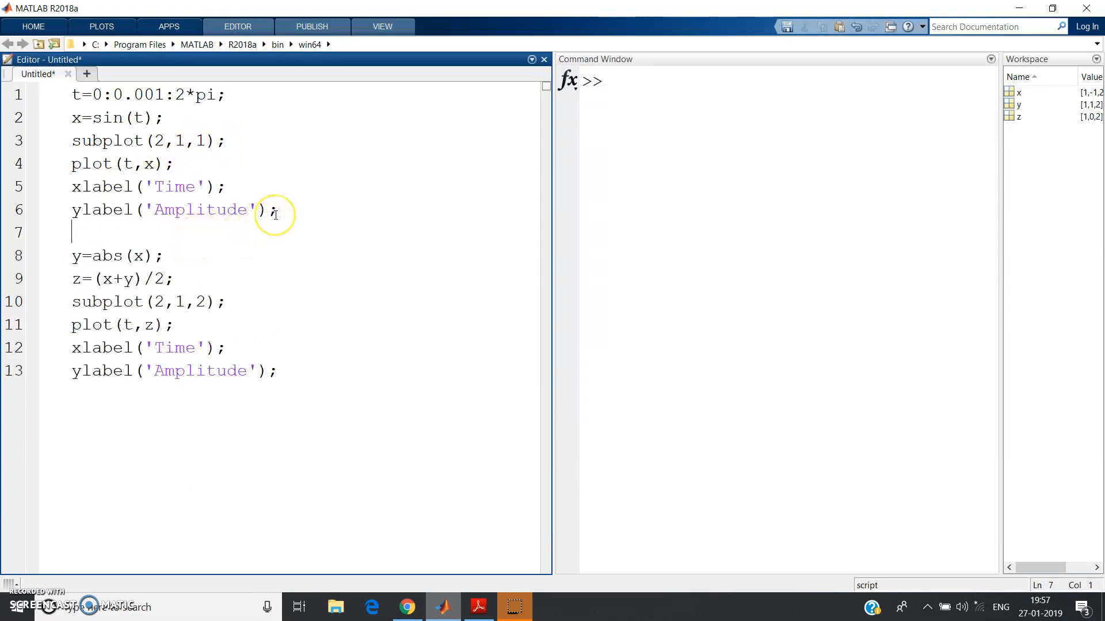
type("title")
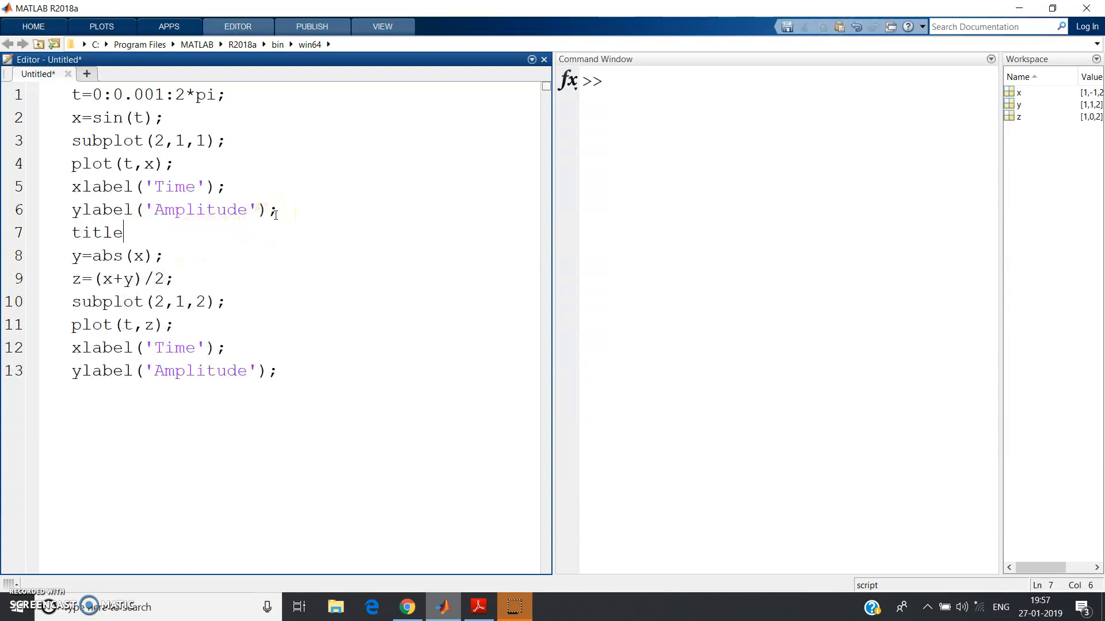
type("('")
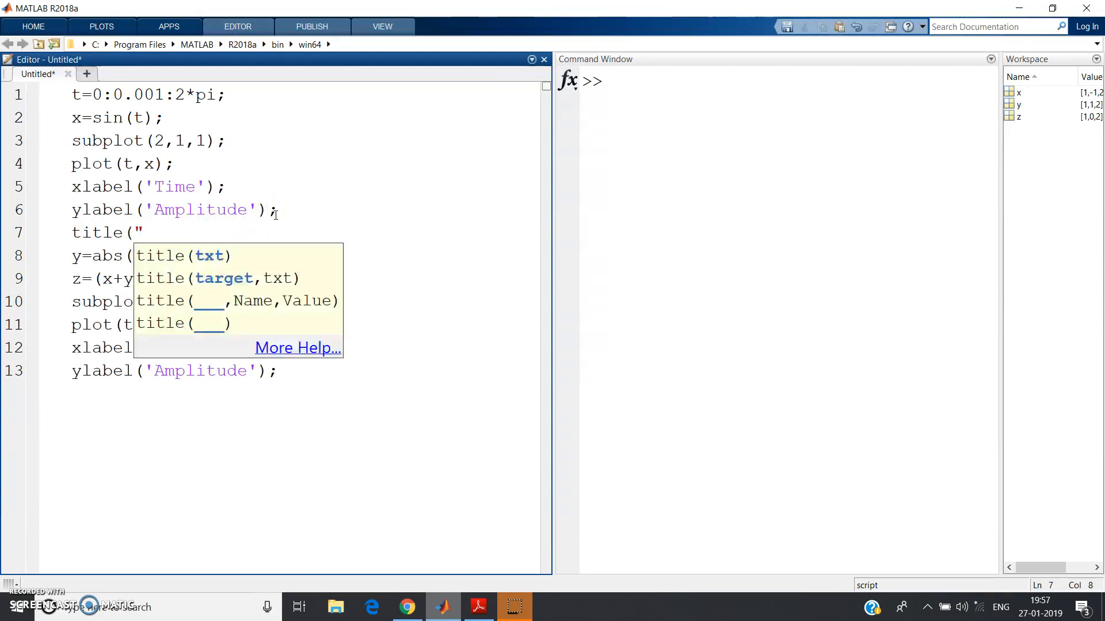
- Complete the first subplot's title as 'Original input waveform in HWR' and add a new line
type("Or")
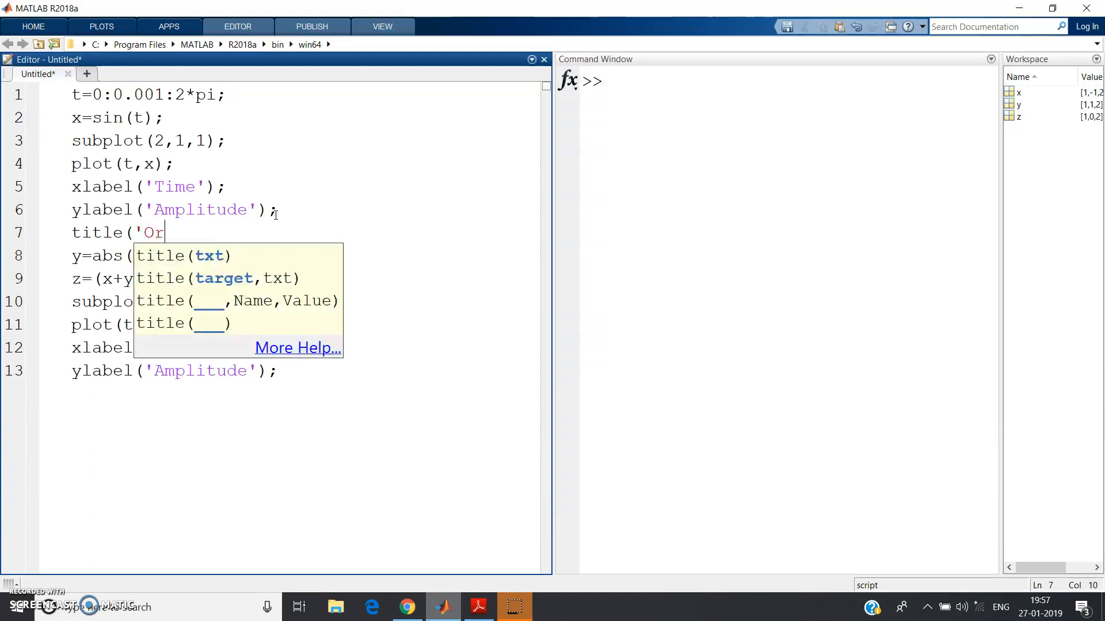
type("iginal")
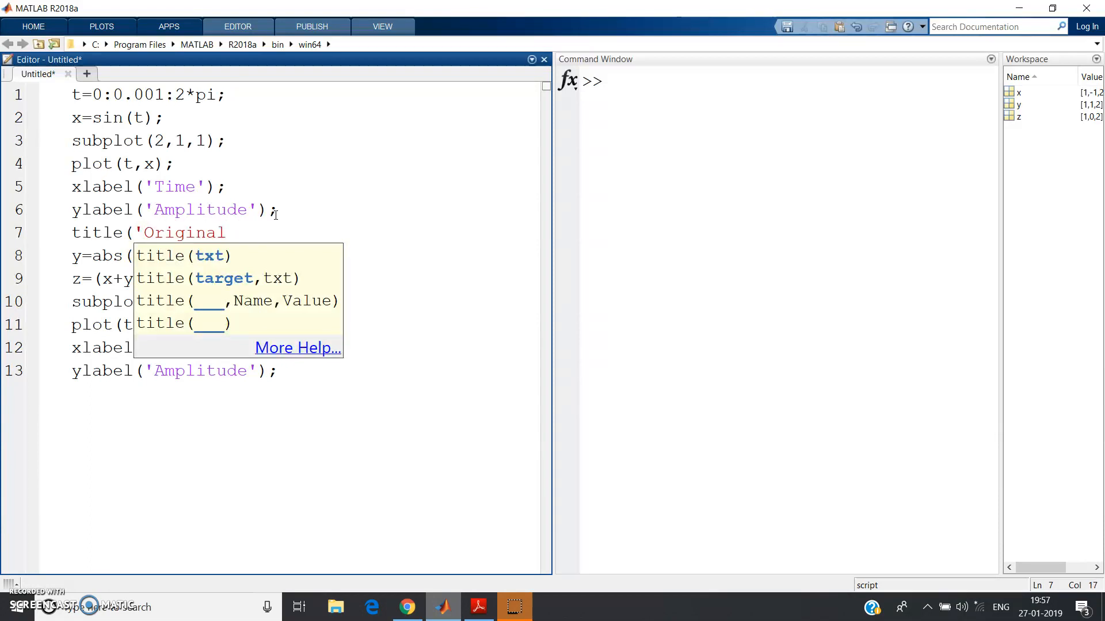
type("input w")
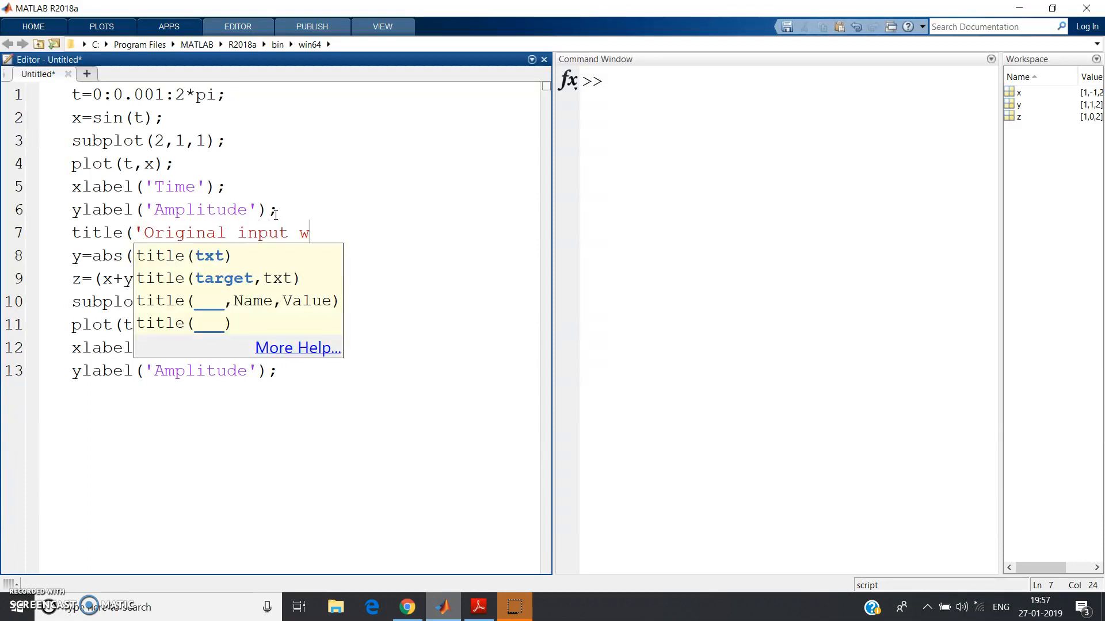
type("aveform")
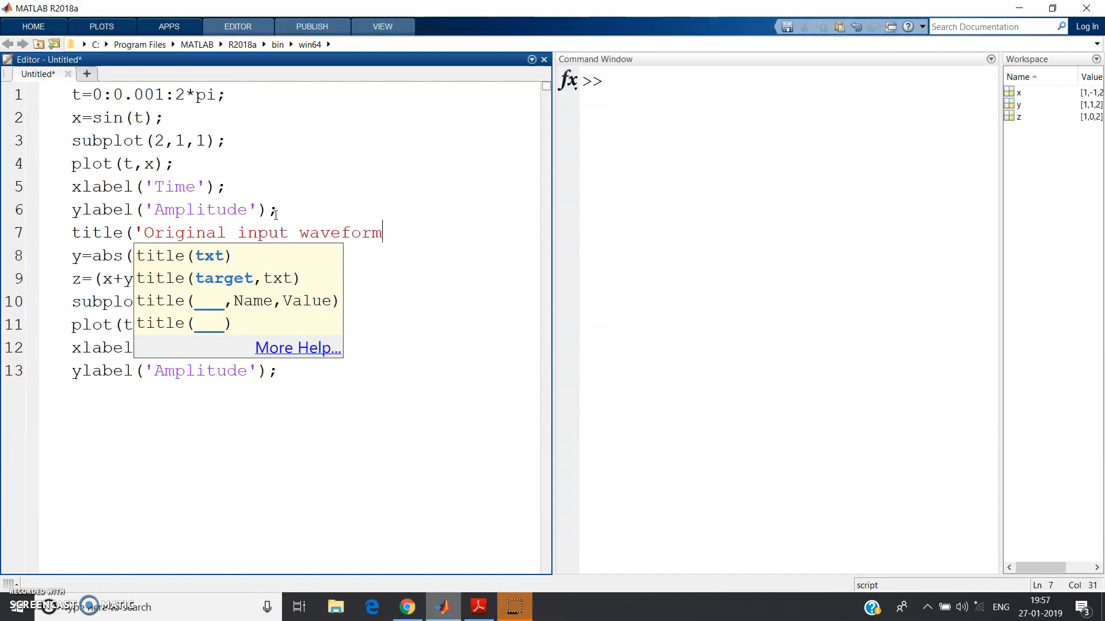
type("in")
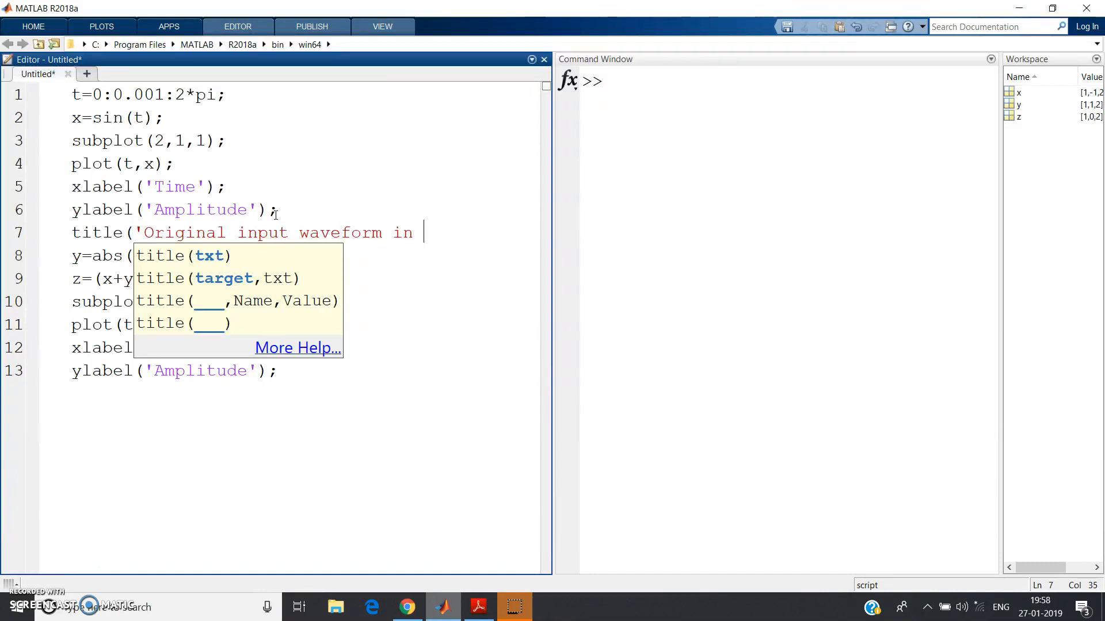
type("HWR');")
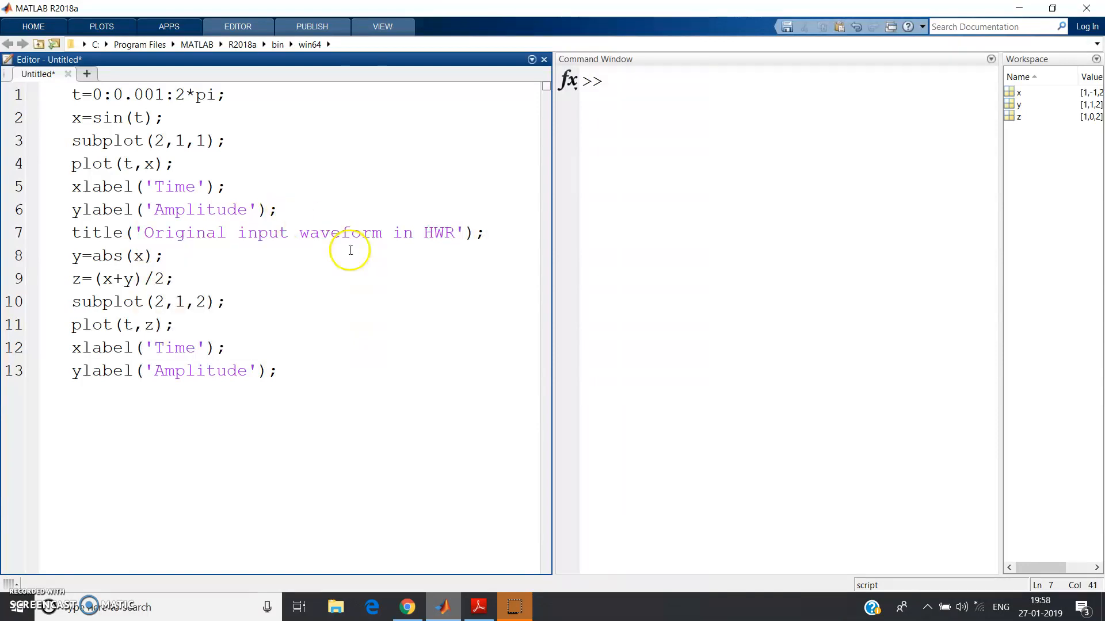
key("enter")
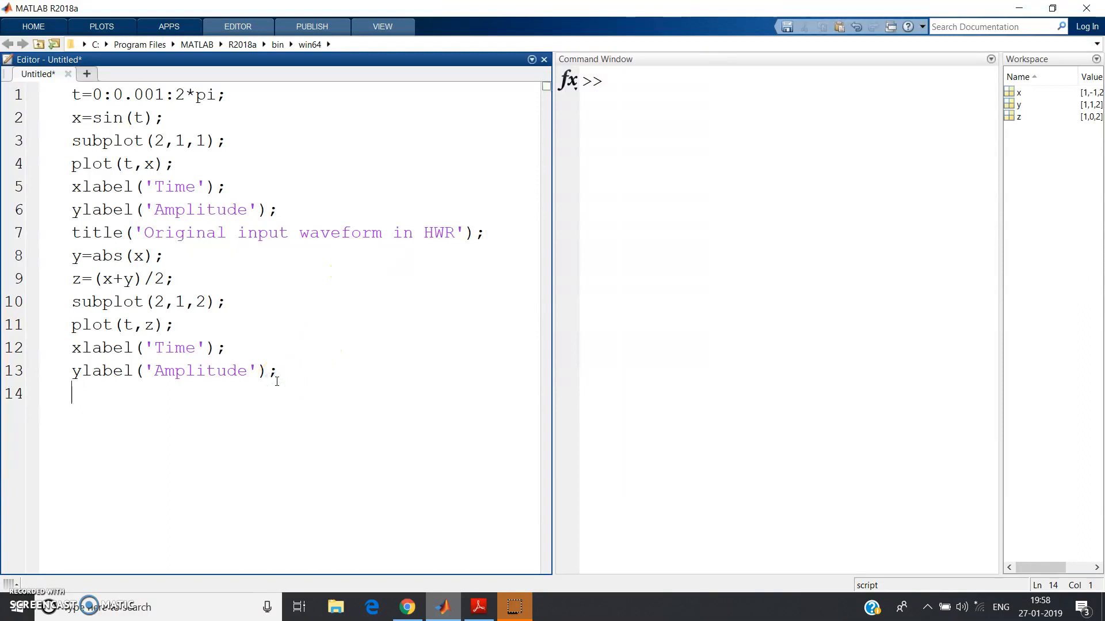
- Add title('O/p of the HWR'); for the second subplot, then select all and run with F5
type("title")
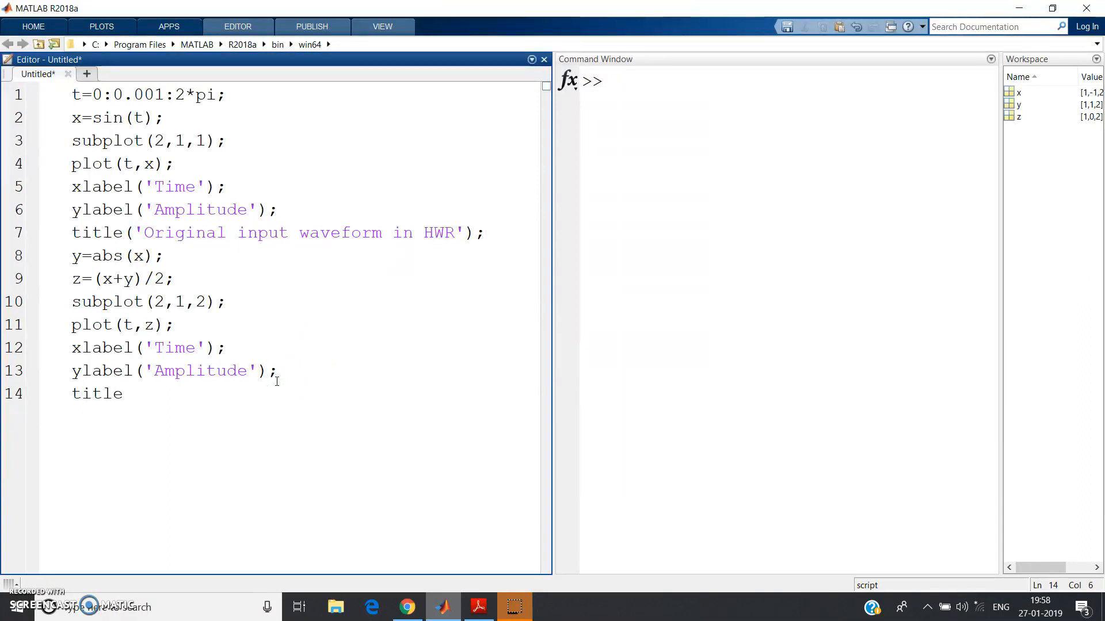
type("('Ot")
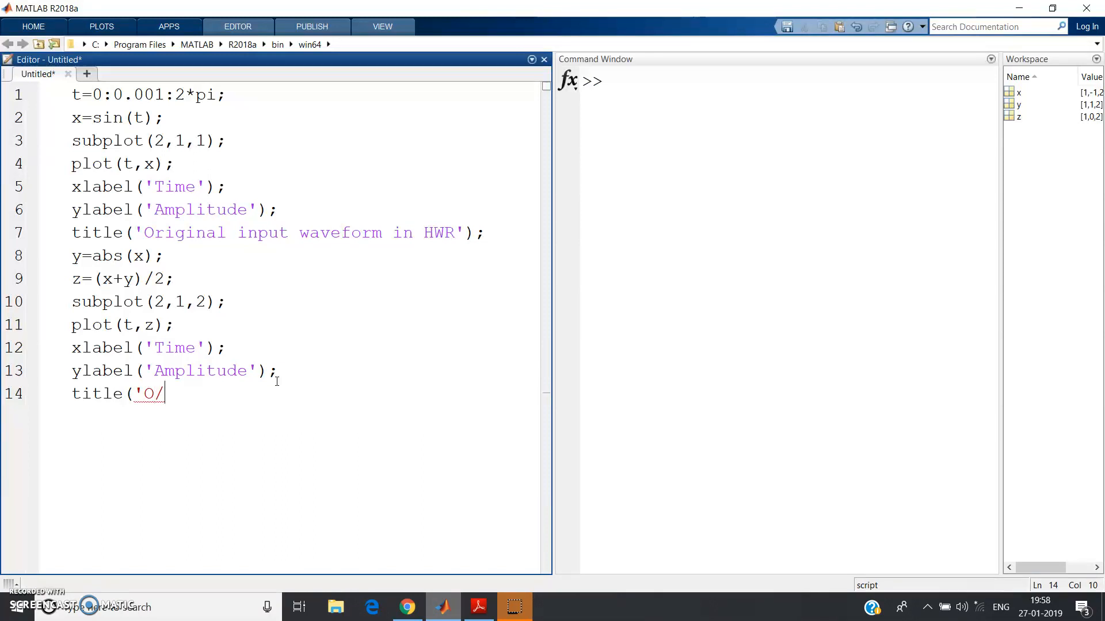
type("p")
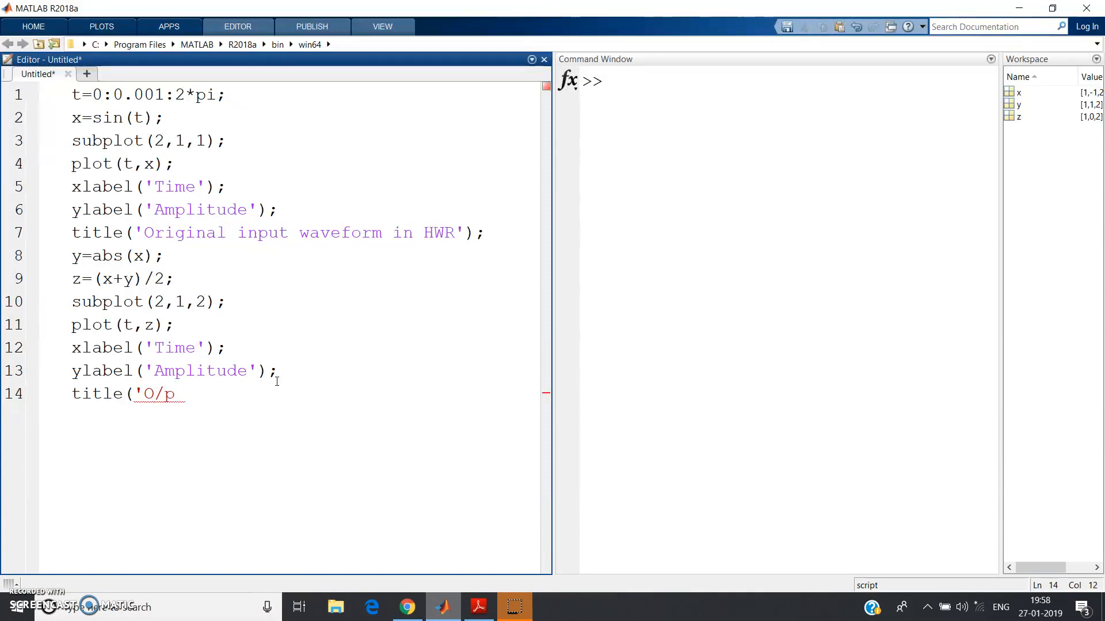
type("of the")
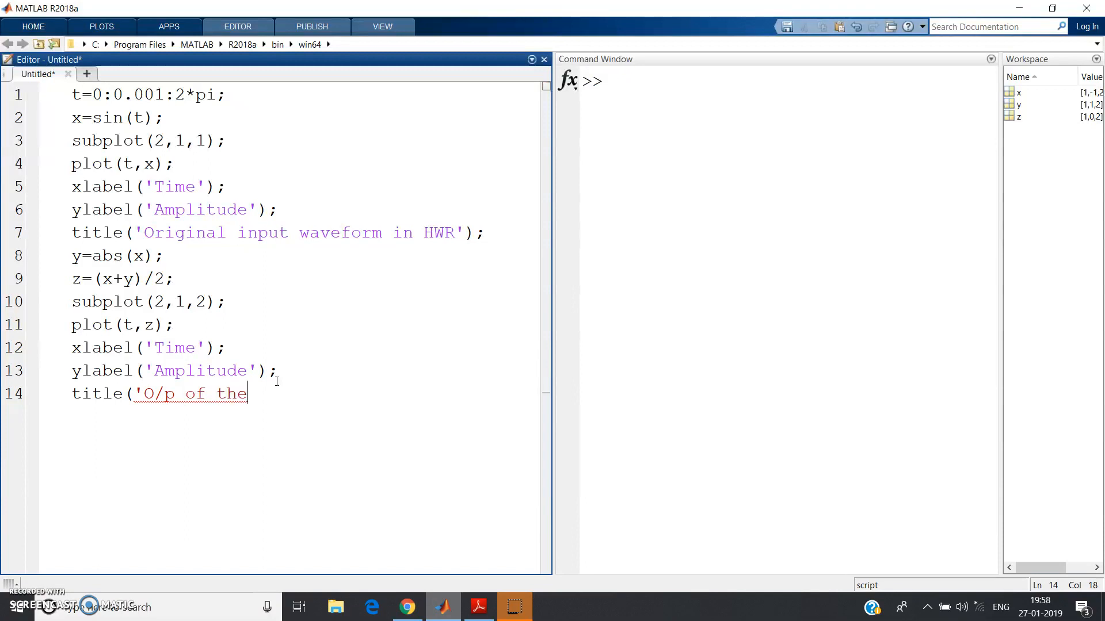
type("HWR")
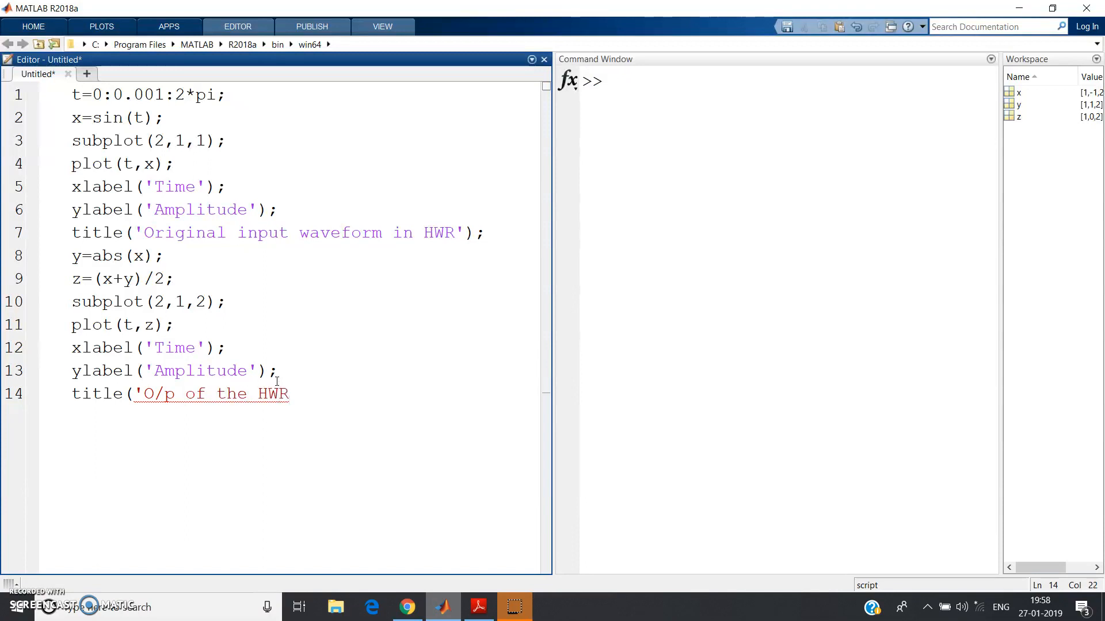
type("');")
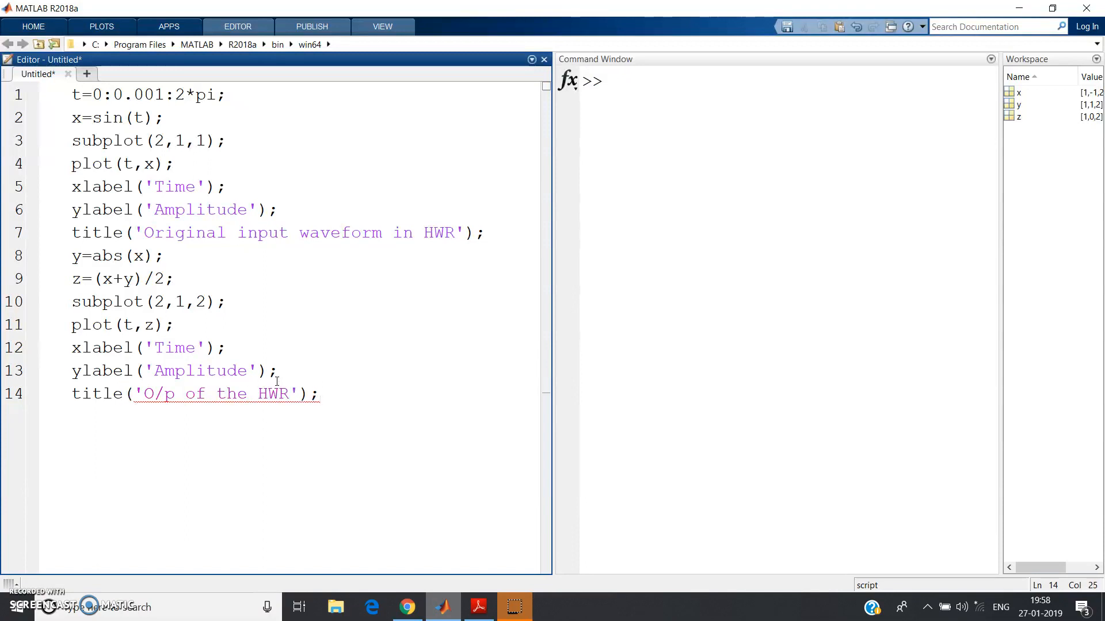
key("ctrl+a")
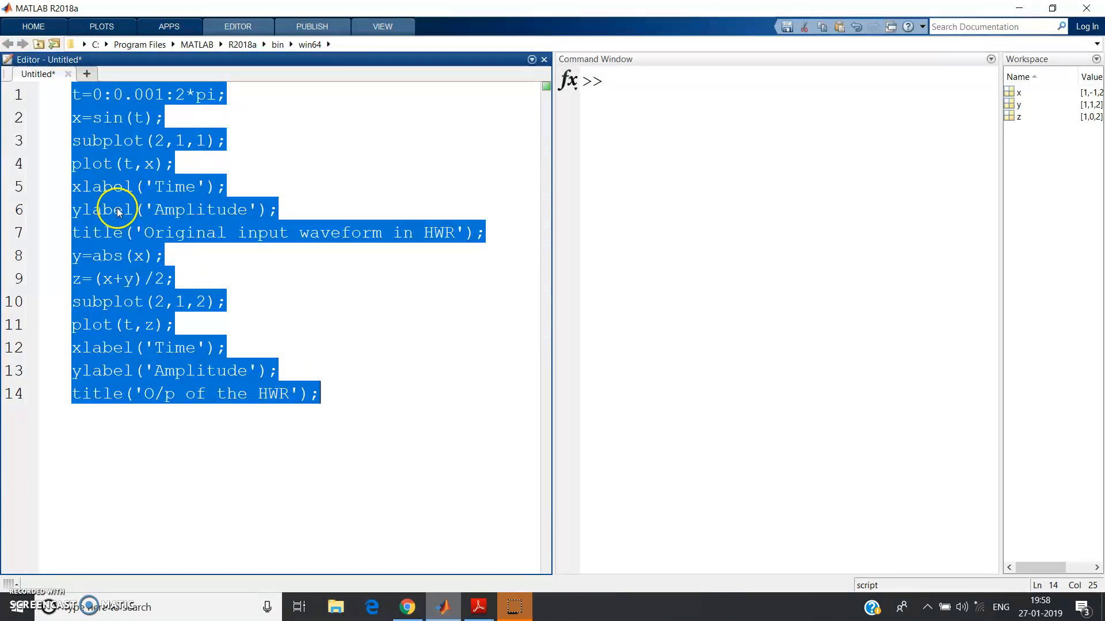
key("F5")
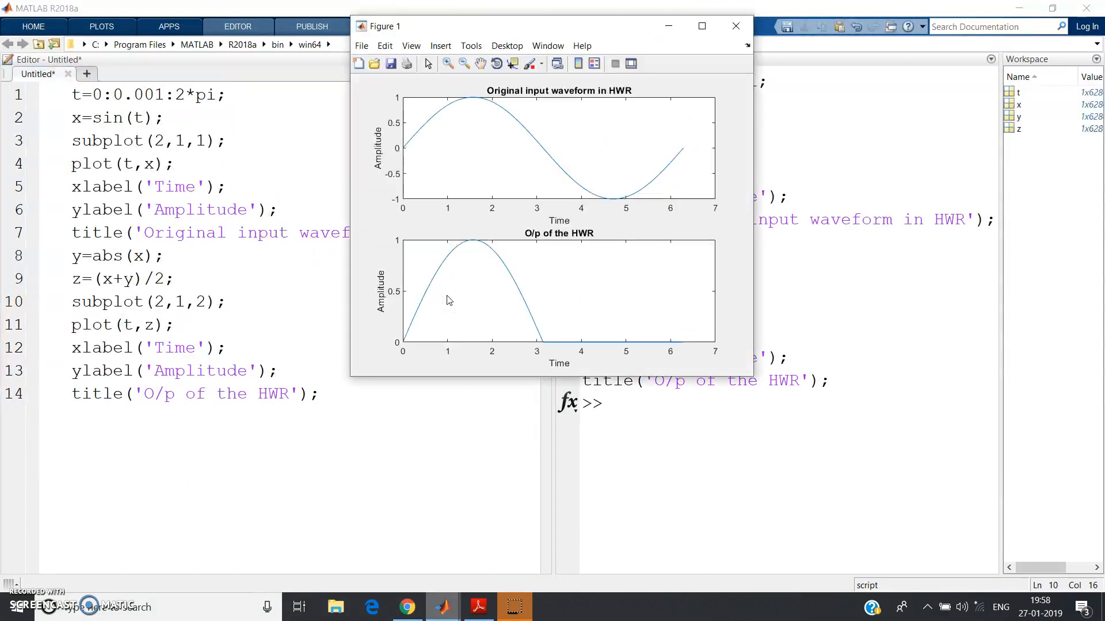
- Maximize Figure 1 to view the sine input and its half-wave rectified output
left_click(700, 26)
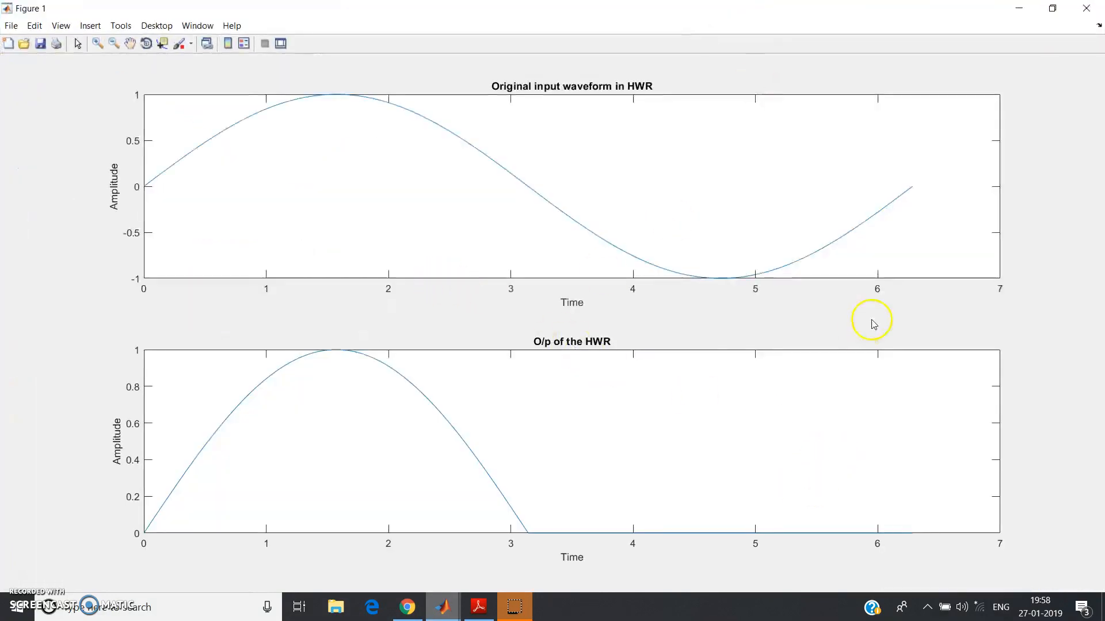
mouse_move(421, 271)
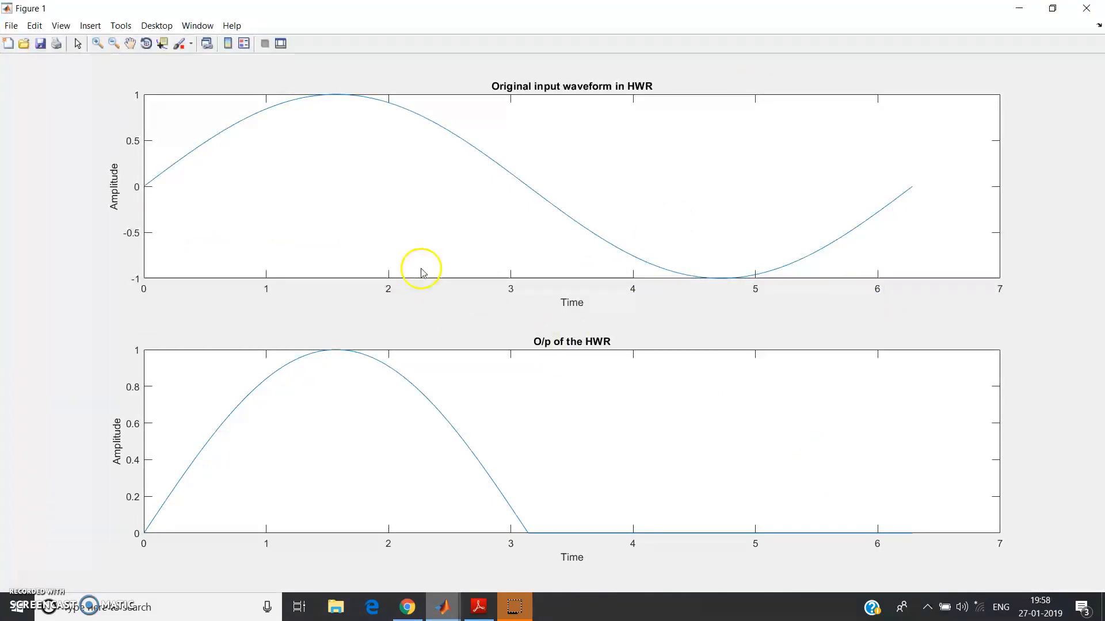
mouse_move(476, 134)
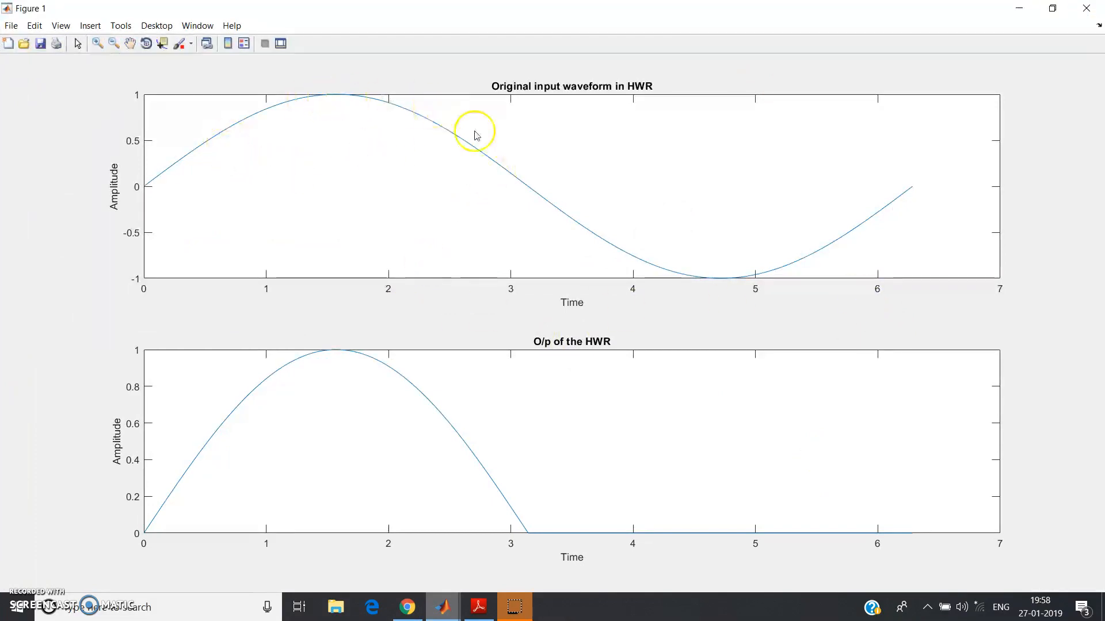
mouse_move(451, 214)
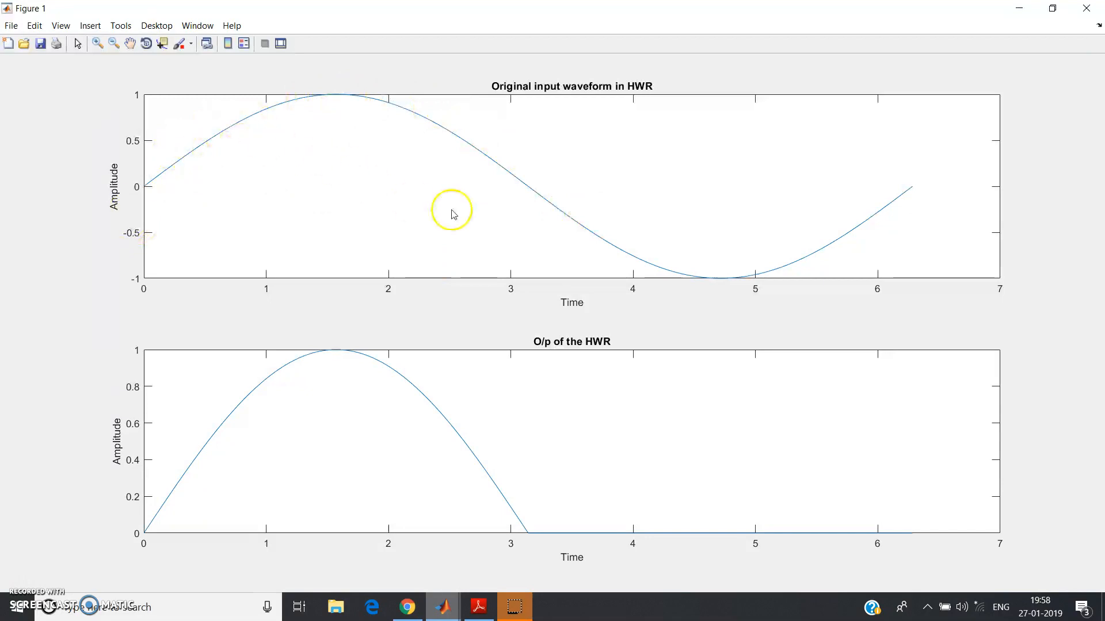
mouse_move(279, 122)
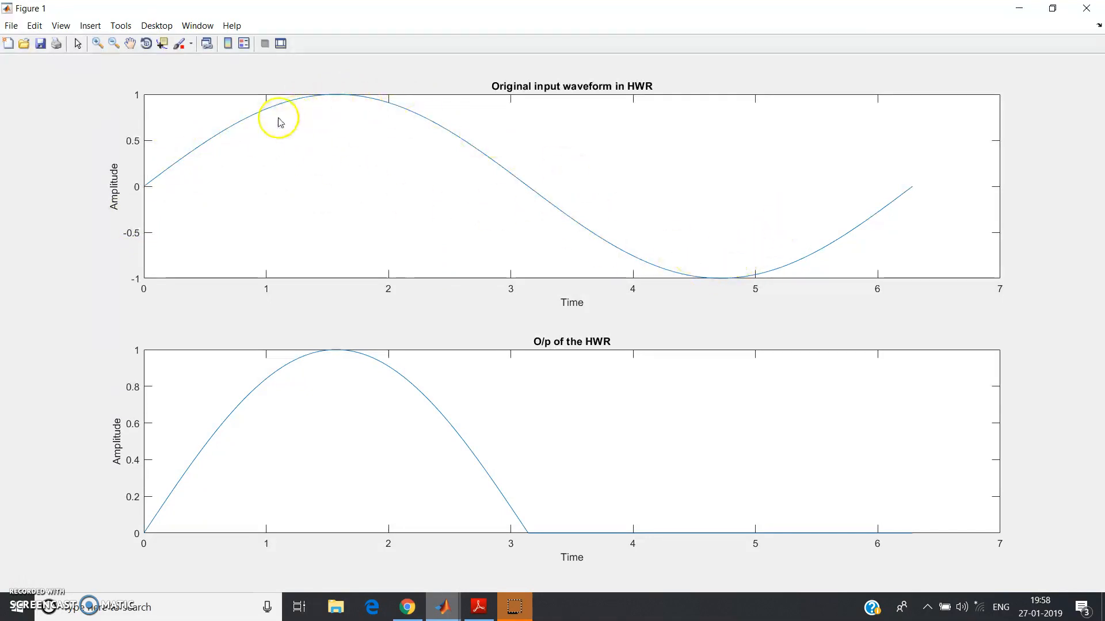
mouse_move(351, 113)
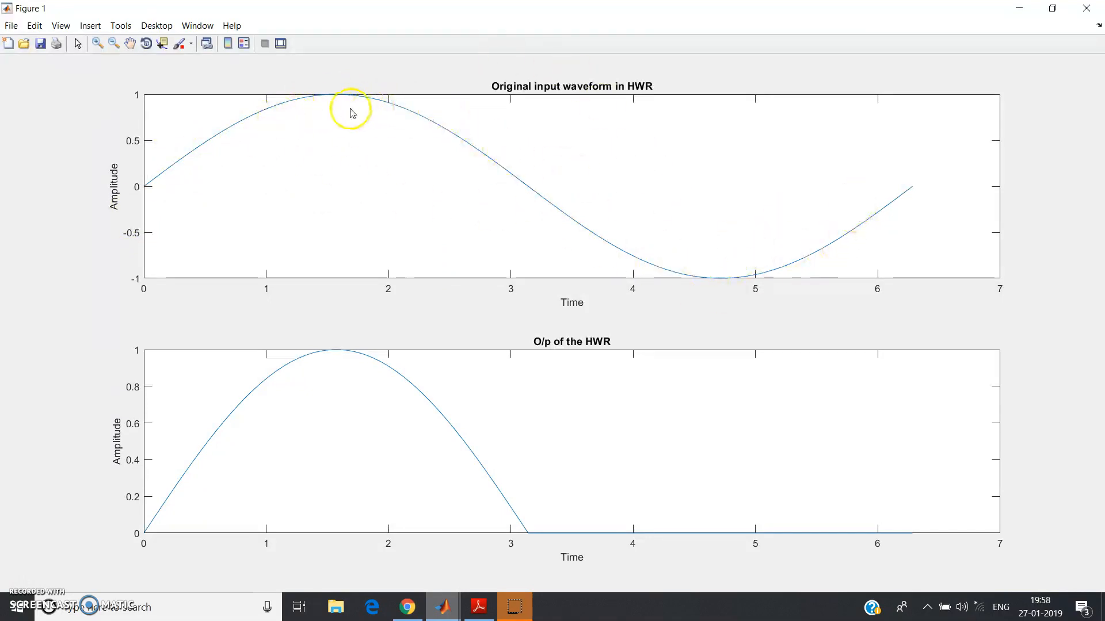
mouse_move(267, 366)
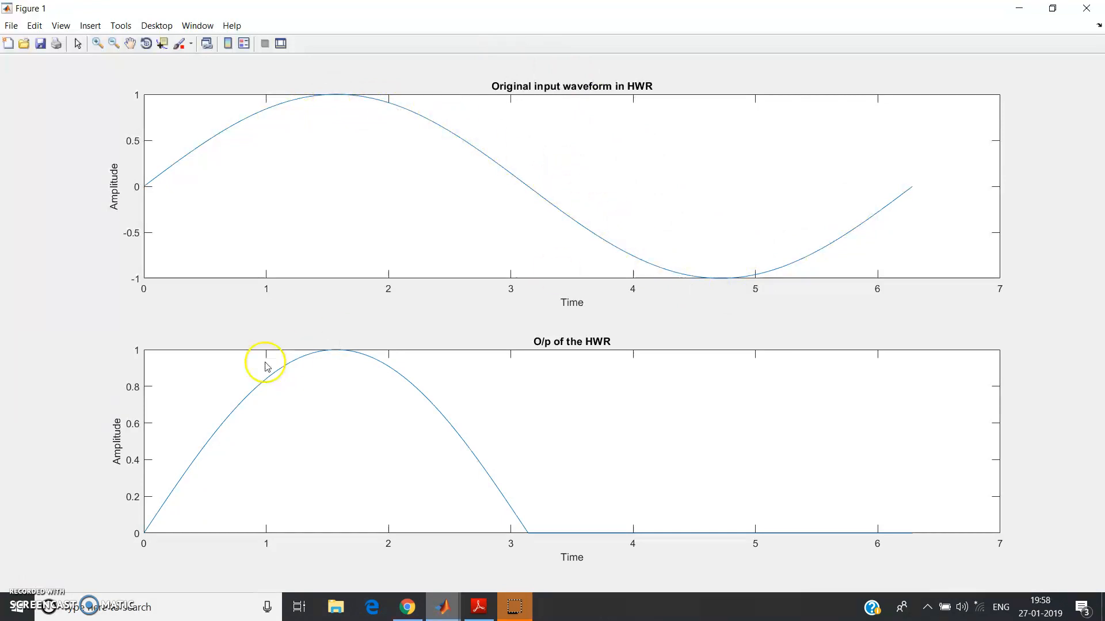
mouse_move(264, 391)
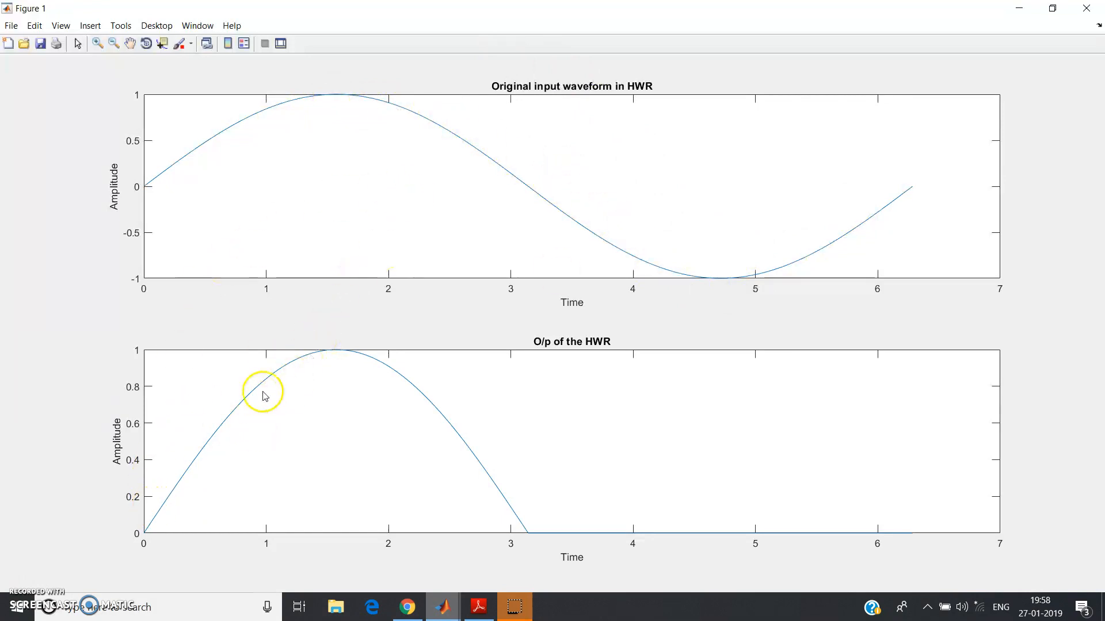
mouse_move(374, 107)
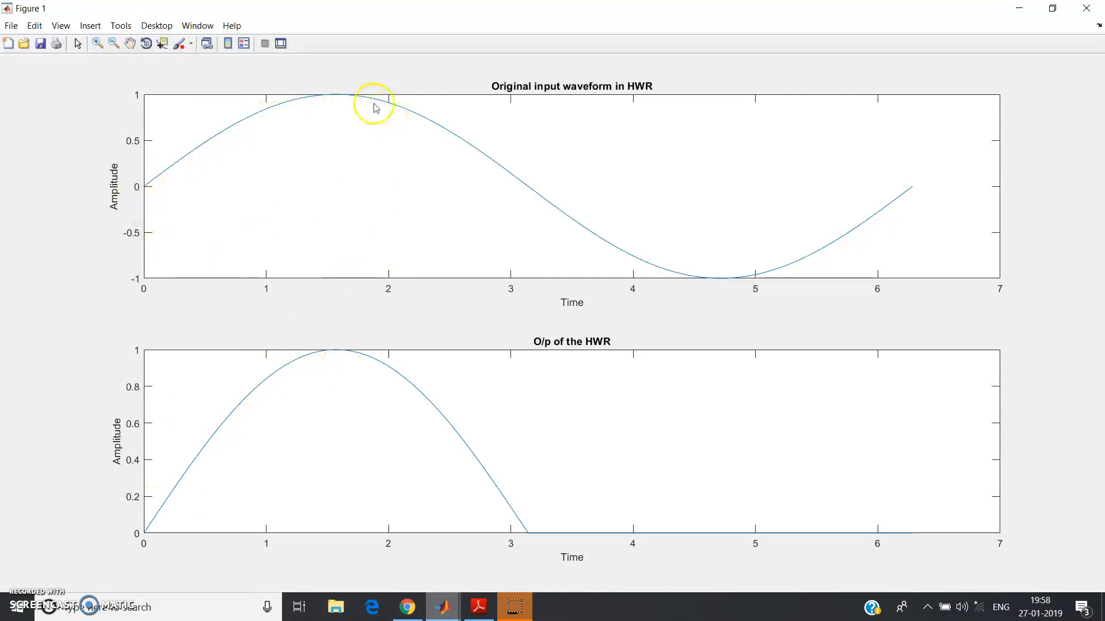
mouse_move(141, 510)
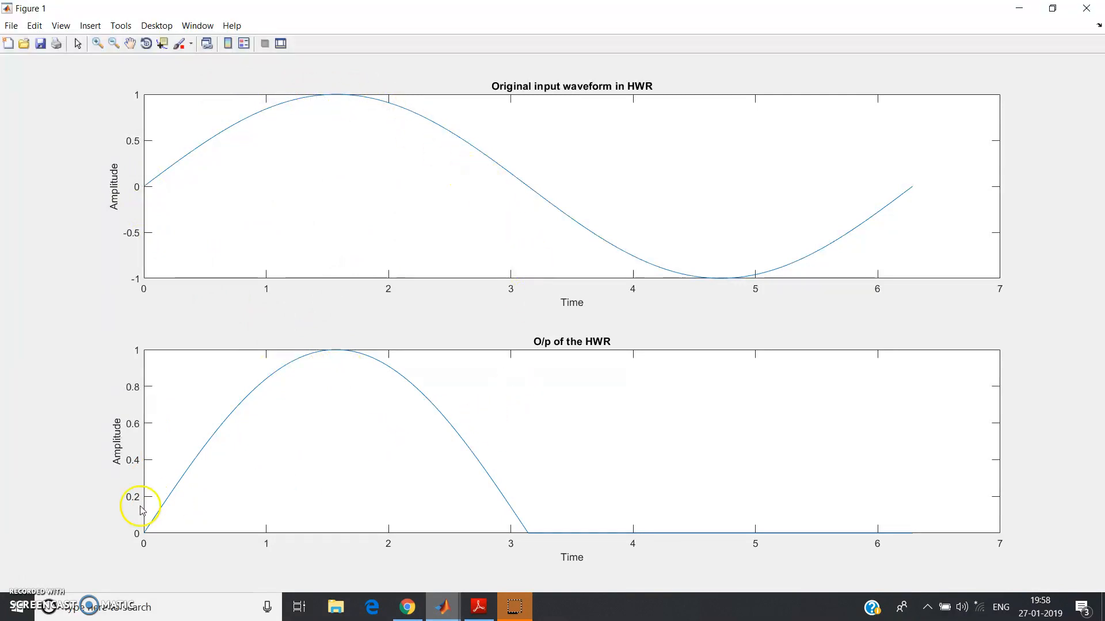
mouse_move(254, 387)
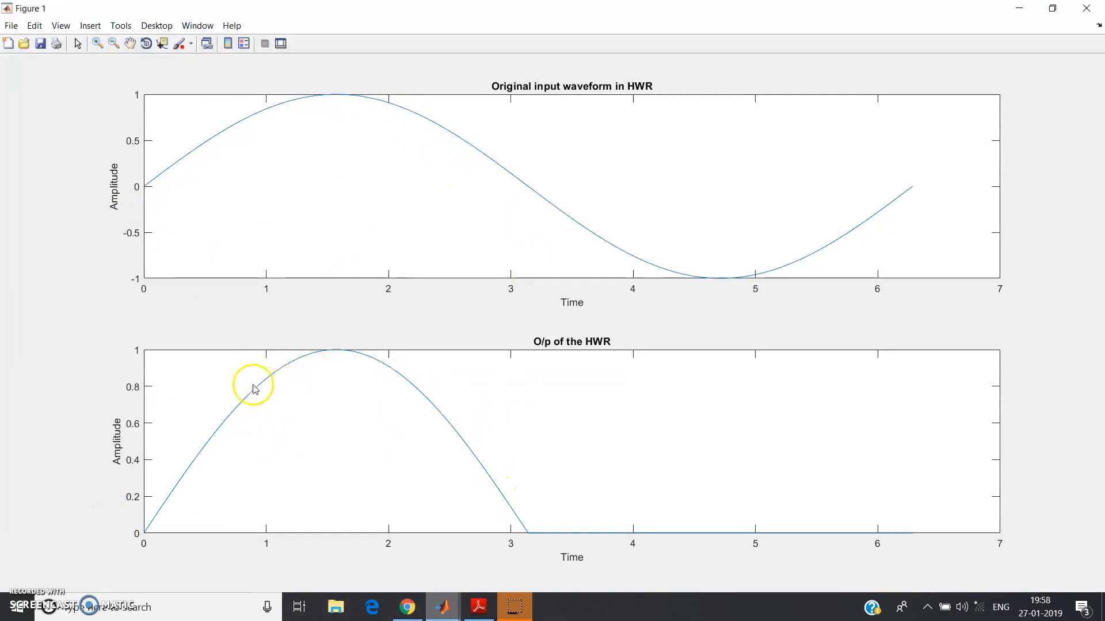
mouse_move(692, 527)
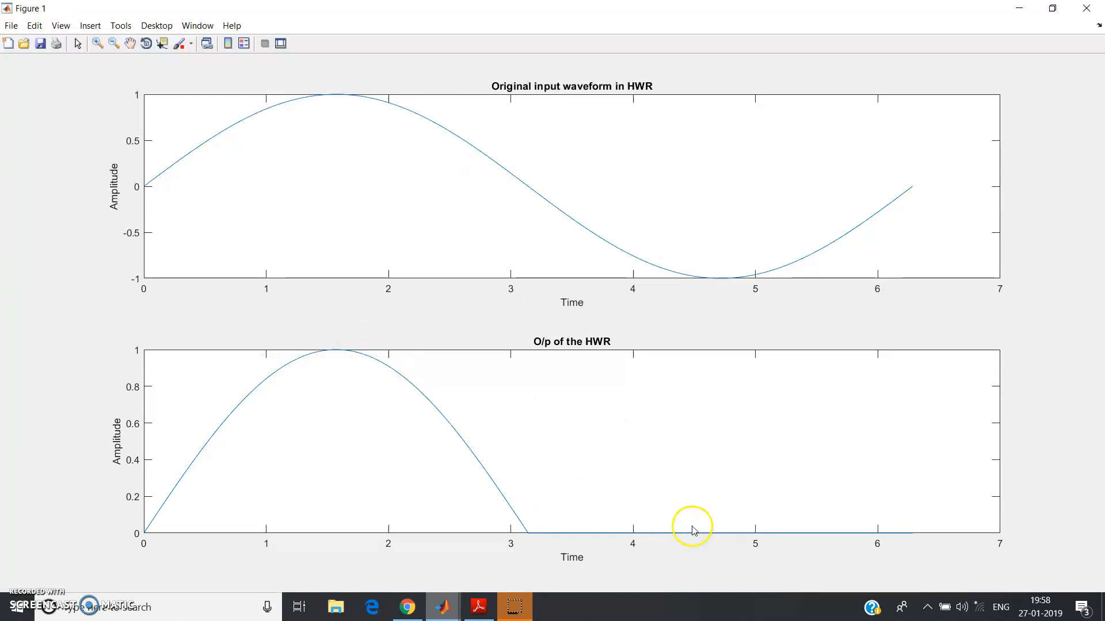
mouse_move(610, 252)
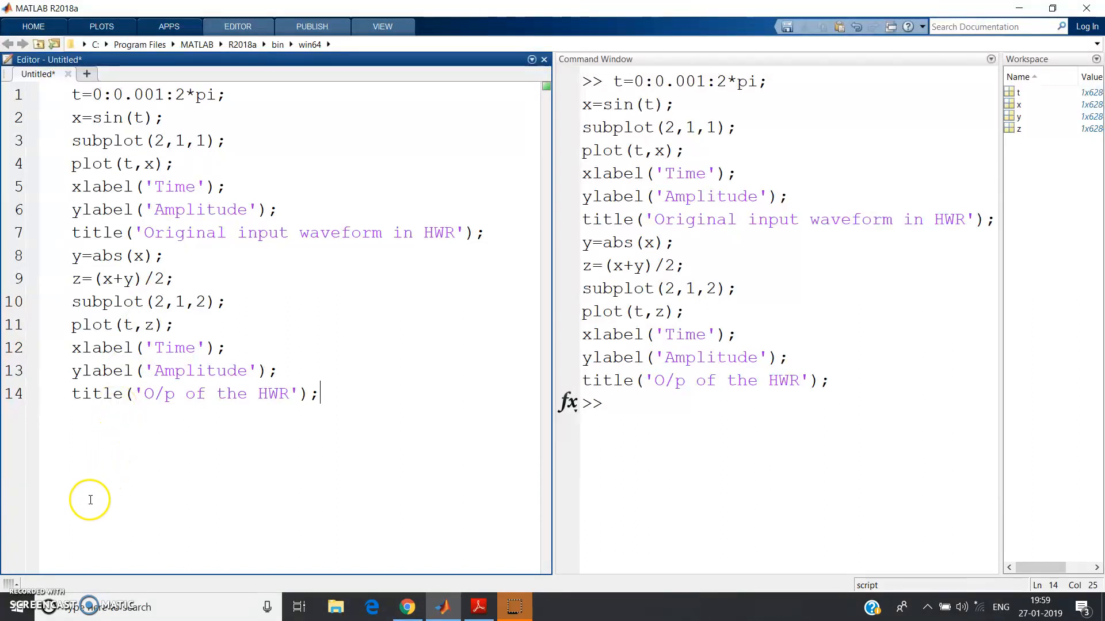
mouse_move(60, 557)
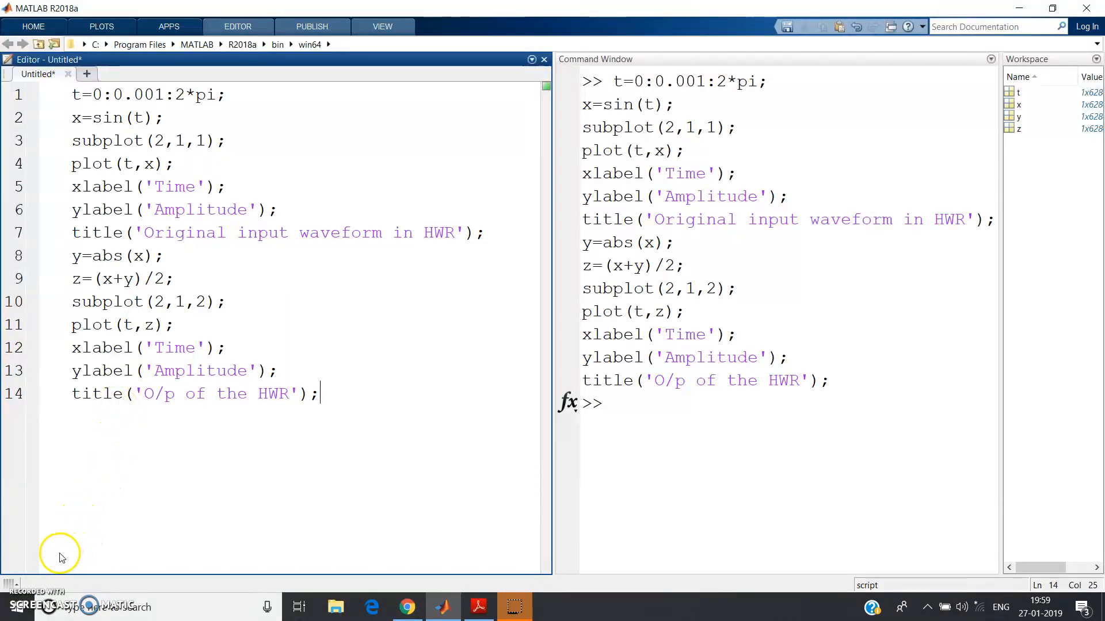
mouse_move(38, 567)
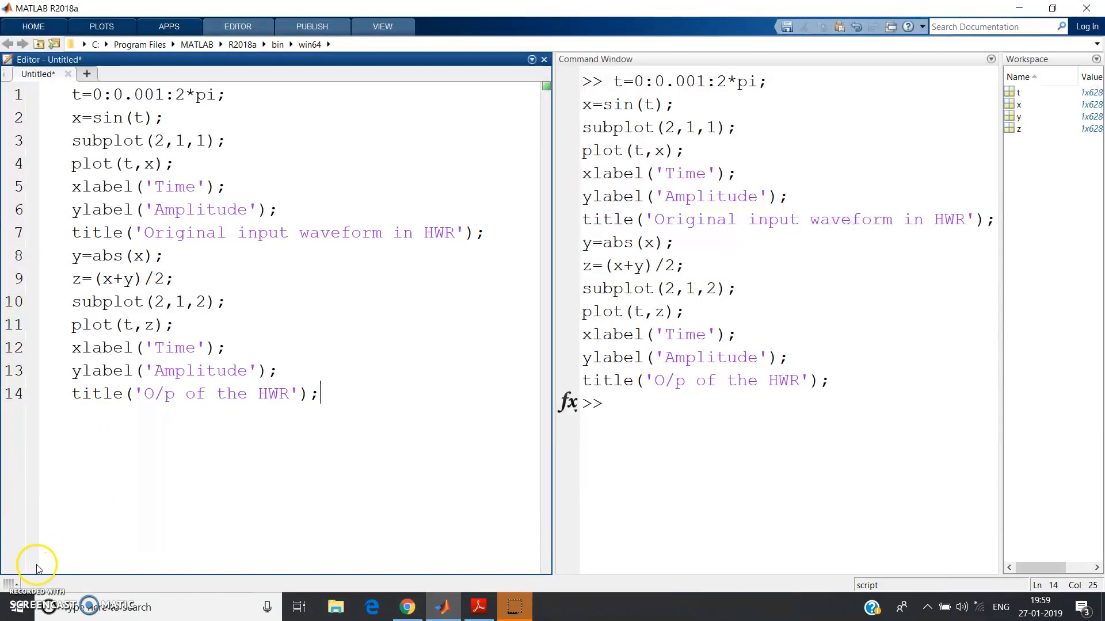
mouse_move(87, 525)
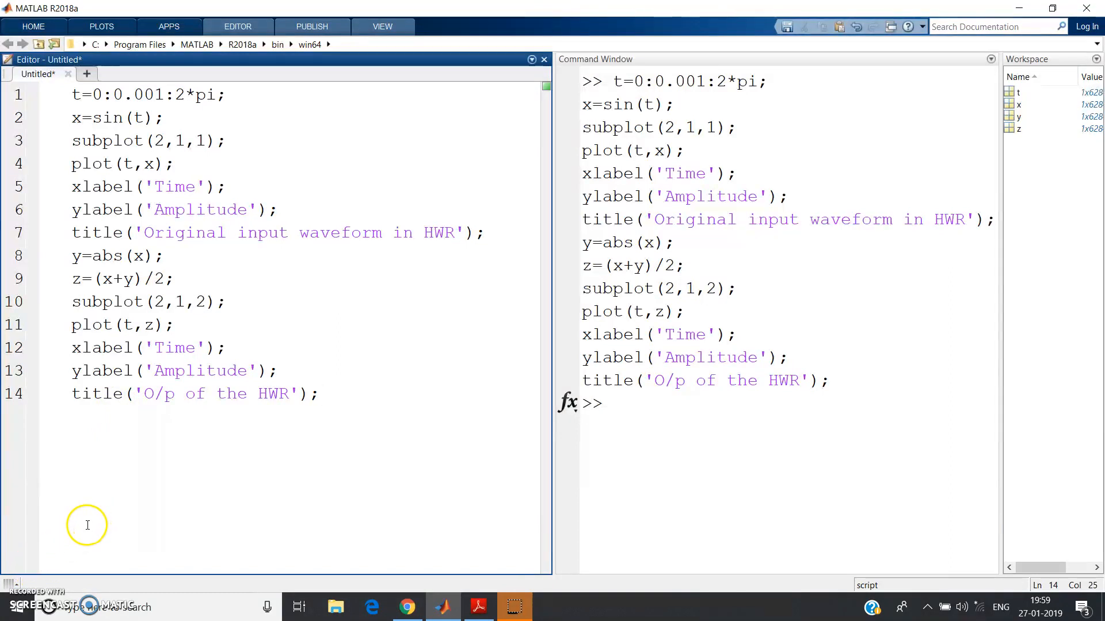
mouse_move(48, 560)
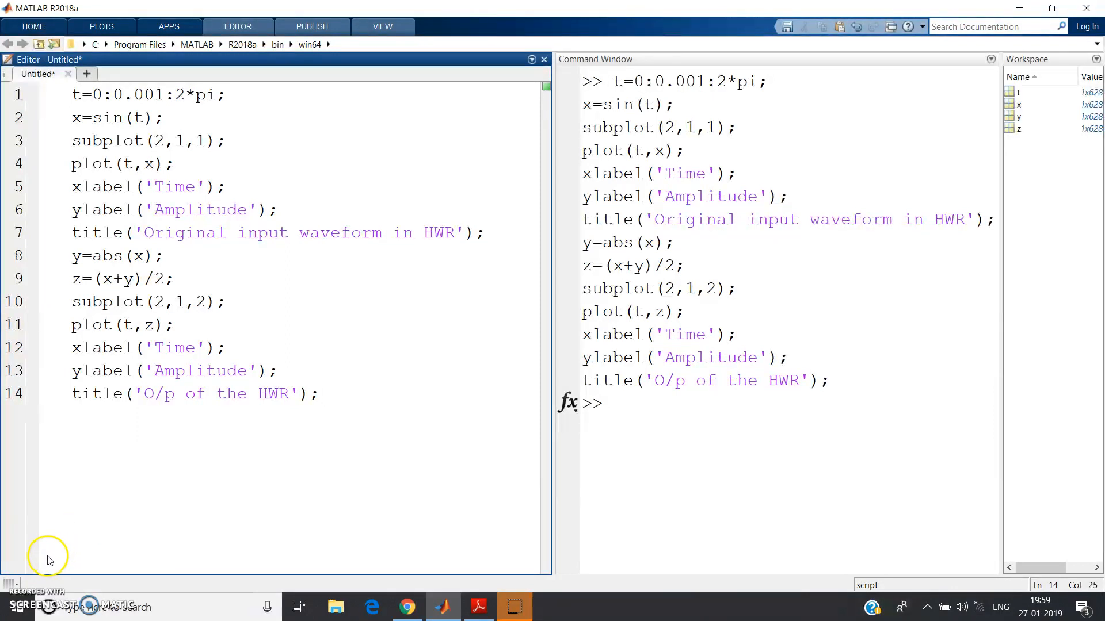
mouse_move(25, 581)
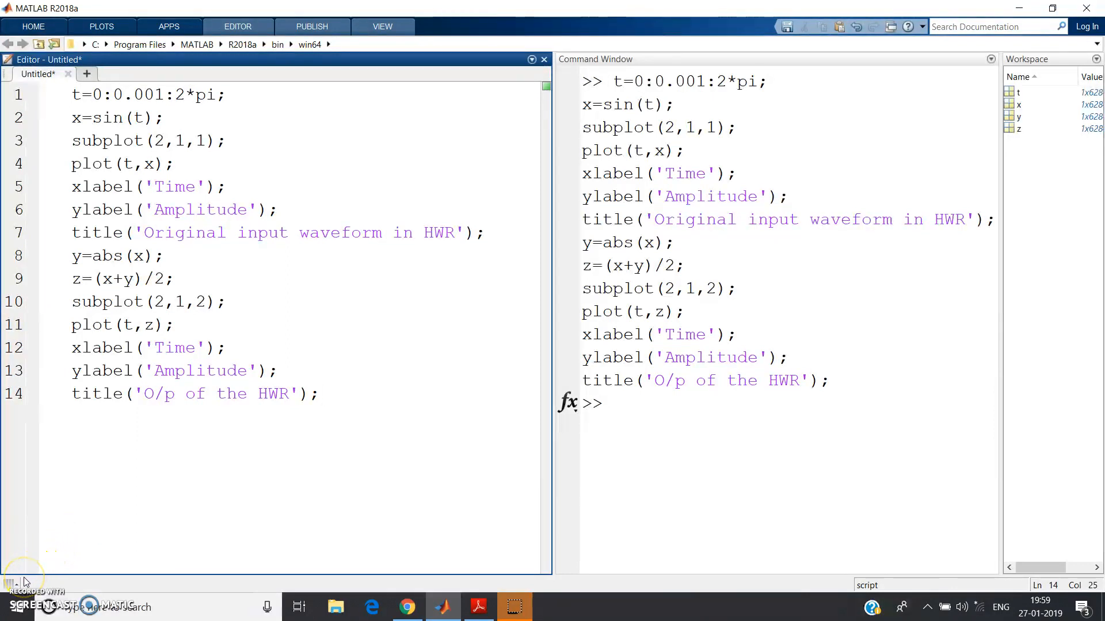